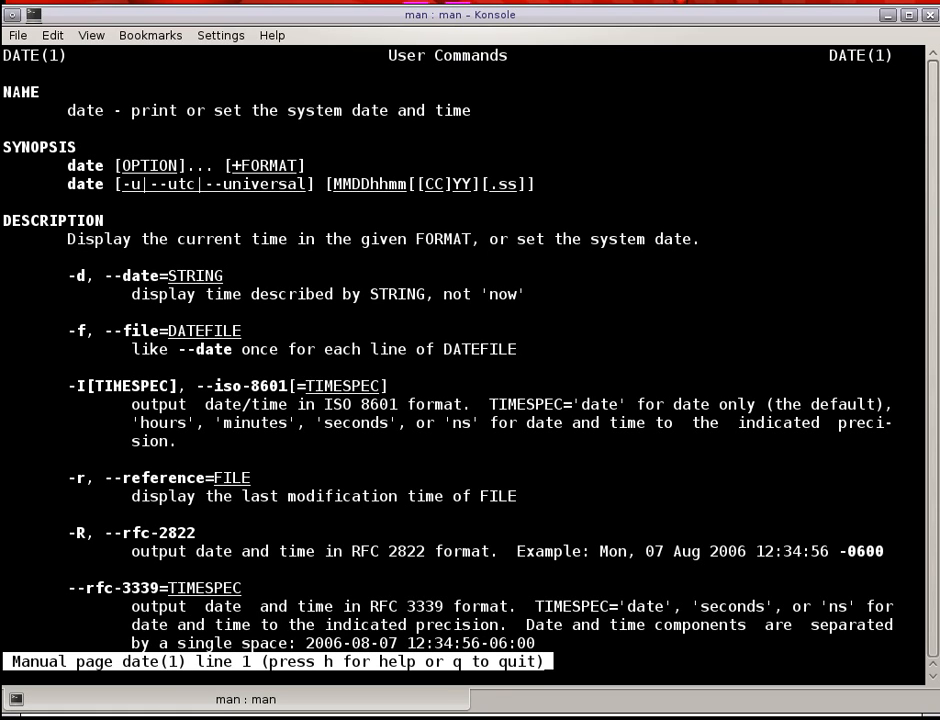
Scroll through the date manual's options and FORMAT sequences before quitting back to the prompt.
scroll(down, 3)
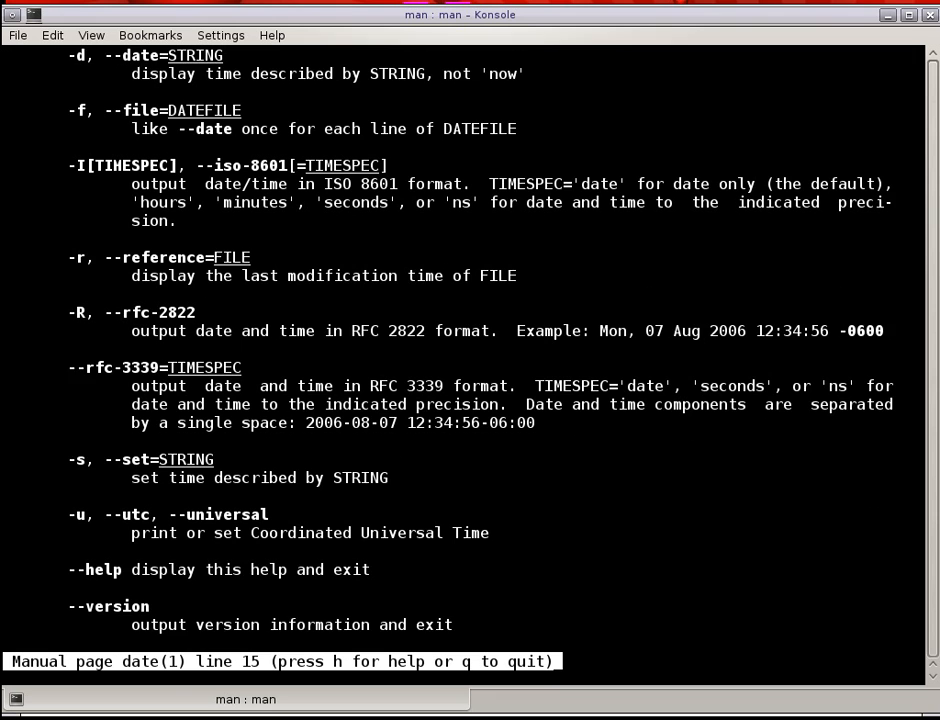
scroll(down, 3)
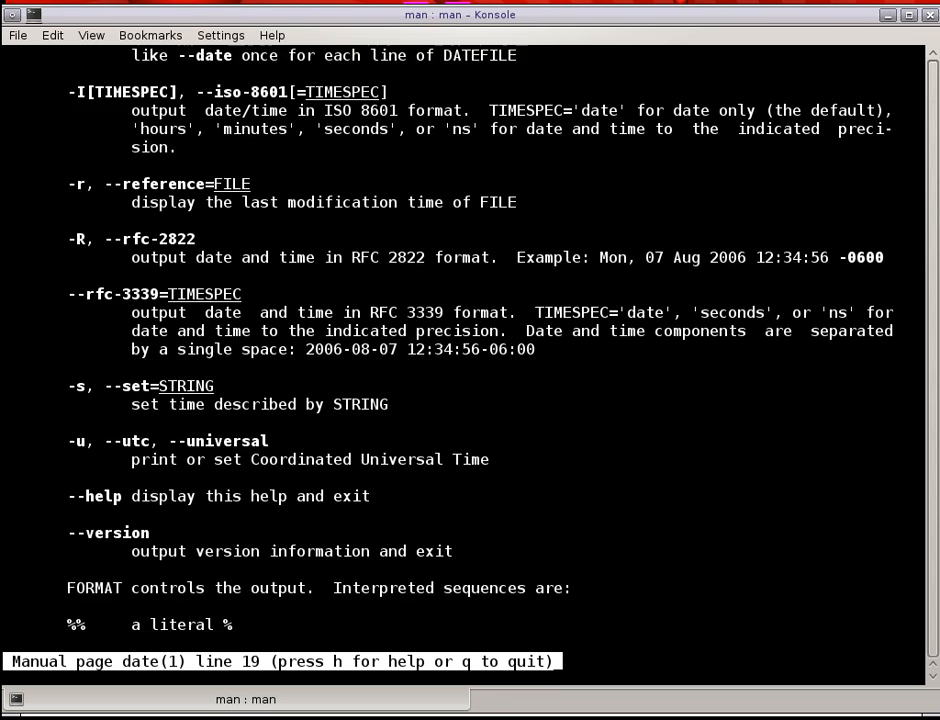
scroll(down, 3)
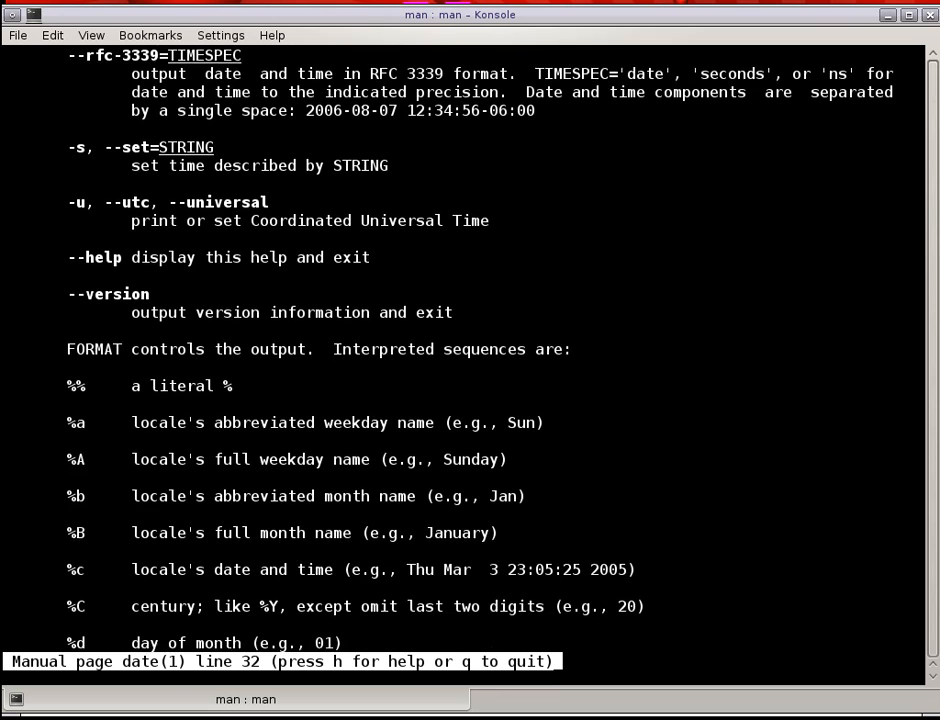
scroll(down, 3)
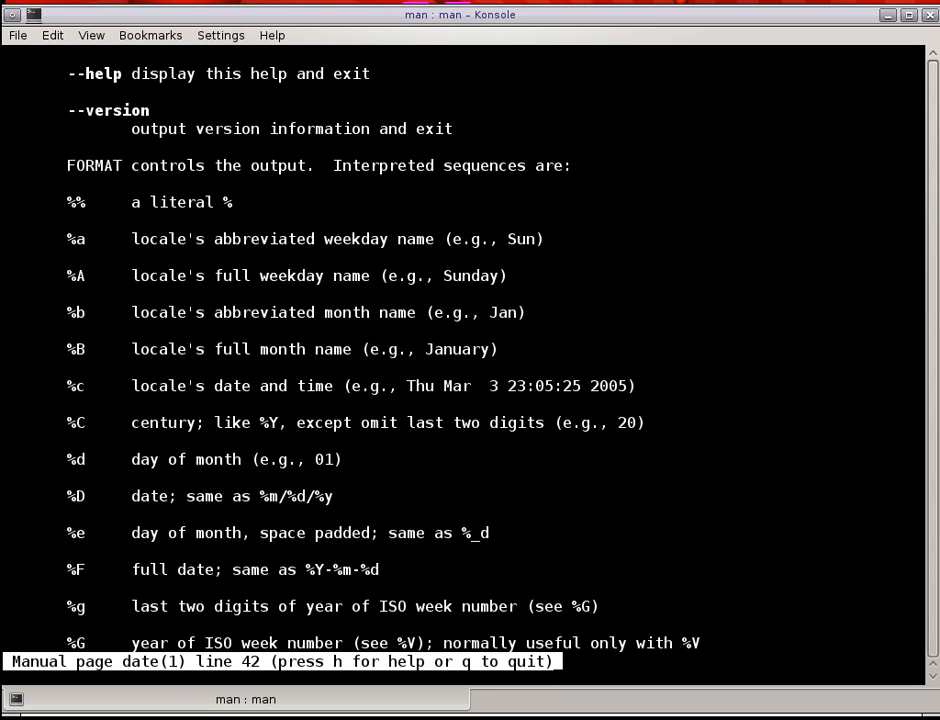
scroll(down, 3)
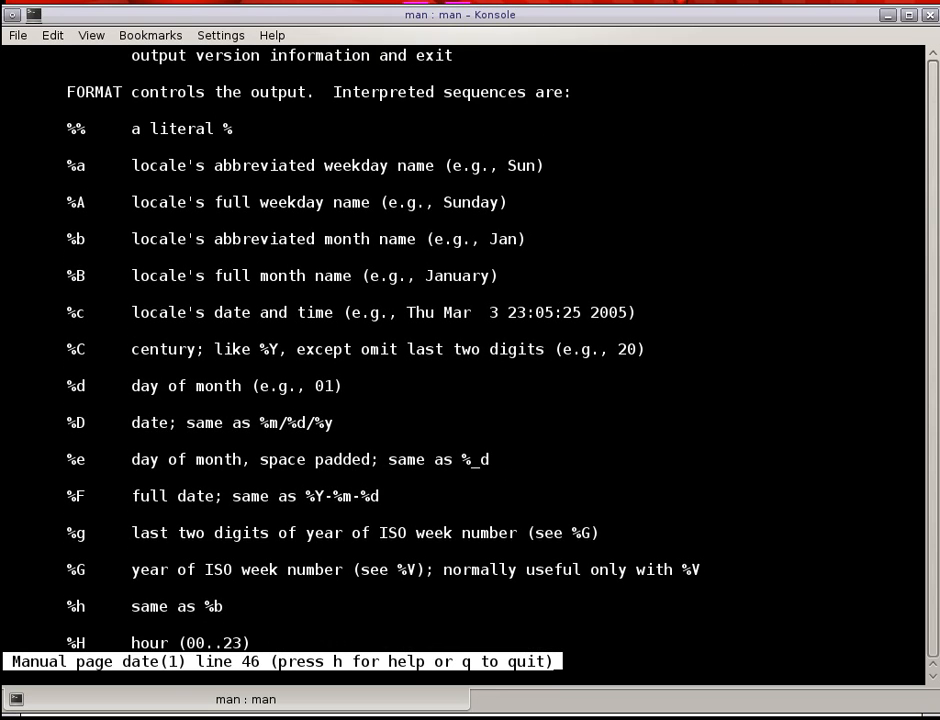
scroll(down, 3)
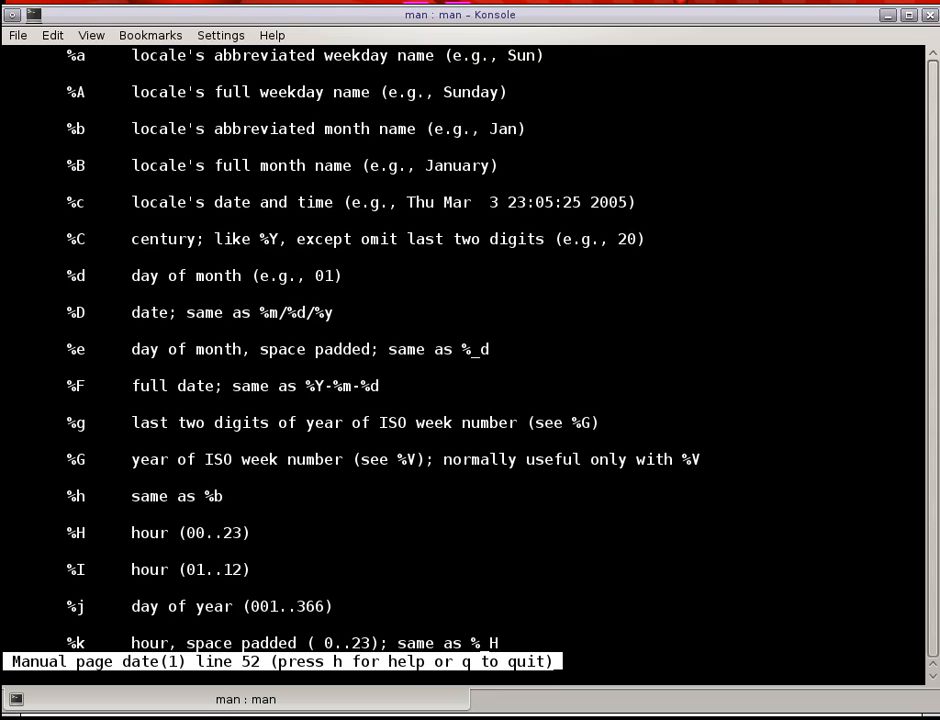
scroll(down, 3)
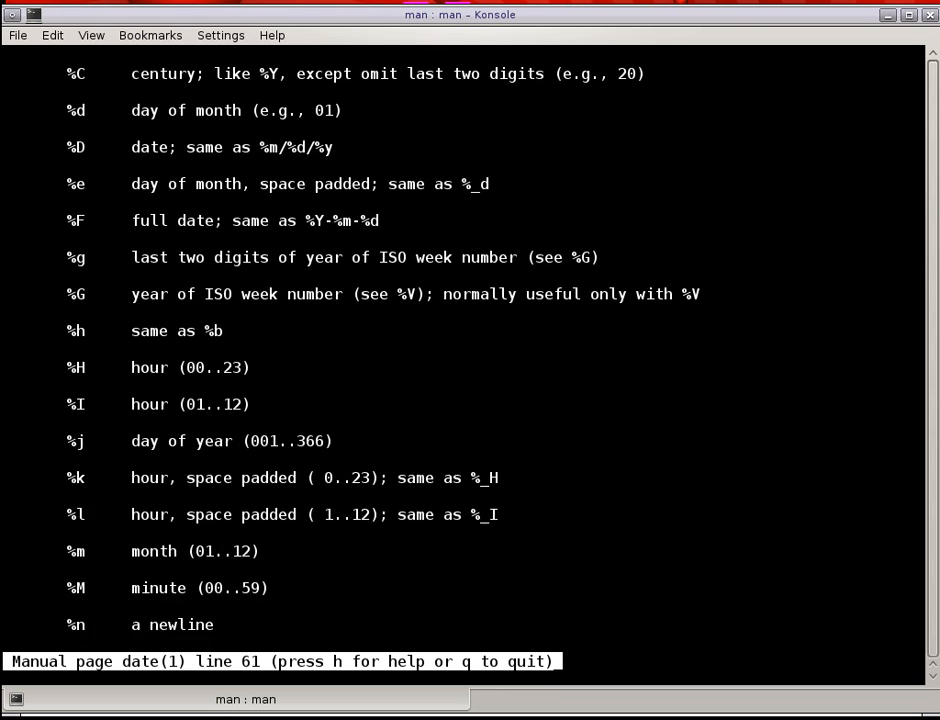
scroll(down, 3)
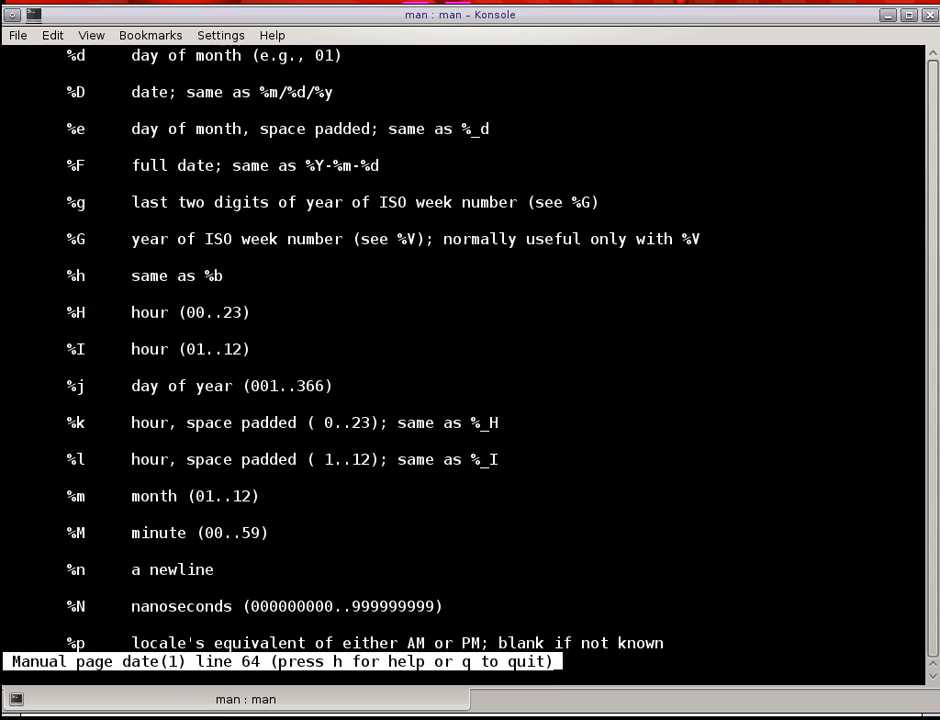
scroll(down, 3)
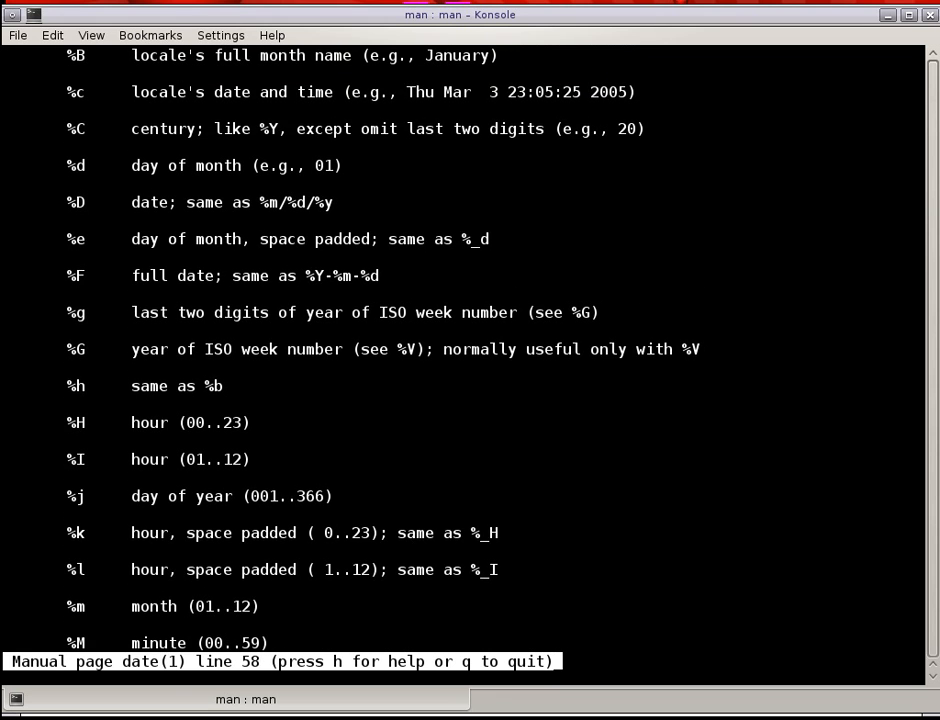
scroll(up, 3)
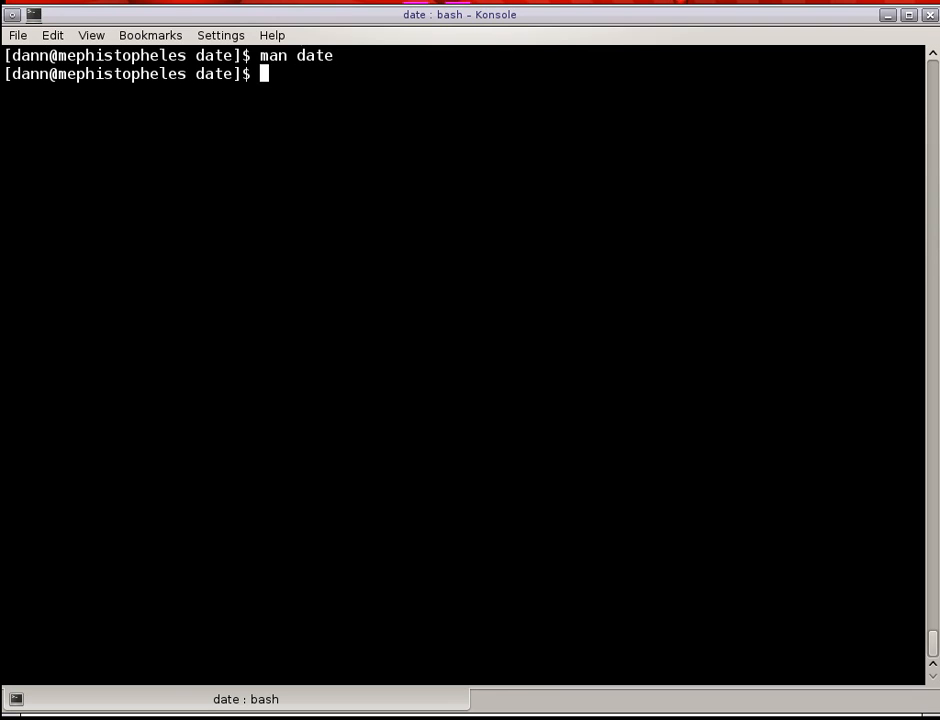
Run locale to list every setting as en_US.UTF-8 and highlight the LC_TIME entry.
text(locale)
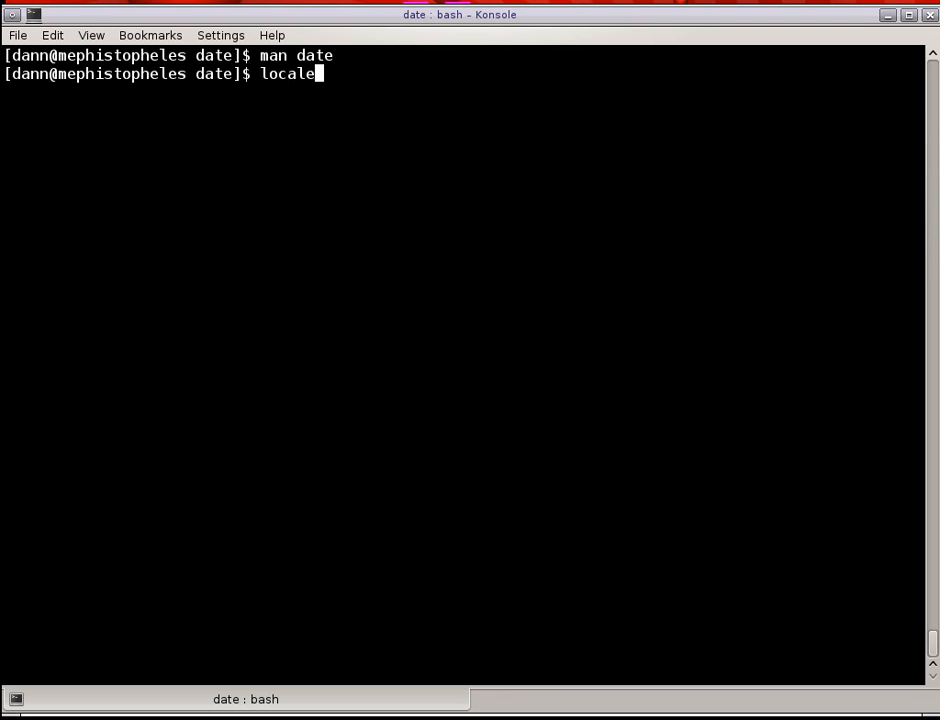
key(Return)
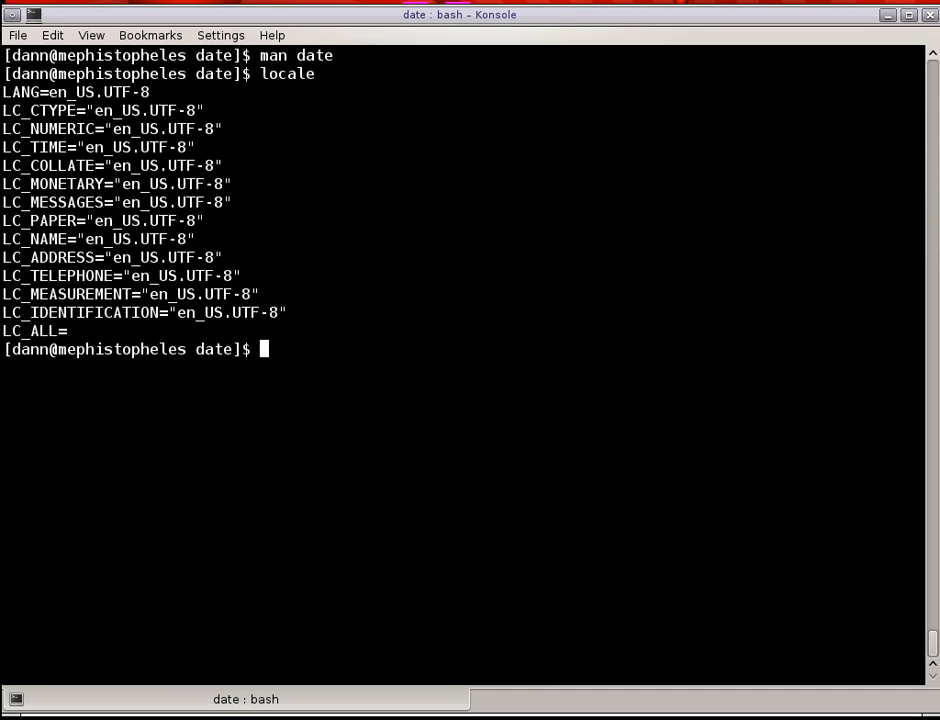
mouse_move(93, 142)
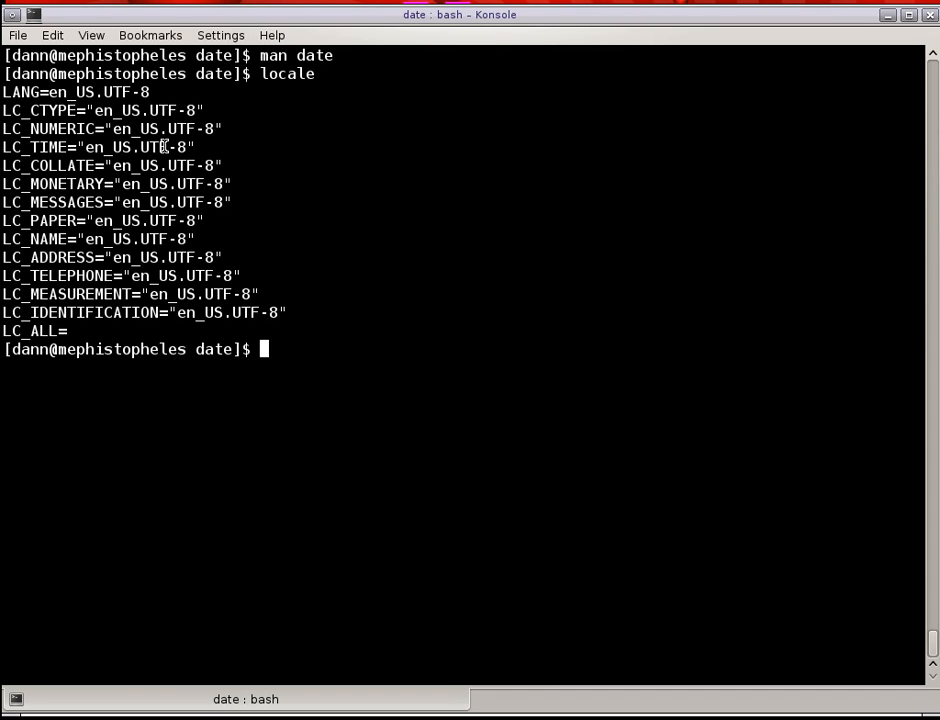
double_click(98, 147)
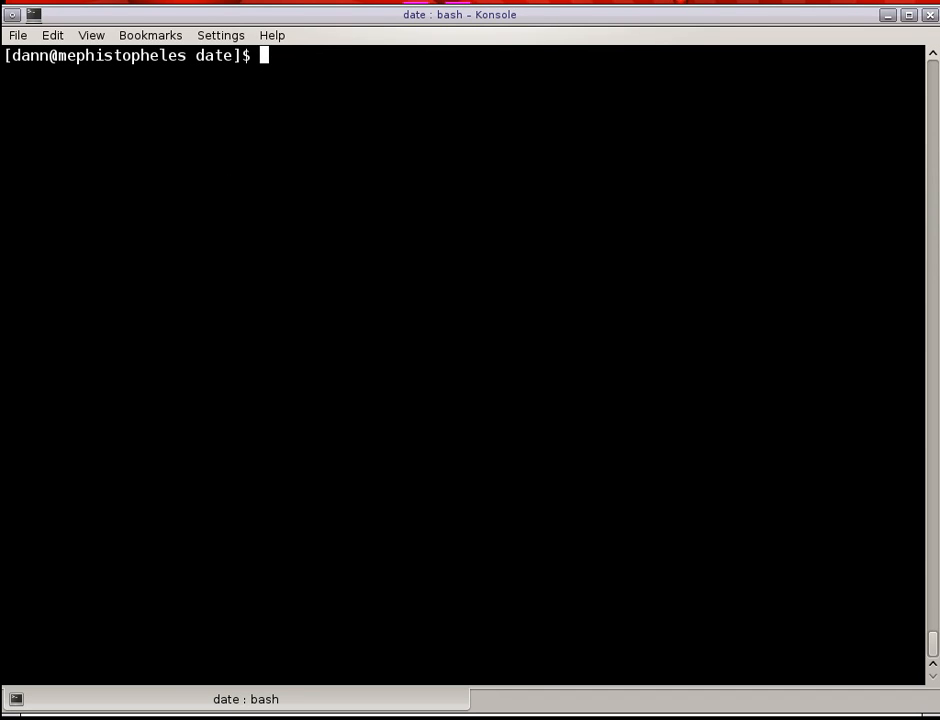
Run date to print the current date and time, Sun Feb 10 17:23:42 EST 2013.
text(date)
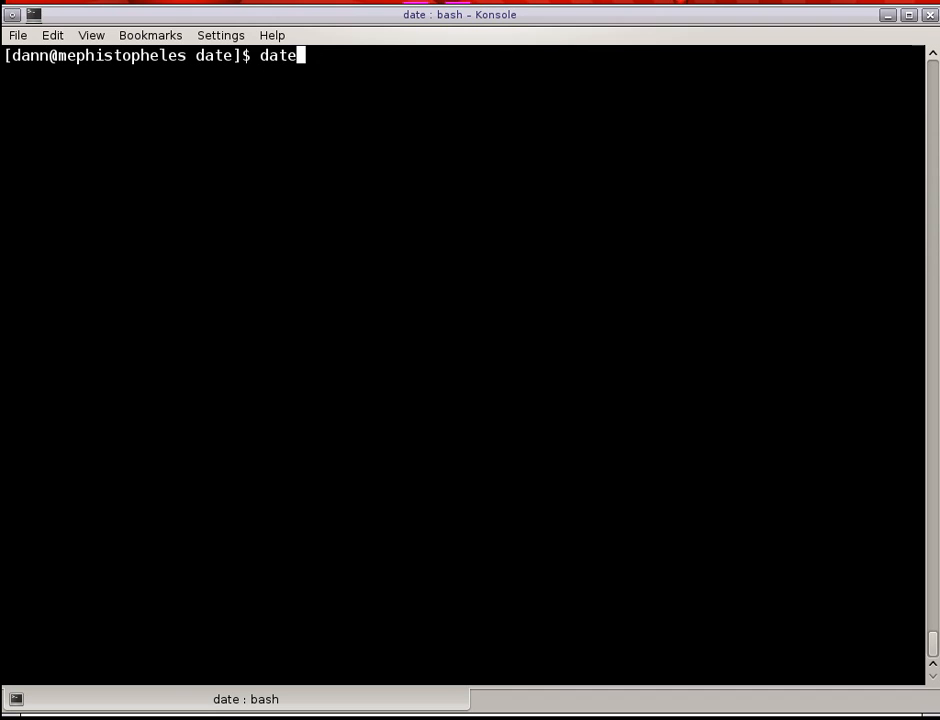
key(Return)
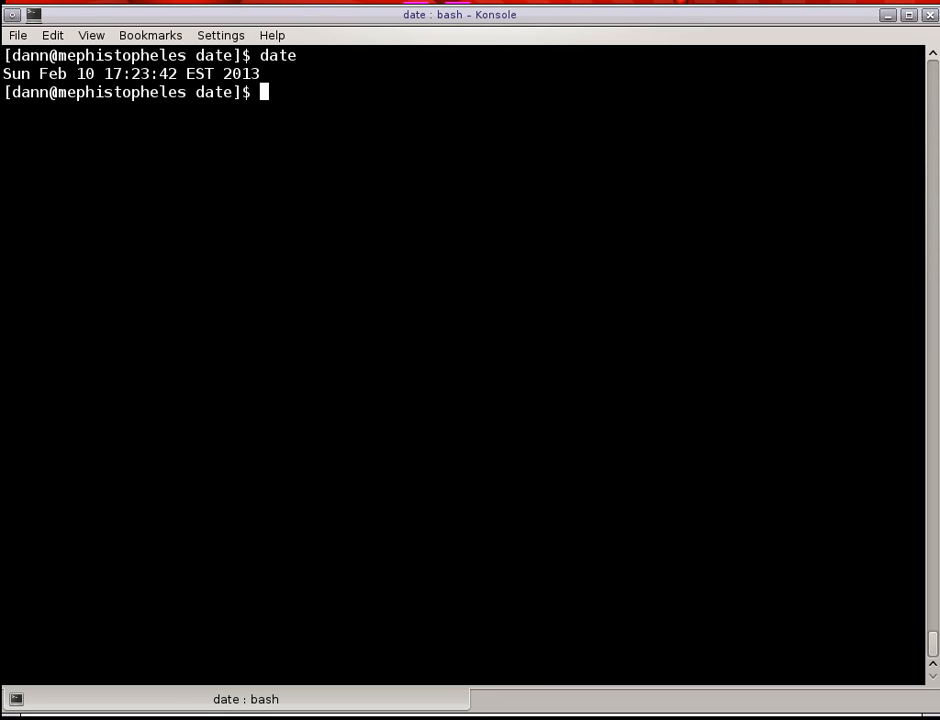
mouse_move(192, 73)
text(date -d)
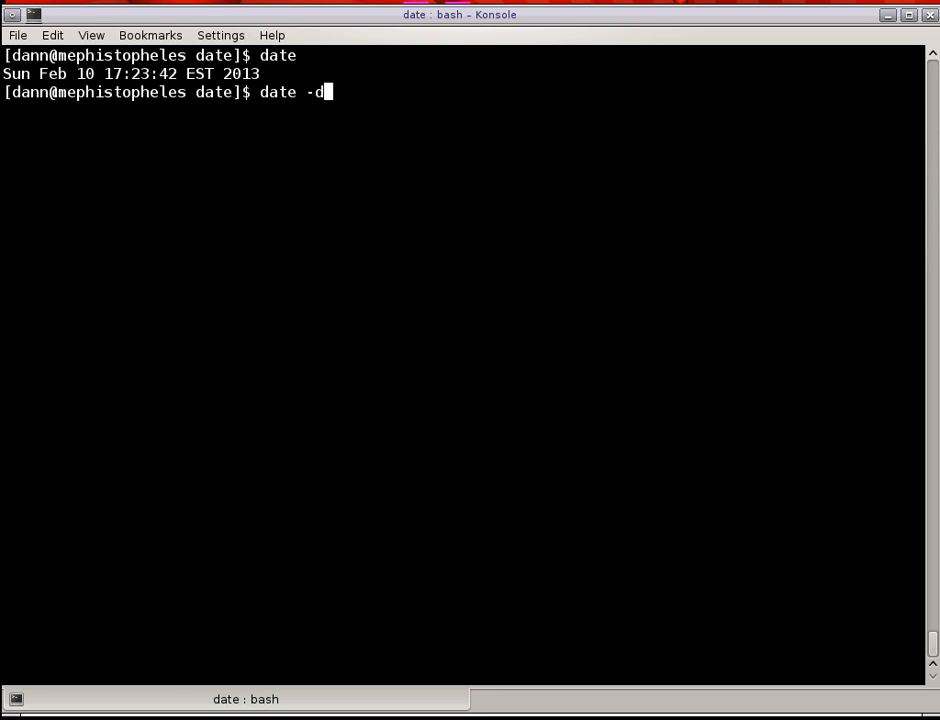
Run date -d "2 days" to show the date two days from now.
text("2)
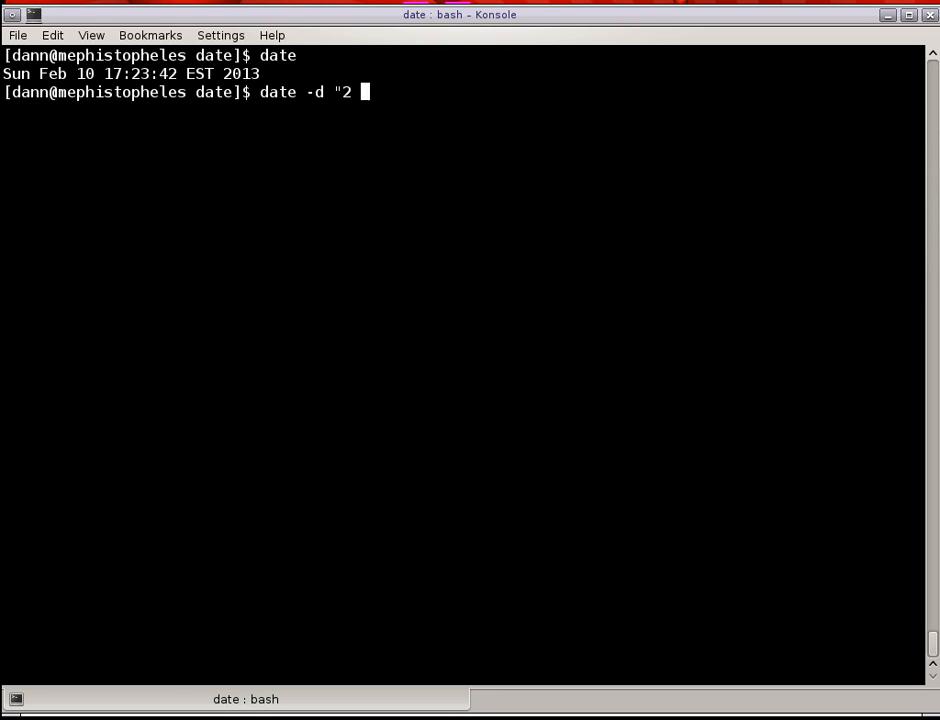
text(days")
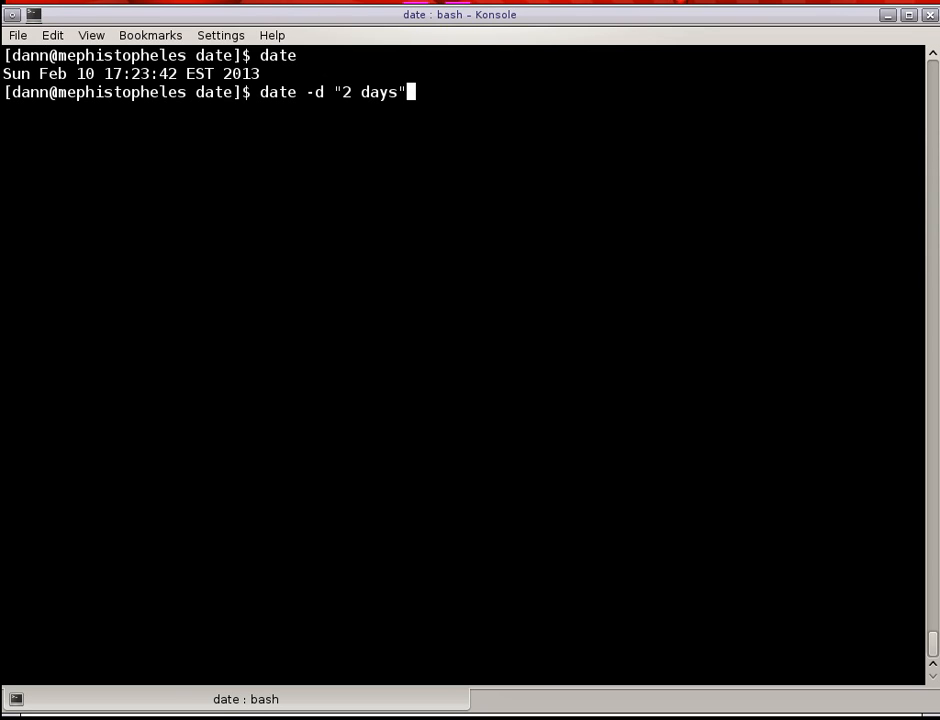
key(Return)
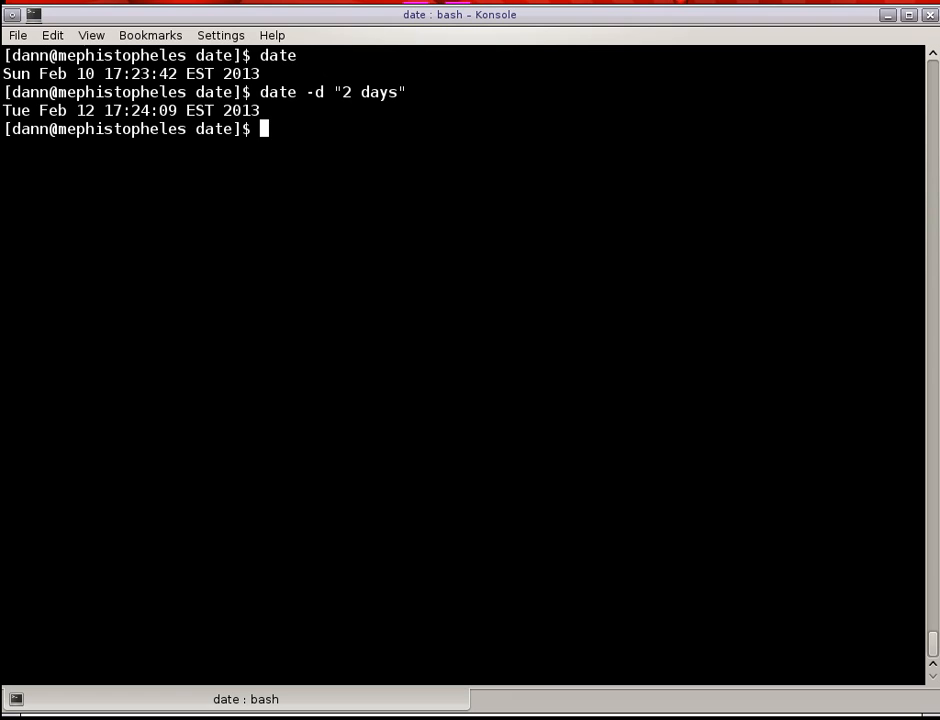
Run date -d "1 year ago" and date -d "2 hours ago", then clear the screen.
text(eq53 -)
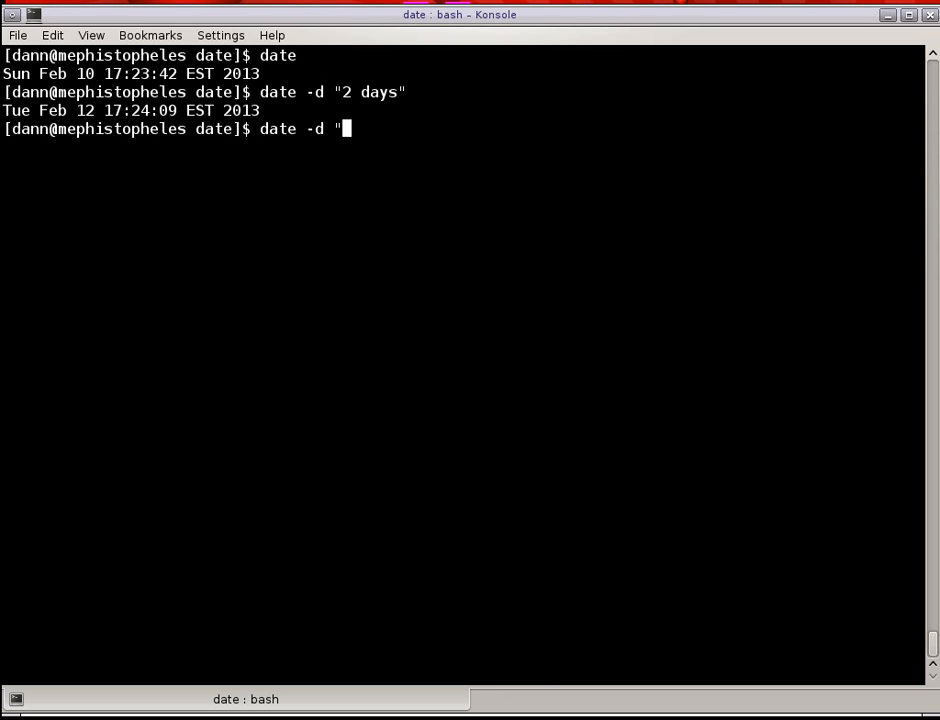
text(1 year ago")
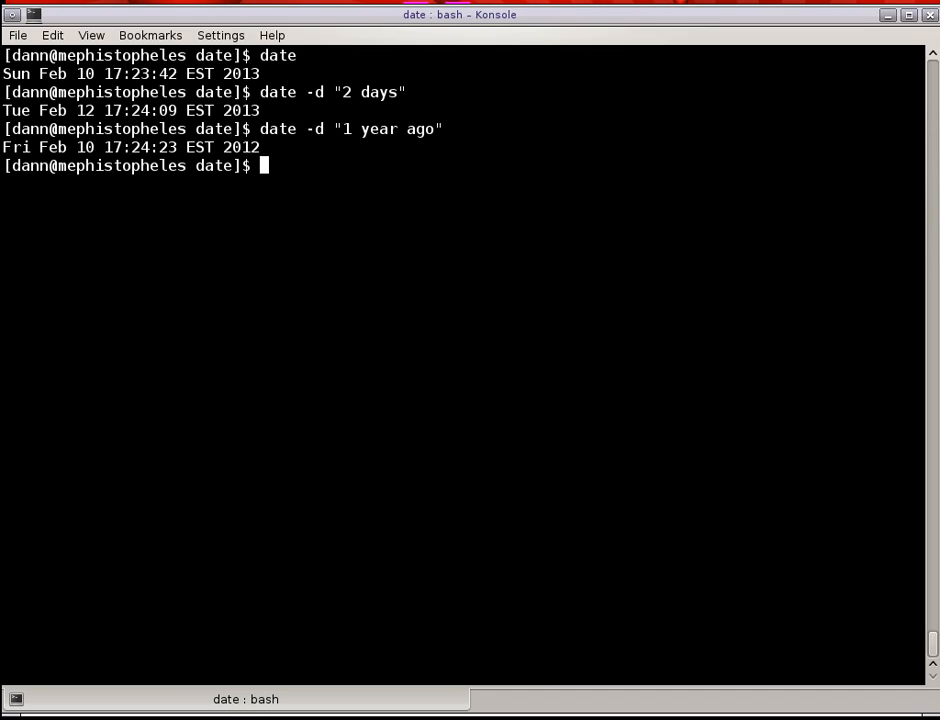
text(date -d "2 hours ago)
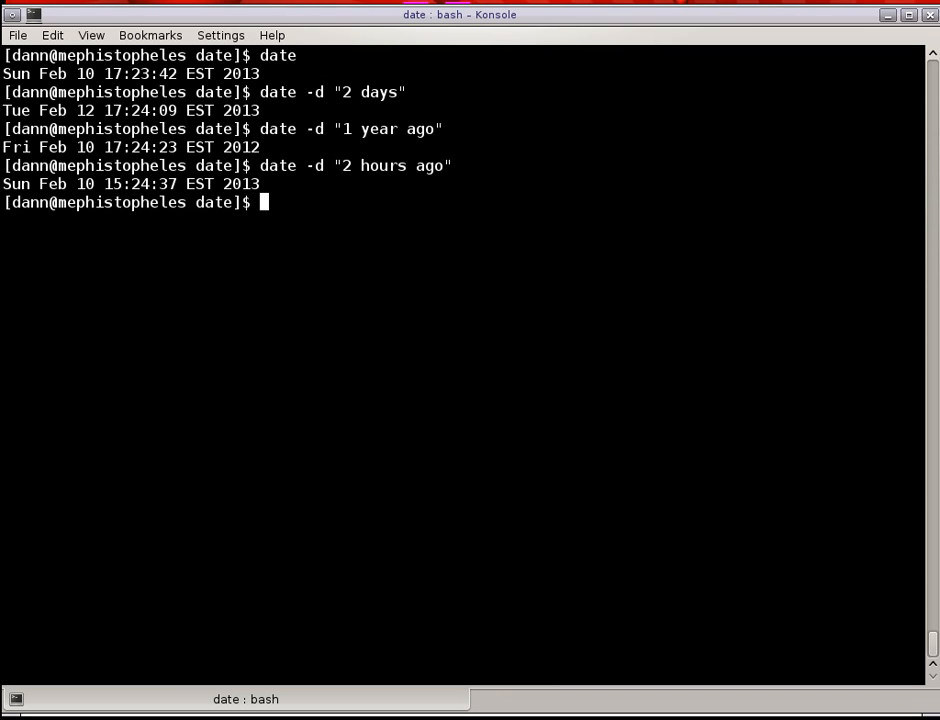
text(clear)
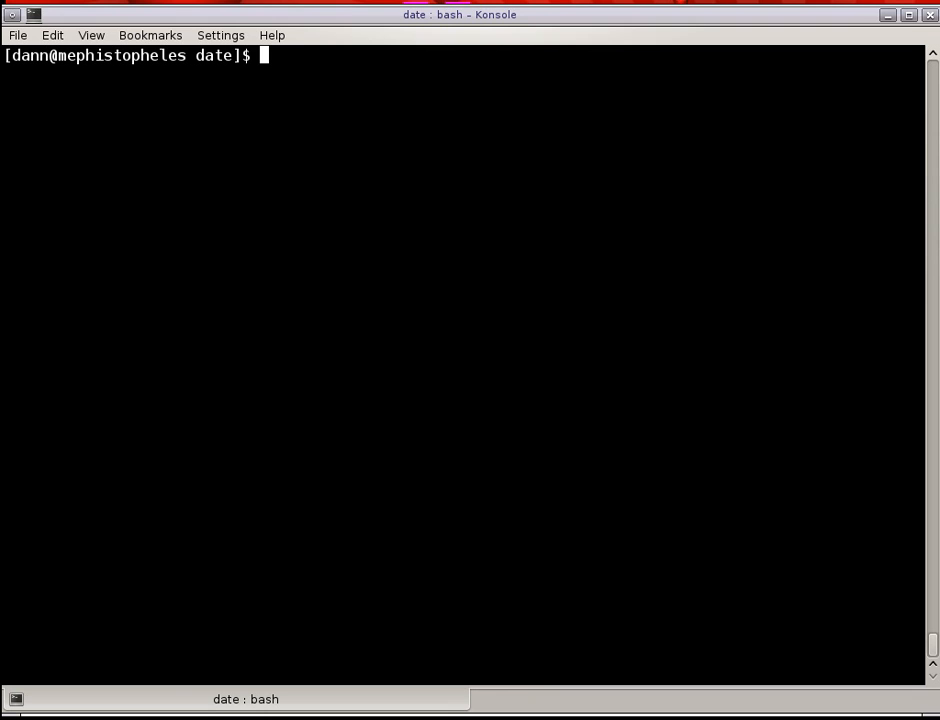
Run cat date.txt to list its four relative-date lines.
text(cat da)
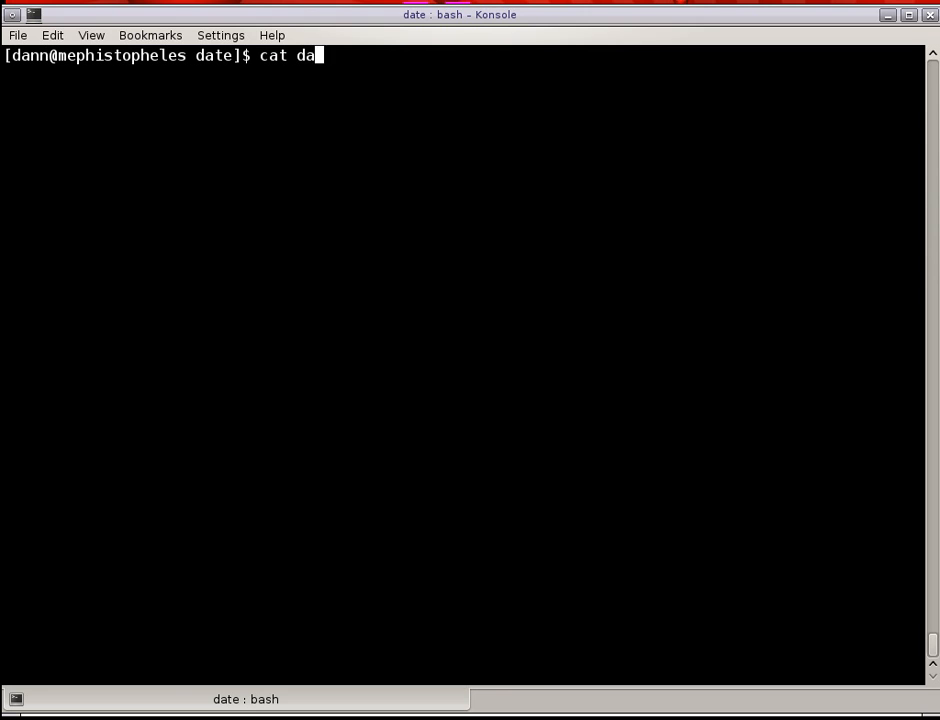
key(Return)
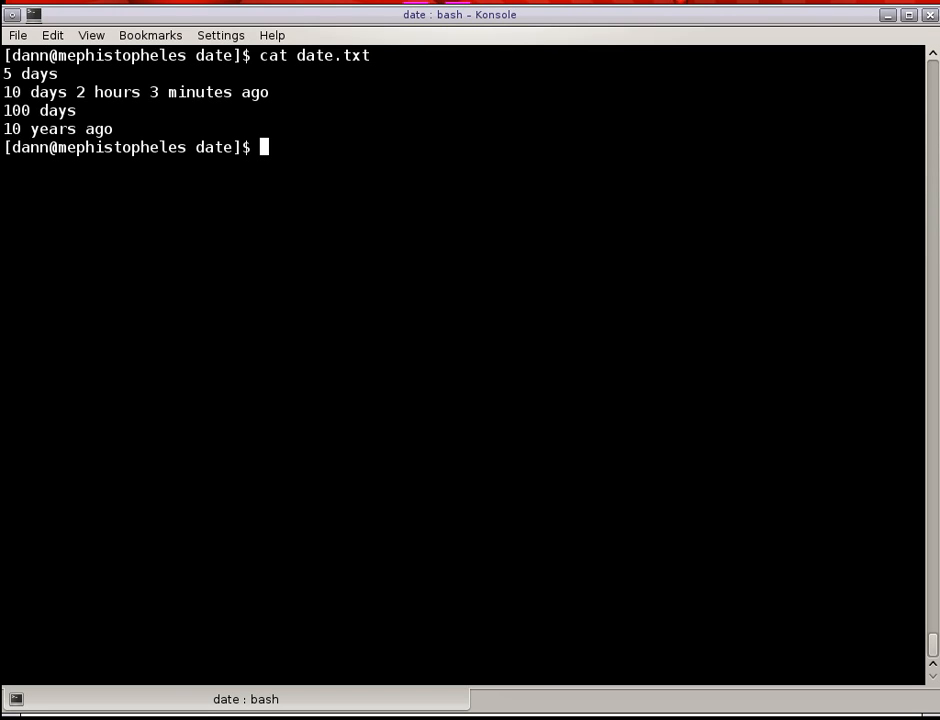
Run date -f date.txt to convert each line into an actual date.
text(date)
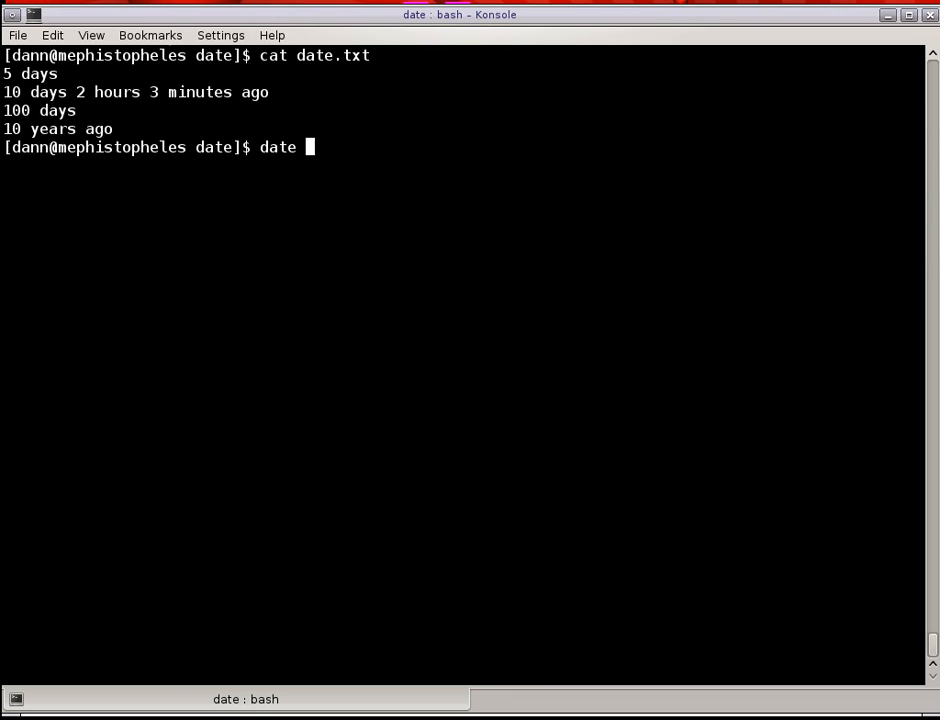
text(-f date.txt)
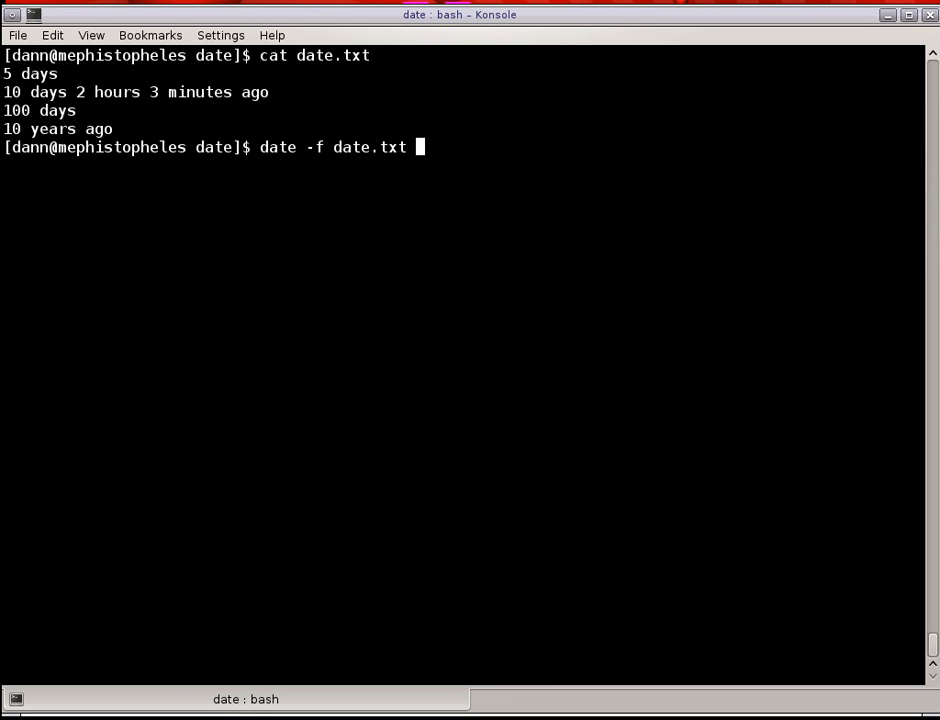
key(Return)
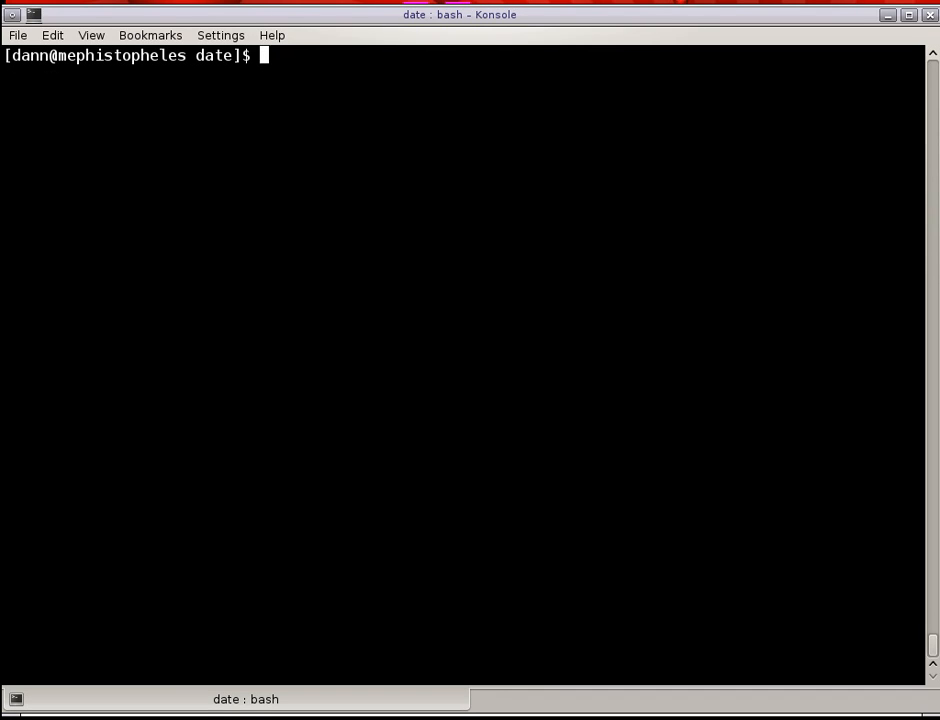
text(+%)
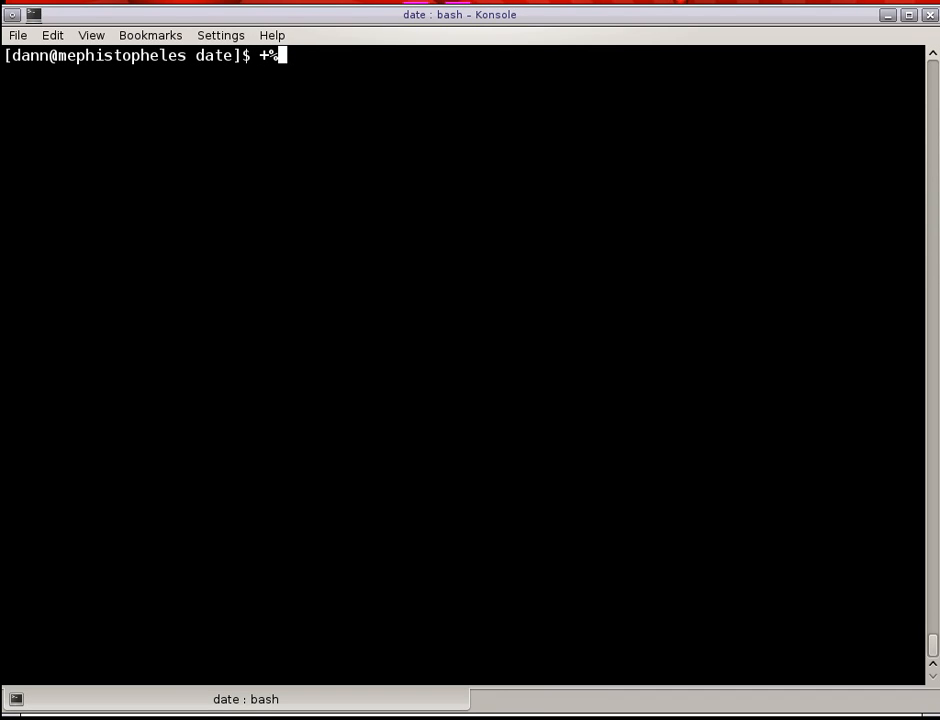
key(BackSpace)
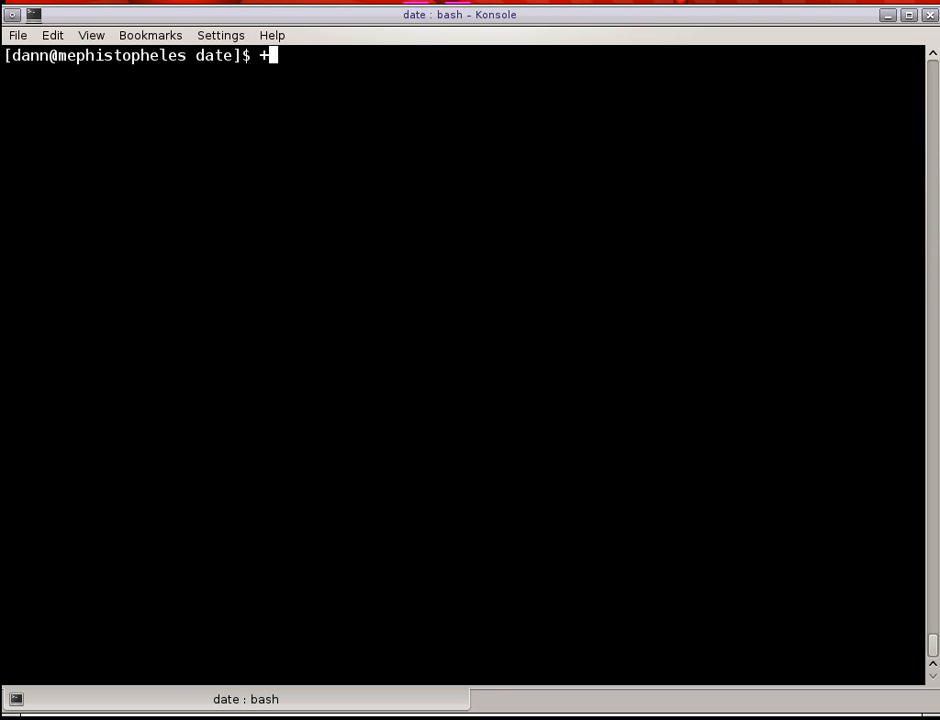
text(mamd da)
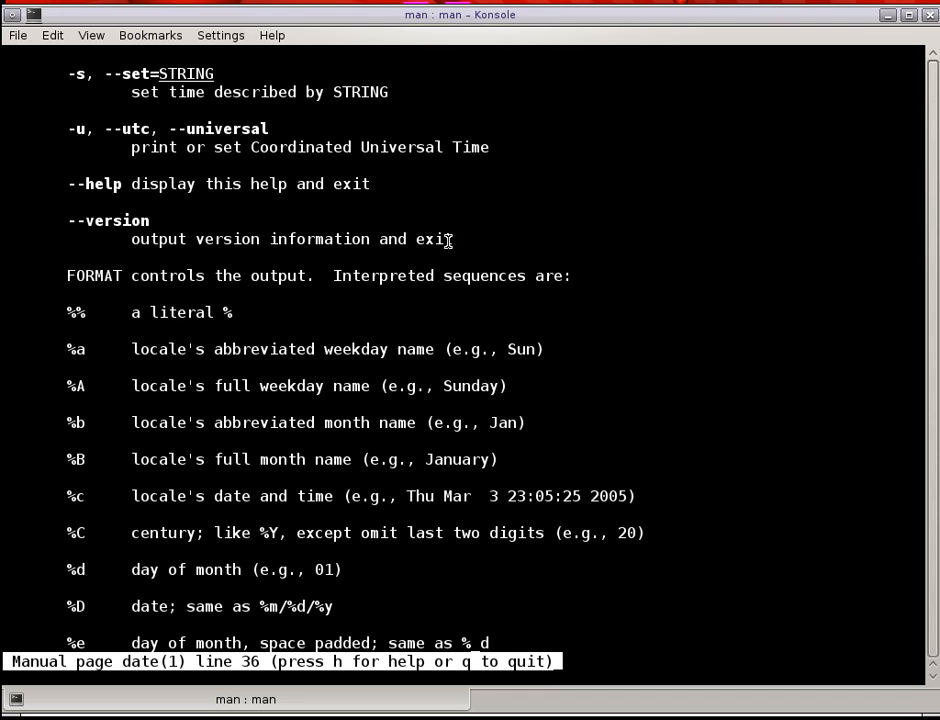
mouse_move(243, 207)
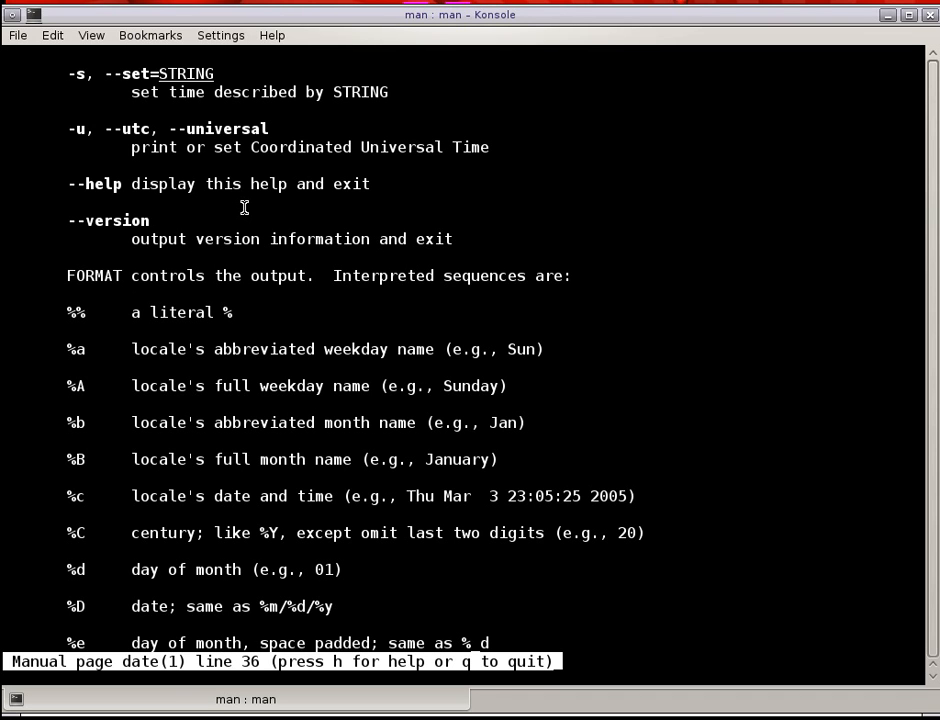
scroll(down, 3)
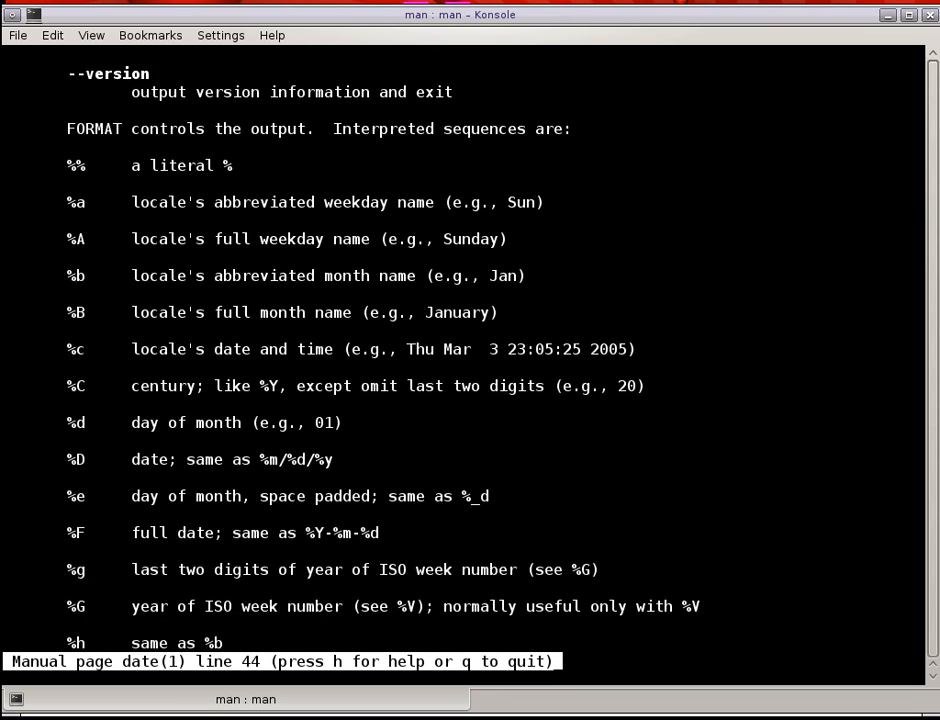
scroll(down, 3)
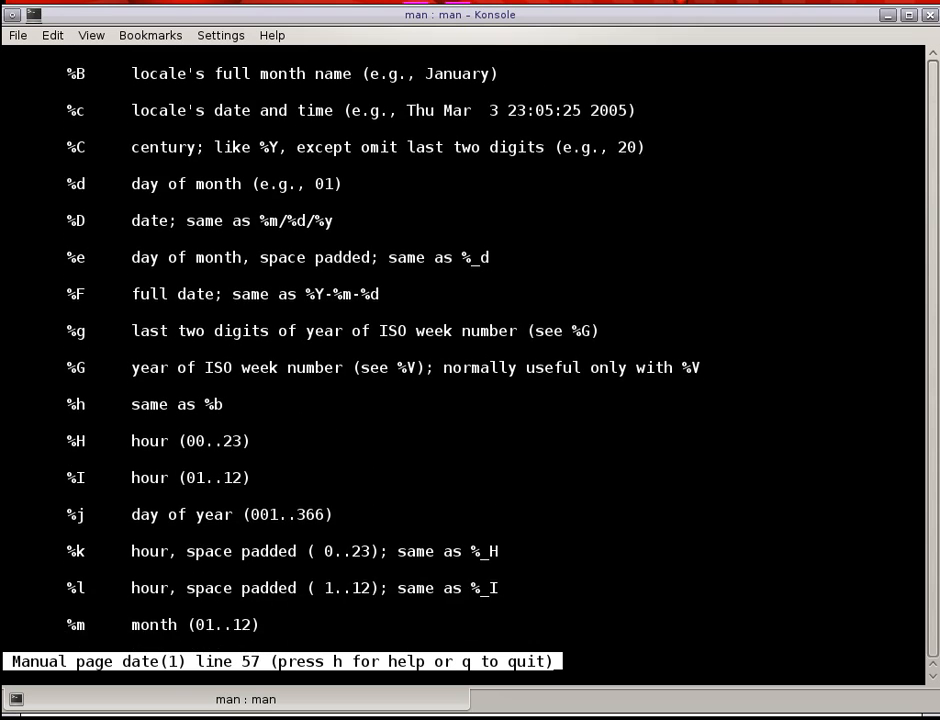
key(q)
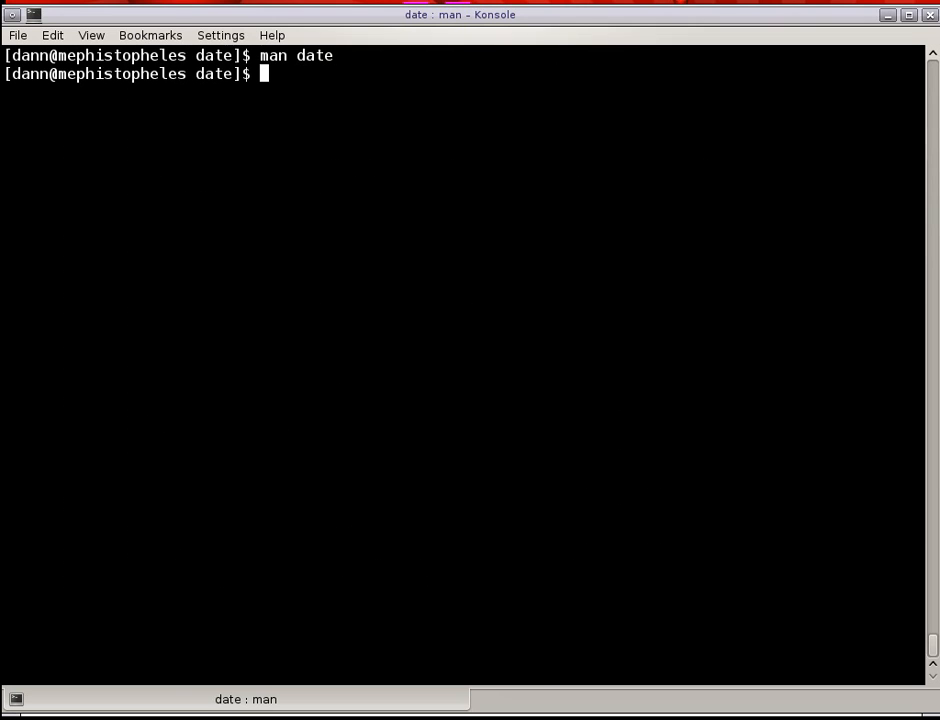
Run date +%Y%m%d to print today compactly as 20130210.
text(date)
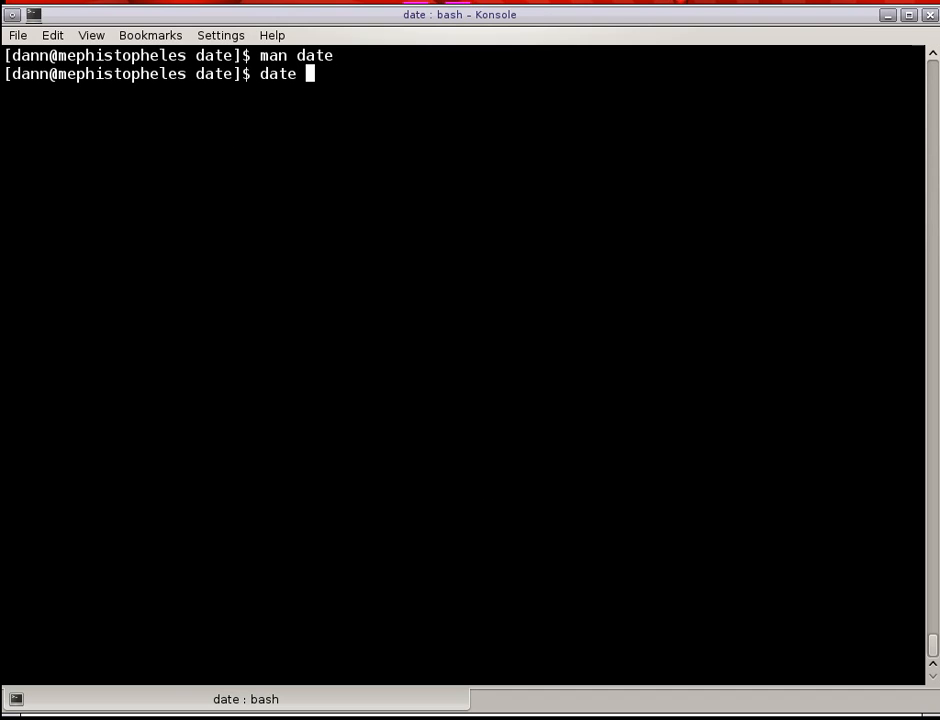
text(+%Y)
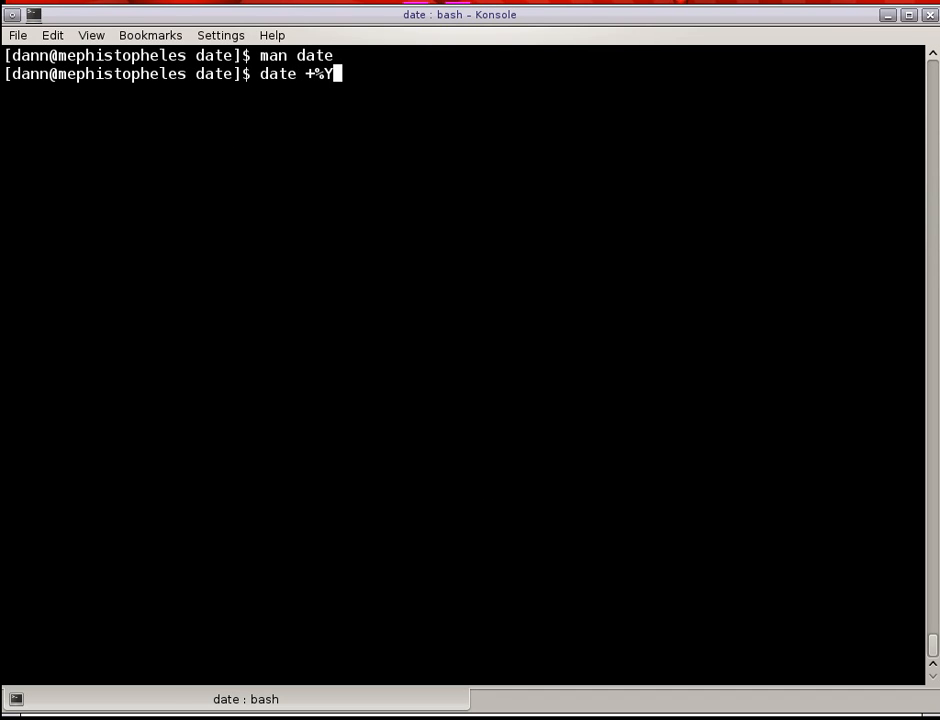
text(%m%)
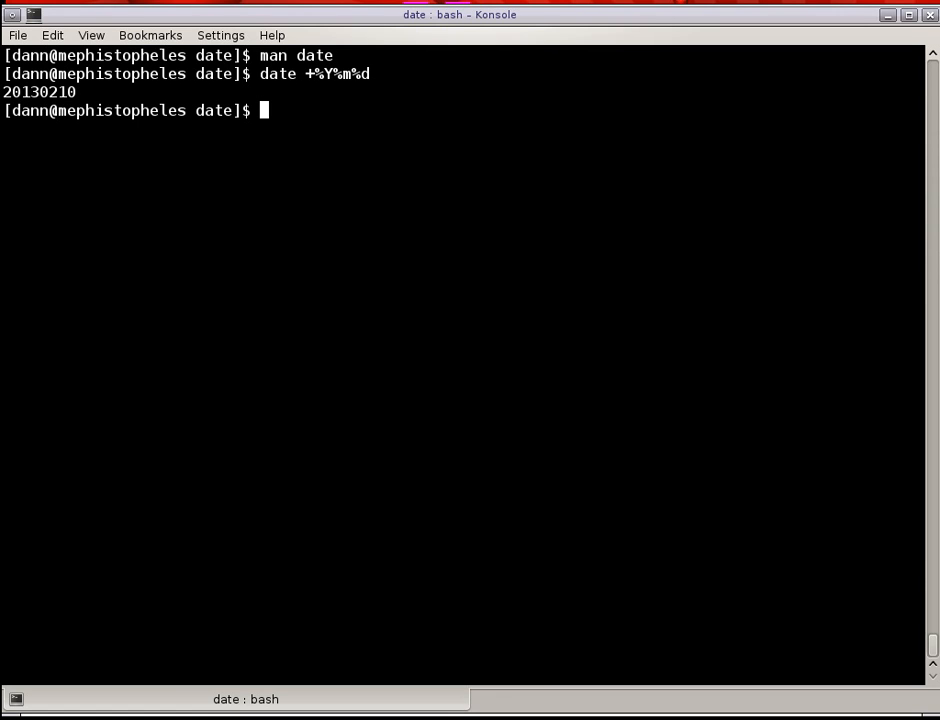
Run date +%Y-%m-%d to print 2013-02-10, then clear the screen.
text(date +%)
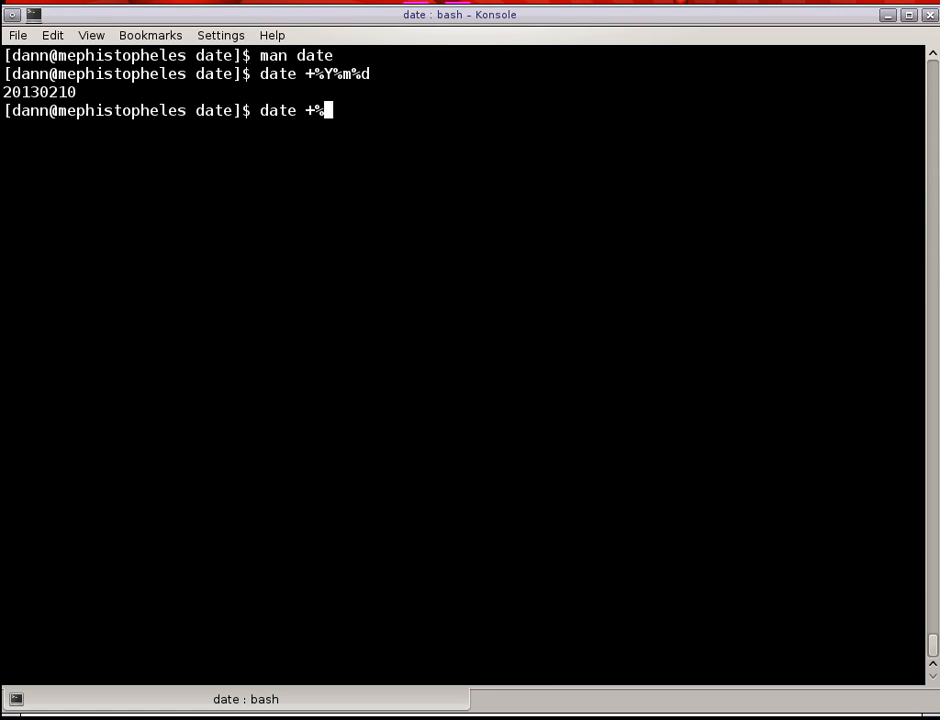
text(Y)
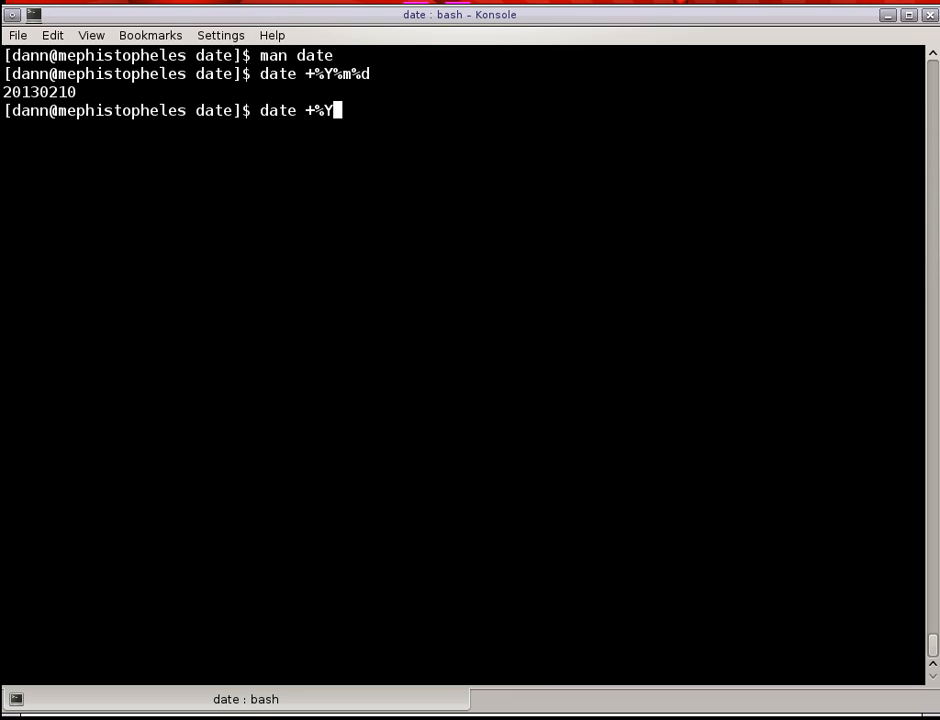
text(-%m)
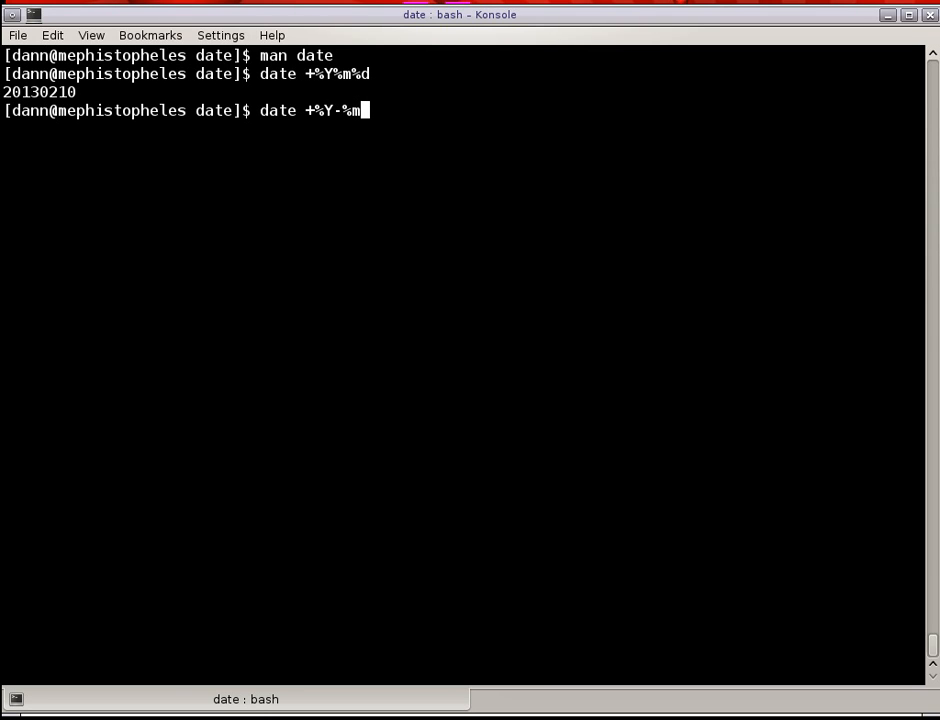
key(Return)
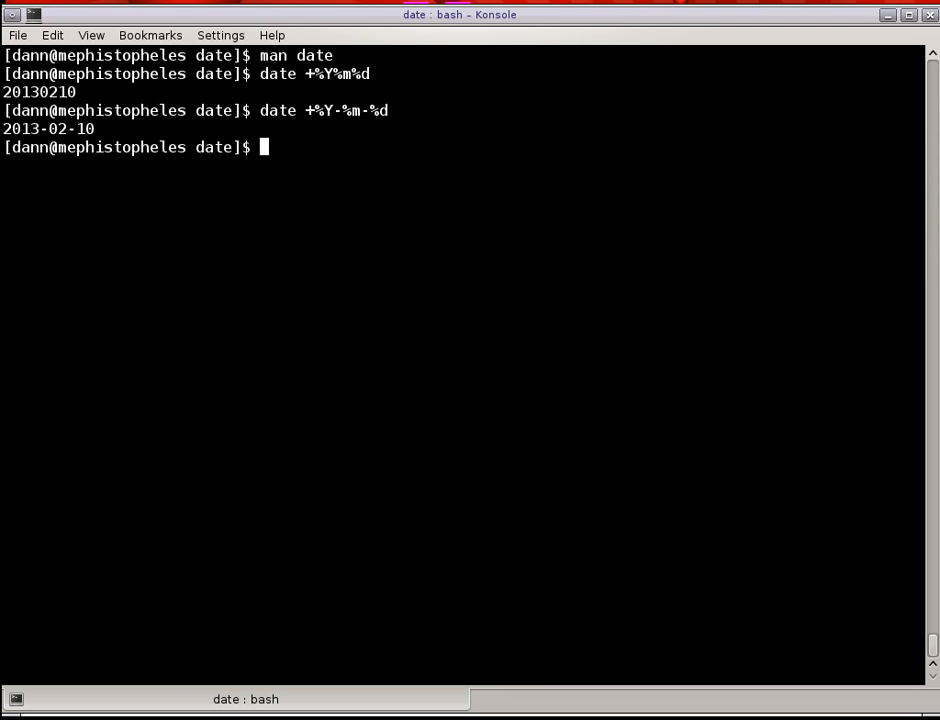
mouse_move(340, 110)
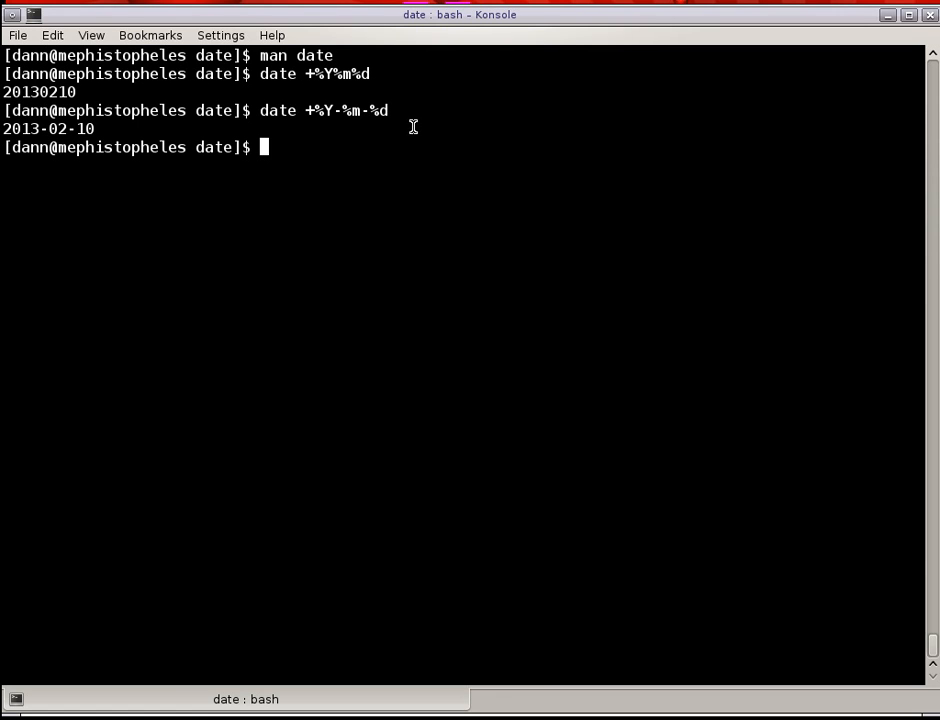
text(clear)
text(date)
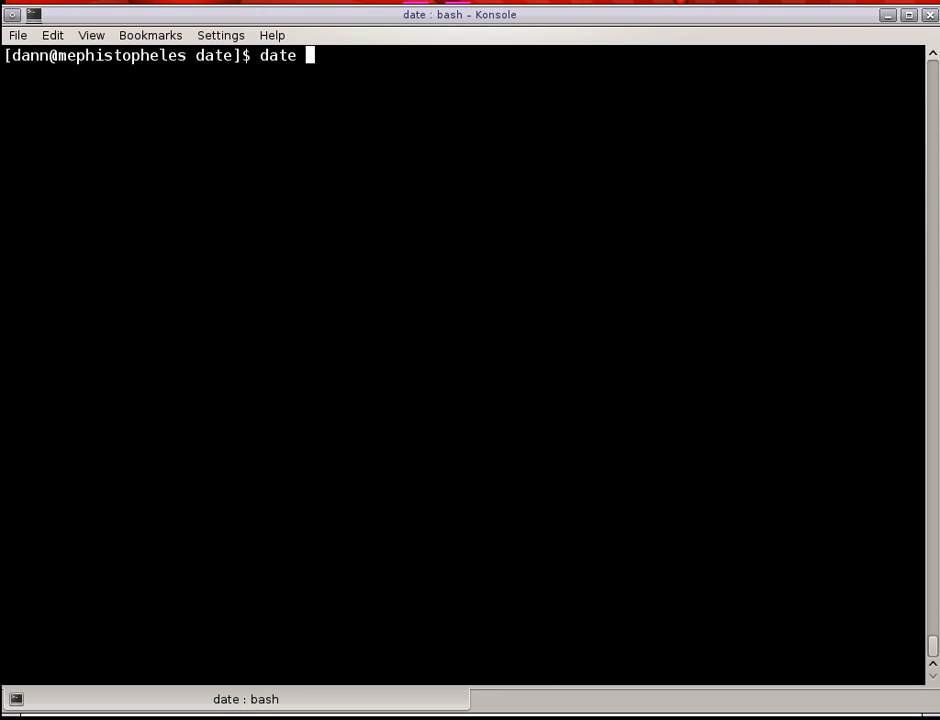
Run date +%C to print the current century 20 and start the 100-years command.
text(+%C)
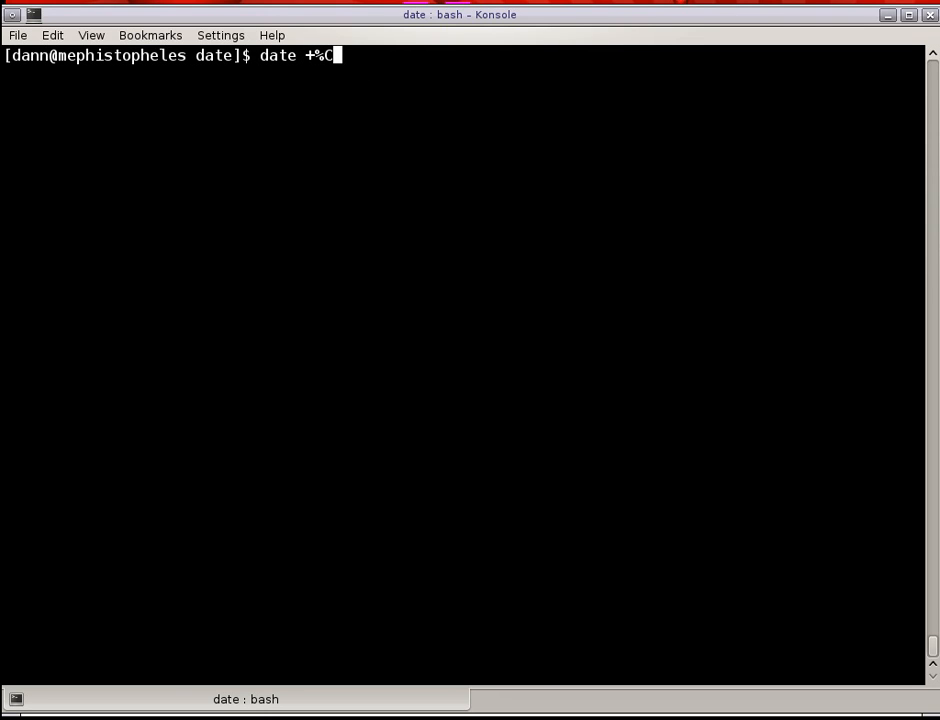
key(Return)
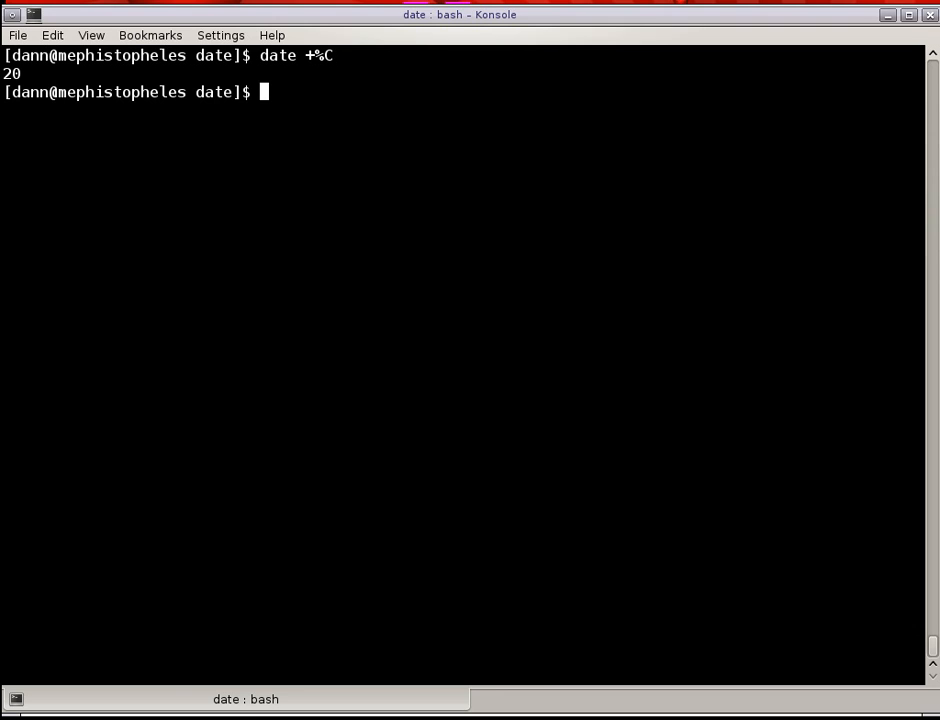
text(date)
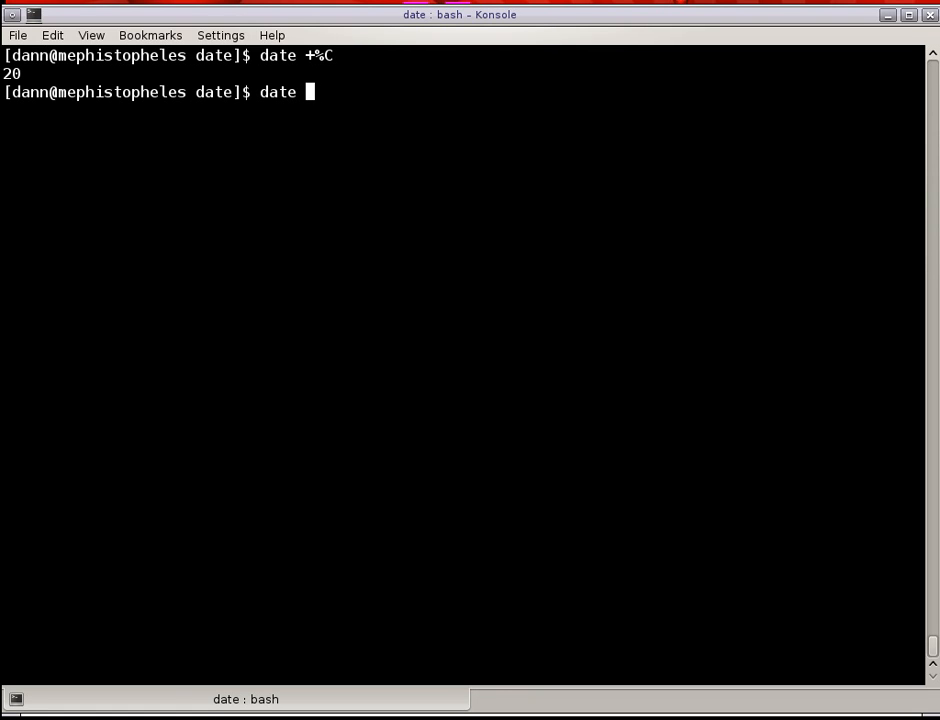
text(-d "100 years" %+C)
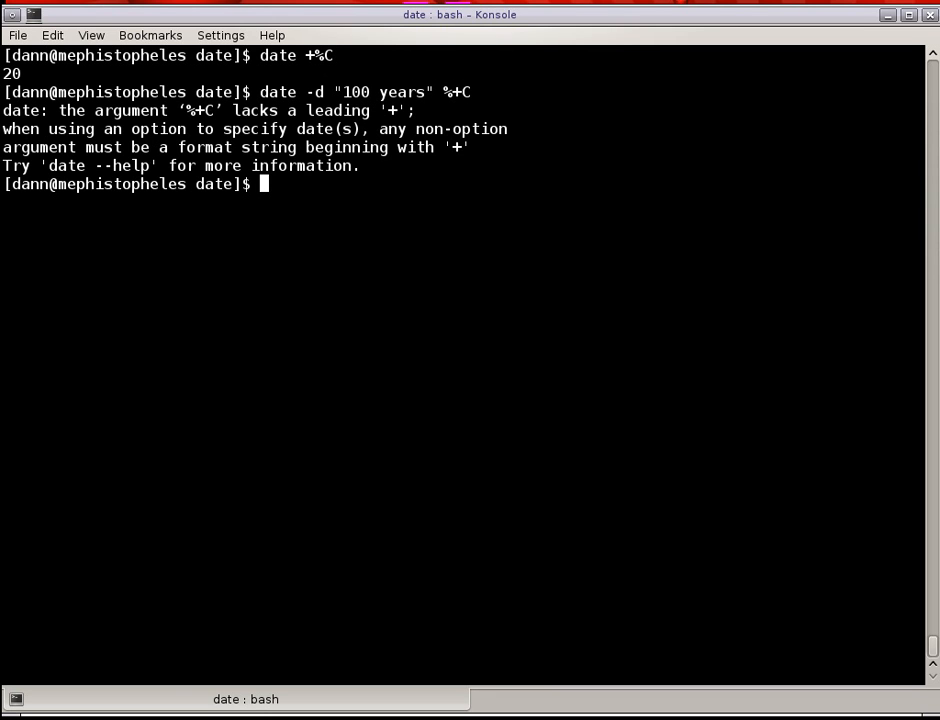
Fix and run date -d "100 years" +%C for century 21, show that future date, then clear.
text(date -d "100 years" +C)
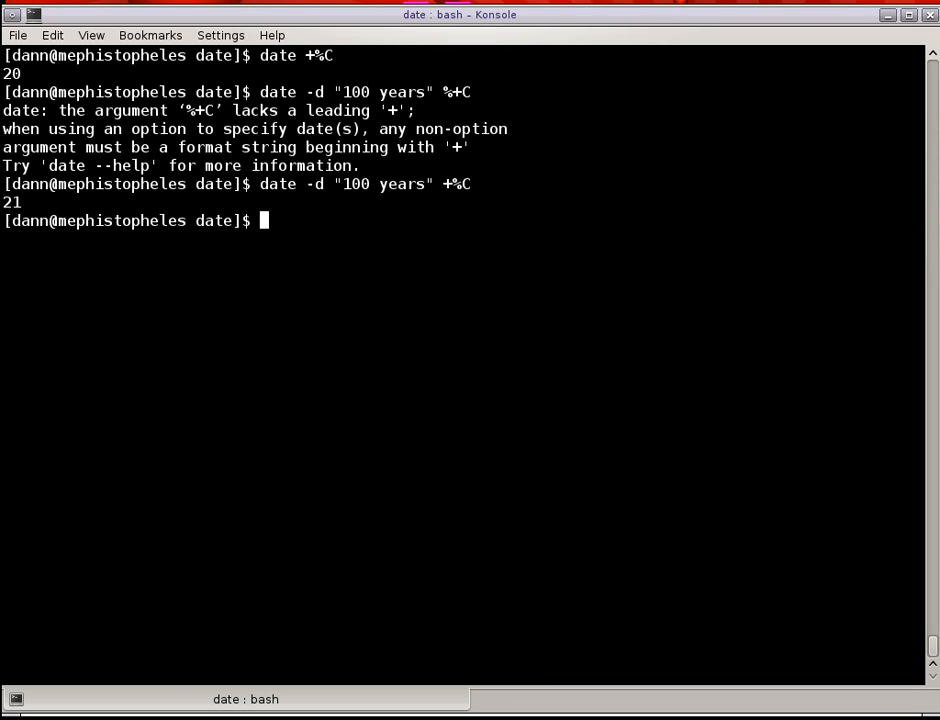
text(date -d "100 years" +%C)
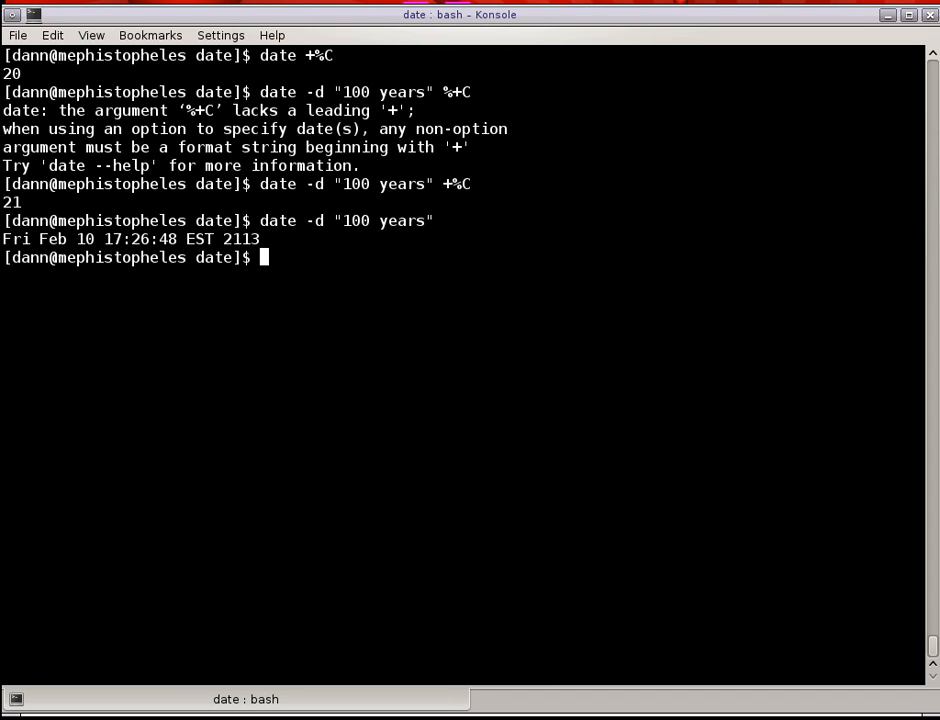
mouse_move(643, 123)
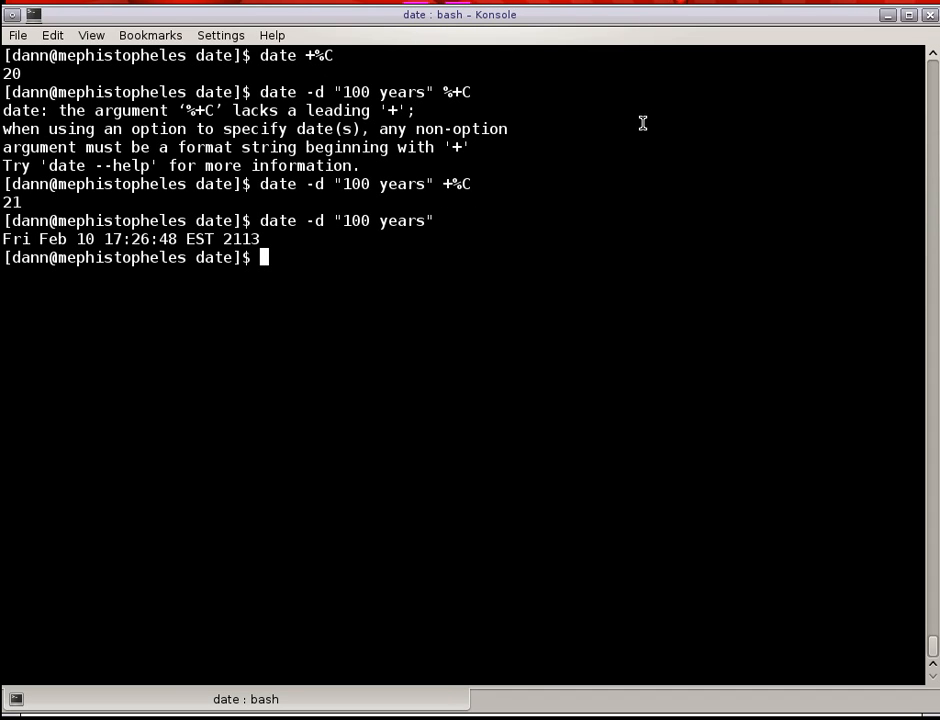
mouse_move(281, 240)
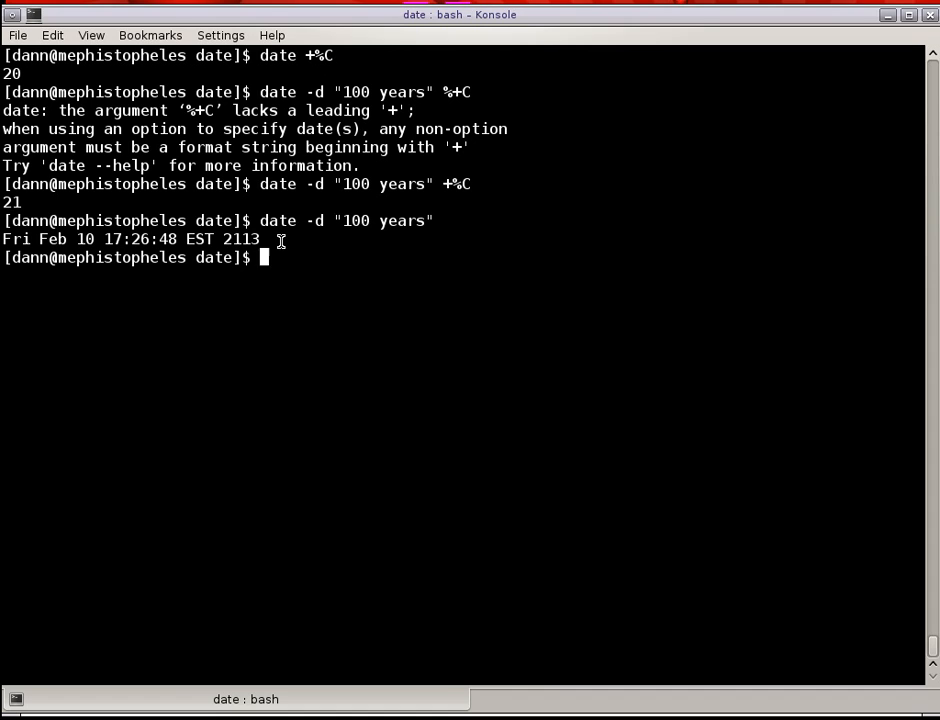
key(Return)
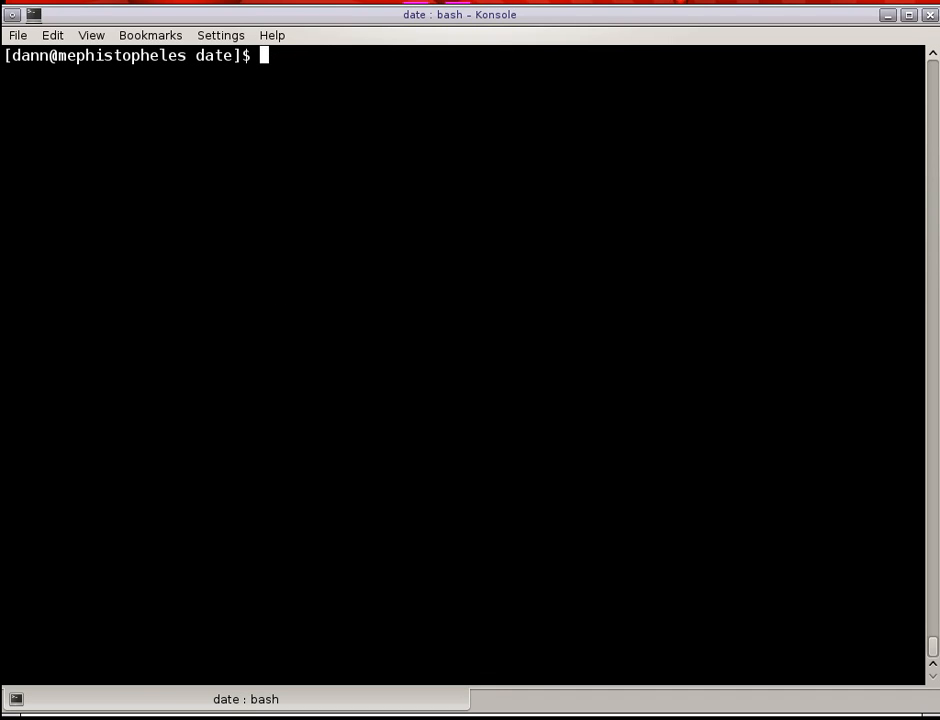
Run date "+Today is %A the %dth of %B, have a great day" to print the sentence for Sunday the 10th of February.
text(date ")
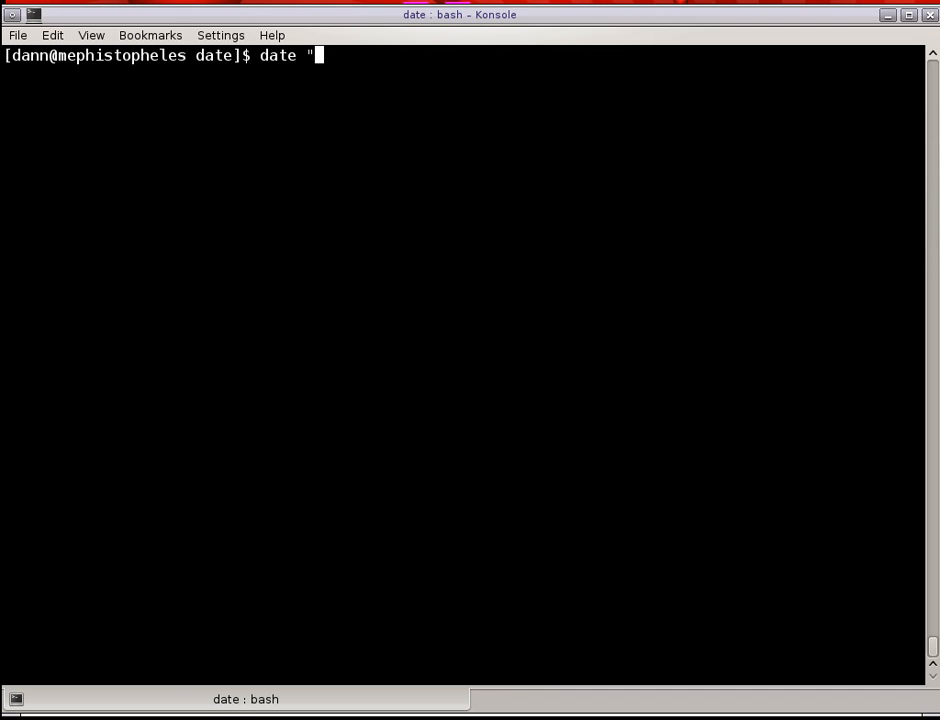
text(+)
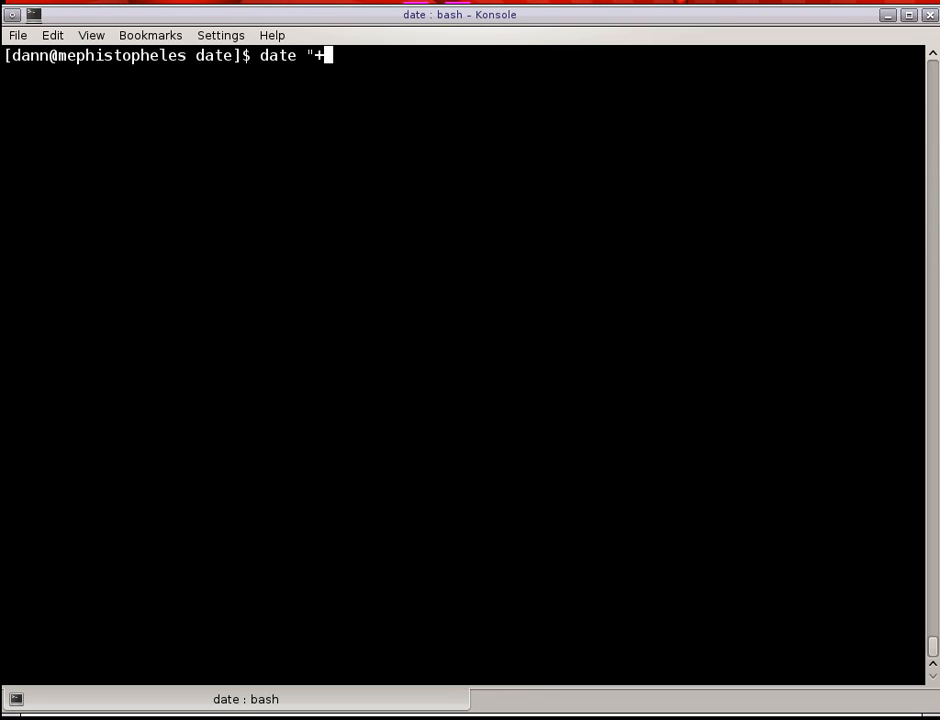
text(Toda)
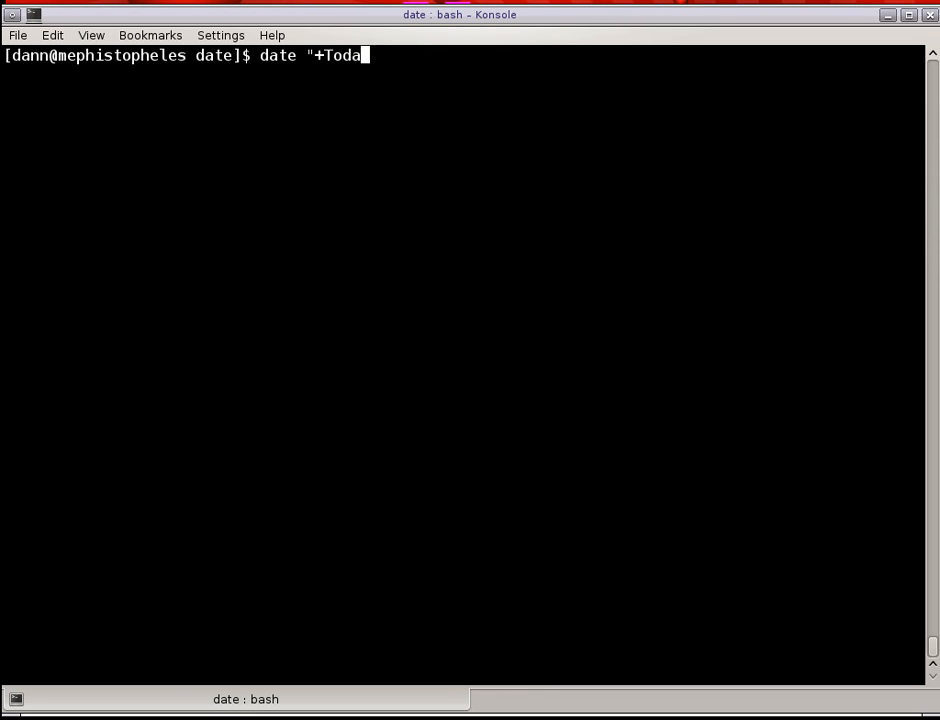
text(y is %A the #)
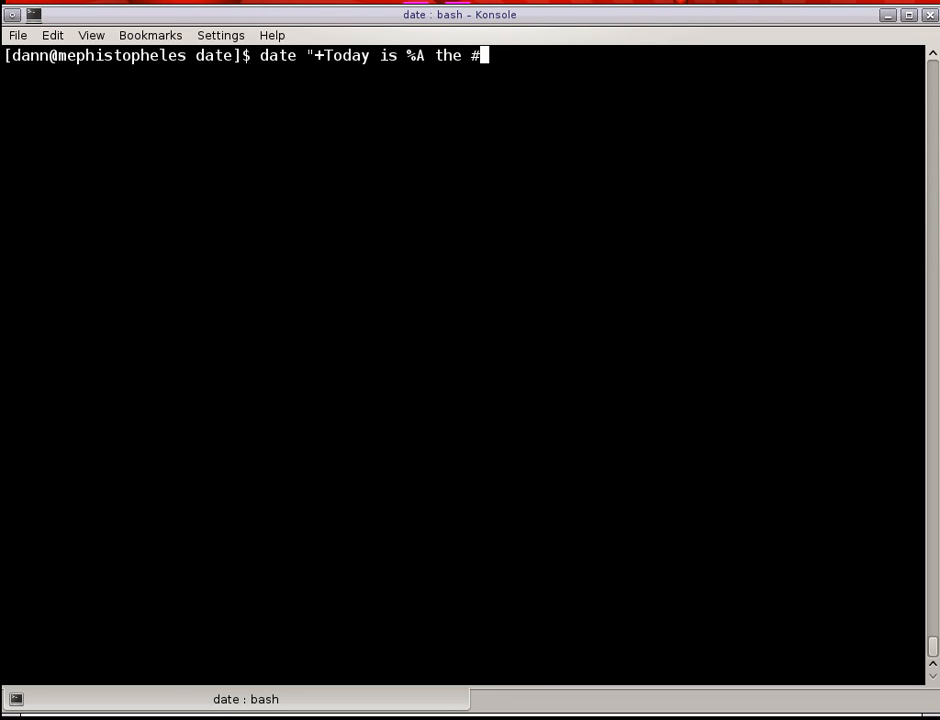
text(dth)
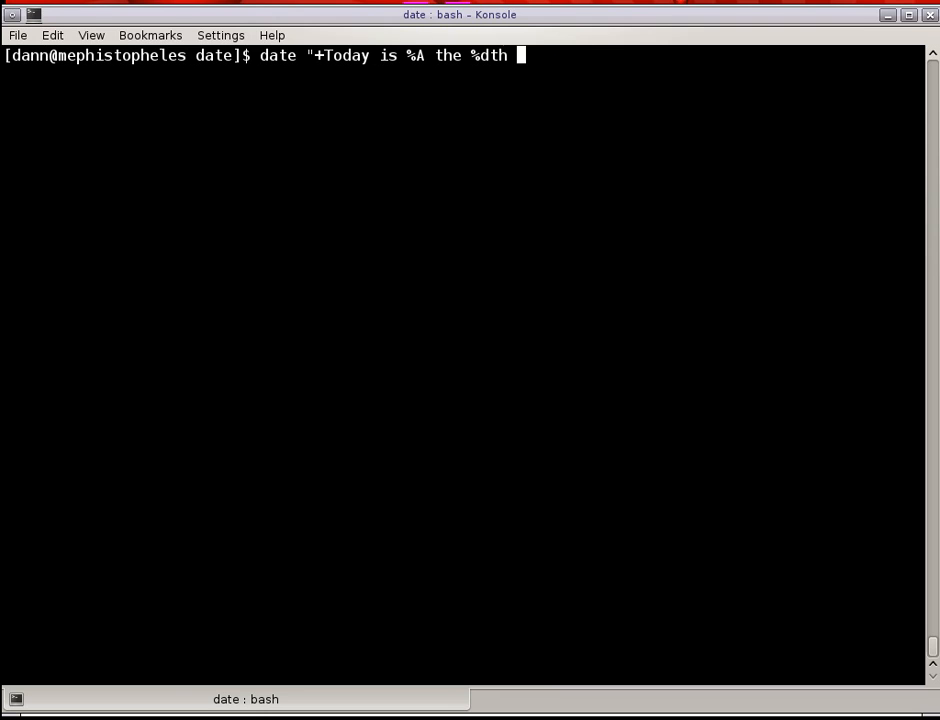
text(of %B, ha)
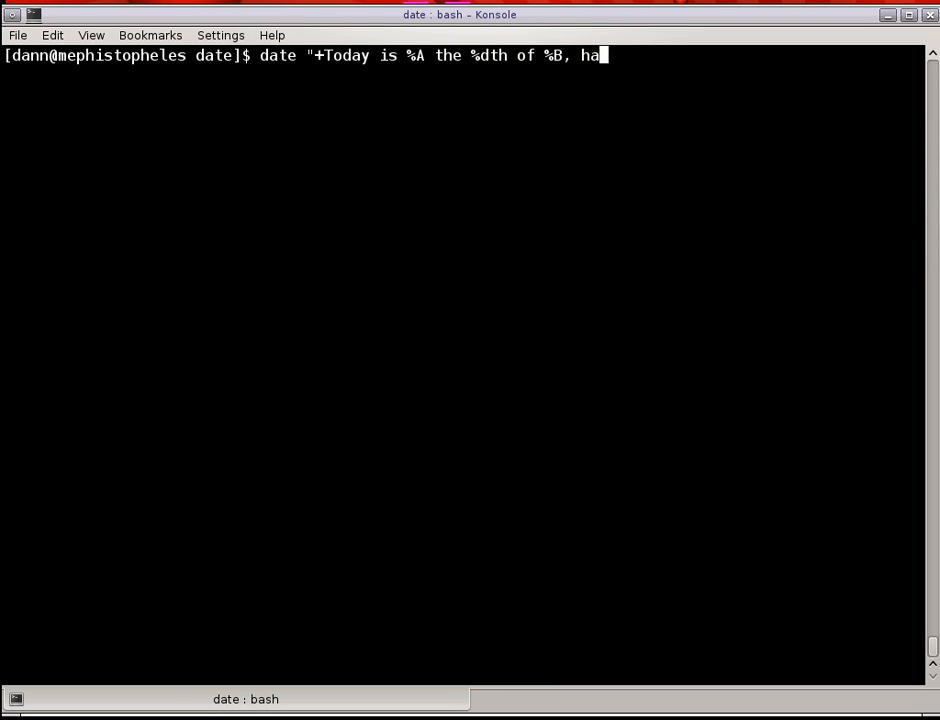
text(ve a great day)
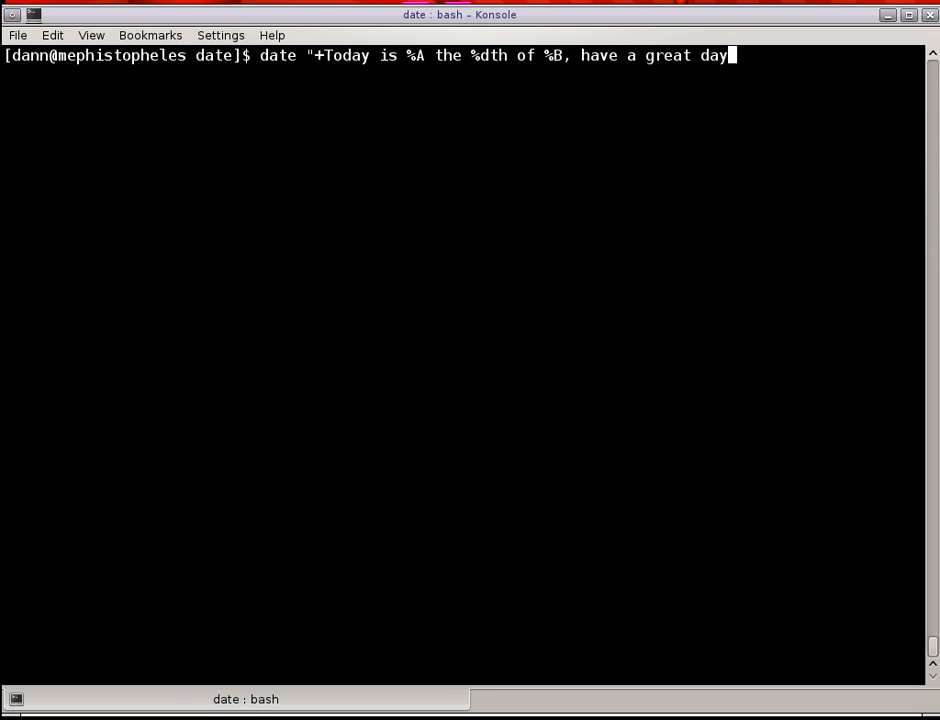
text(")
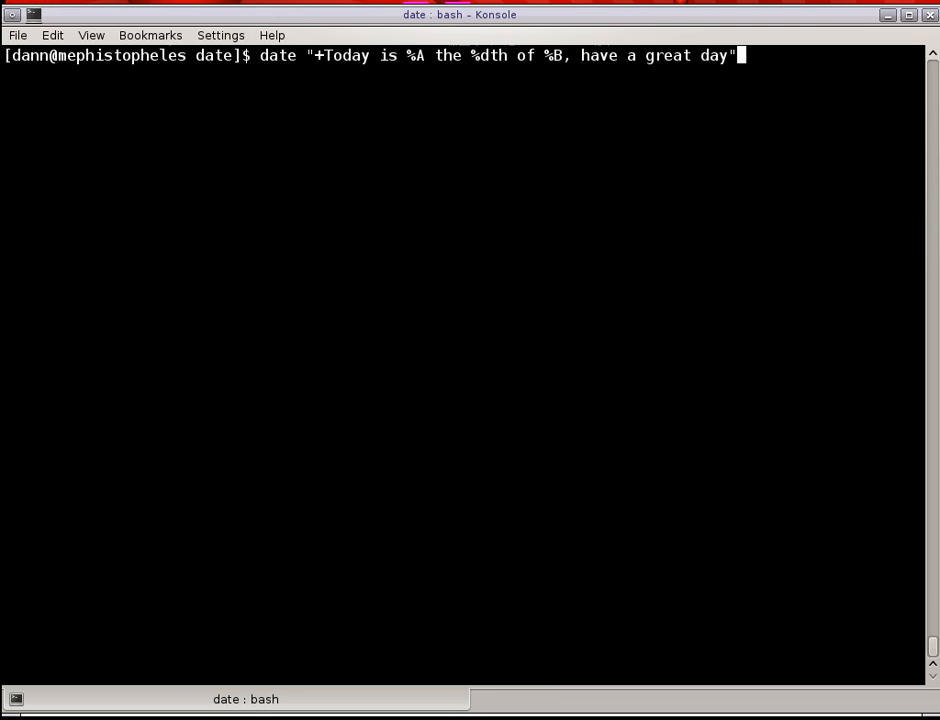
key(Return)
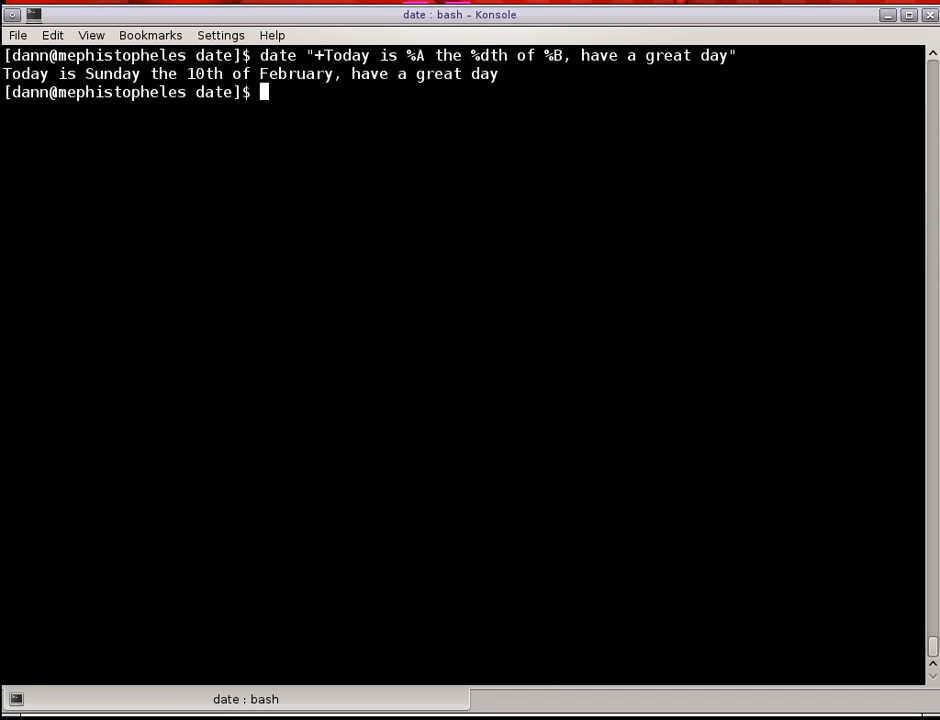
Show the unquoted version failing with an extra-operand error, then clear the screen.
text(clear)
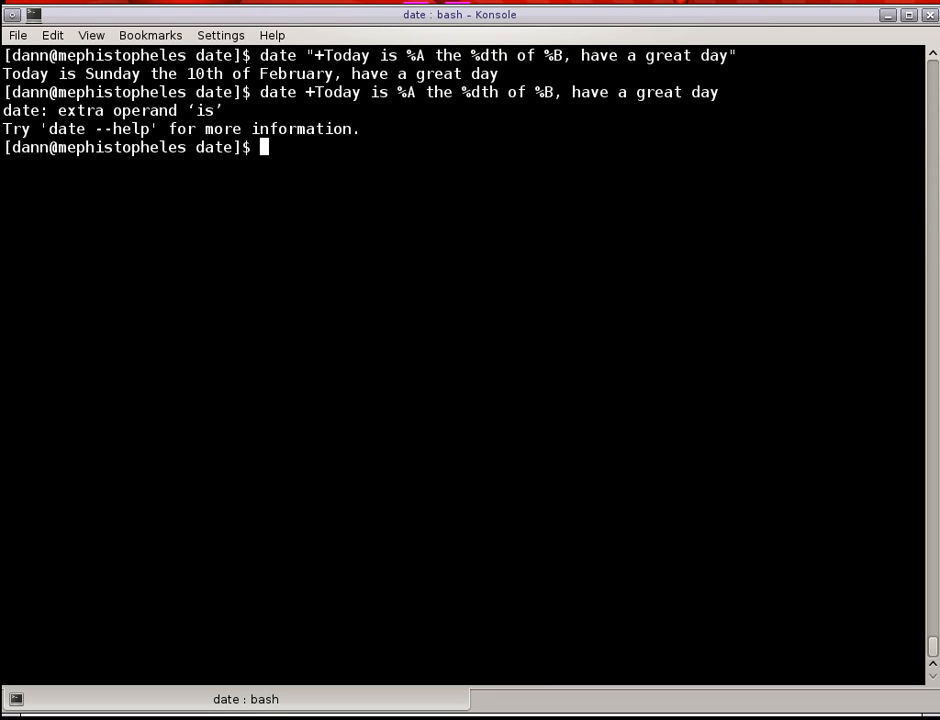
text(cl)
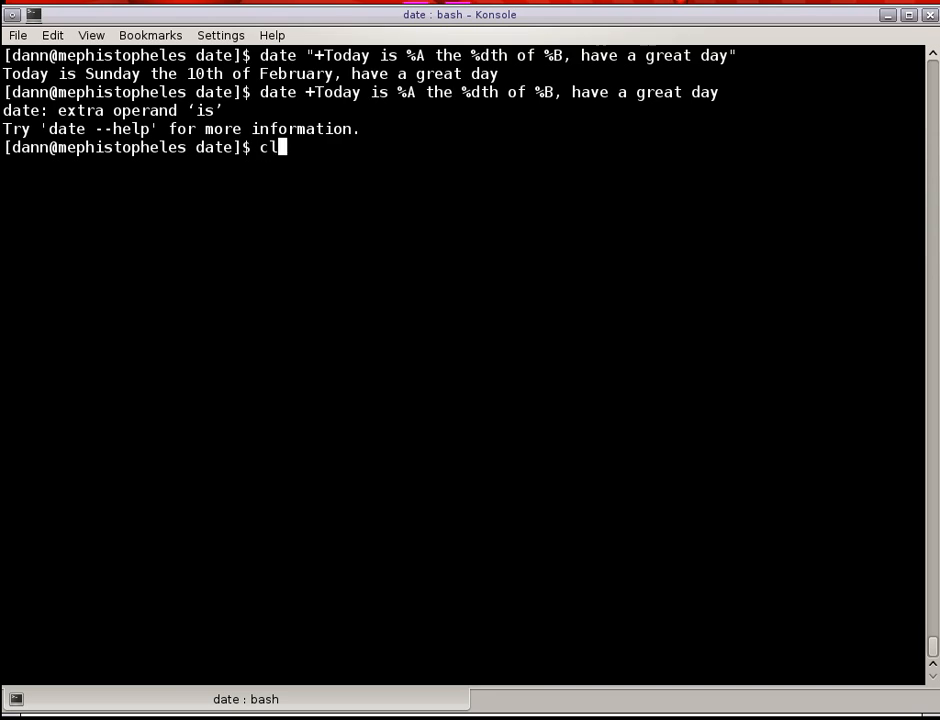
key(Return)
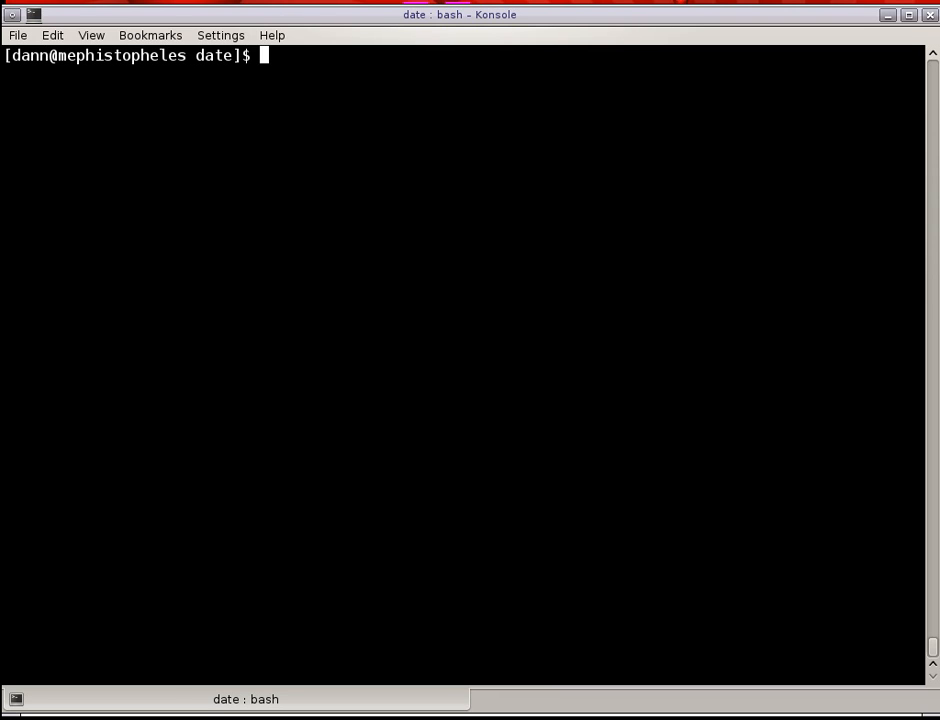
Run date -d "1 year ago" +%a %Y-%m-%d and hit the extra operand error.
text(date)
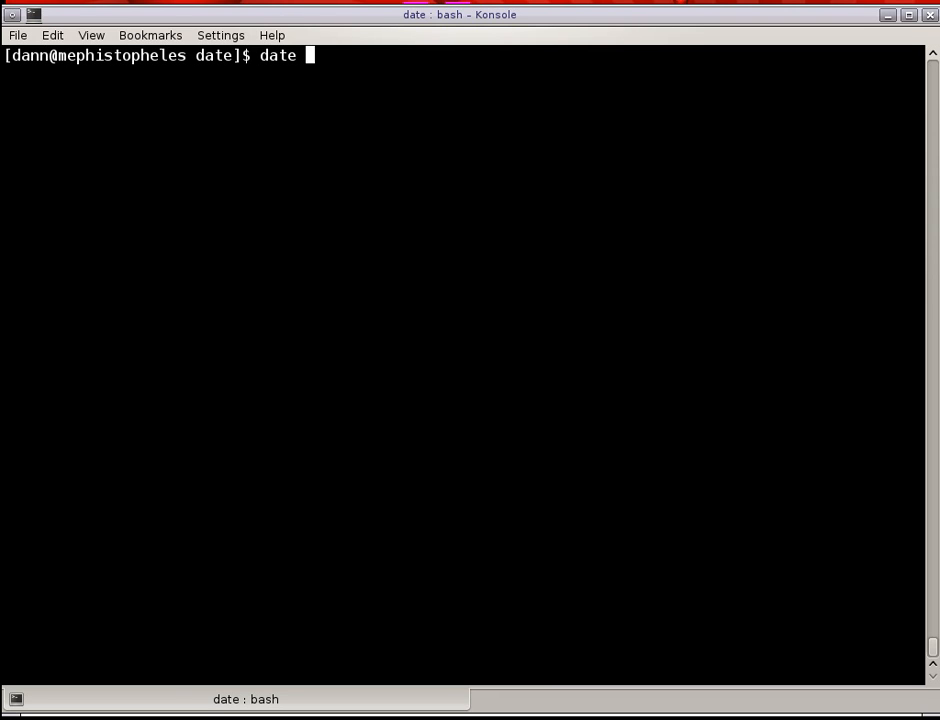
text(-d "1 ye)
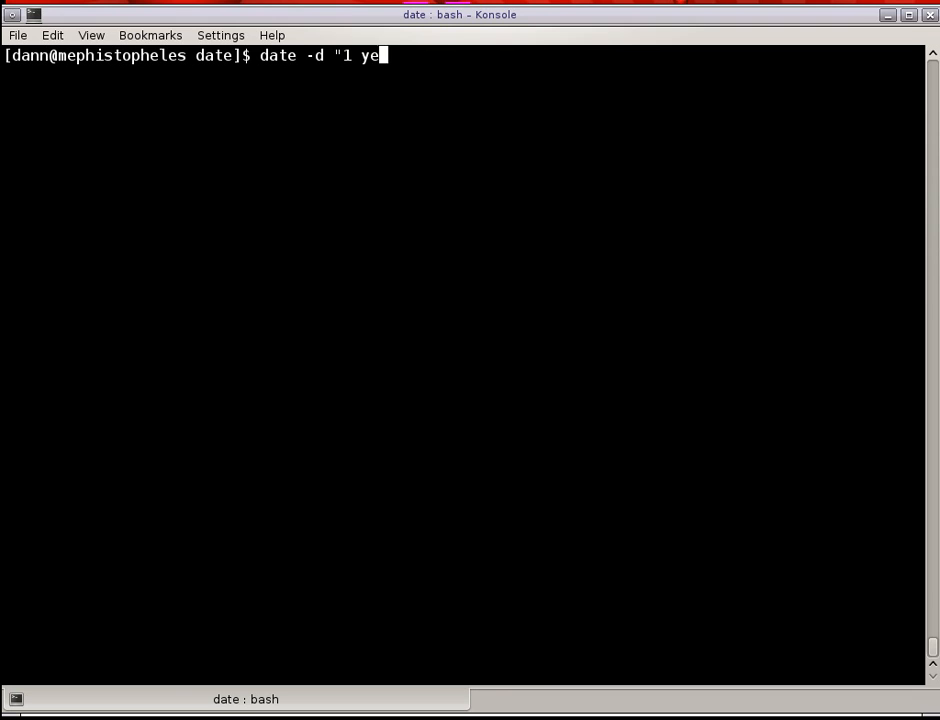
text(ar ago" %)
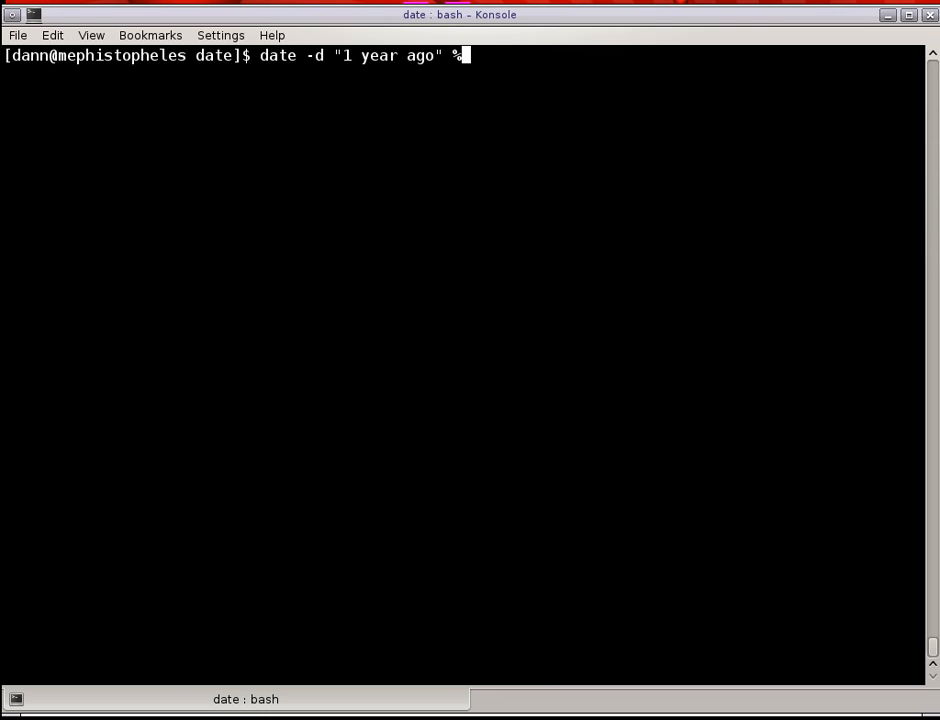
key(BackSpace)
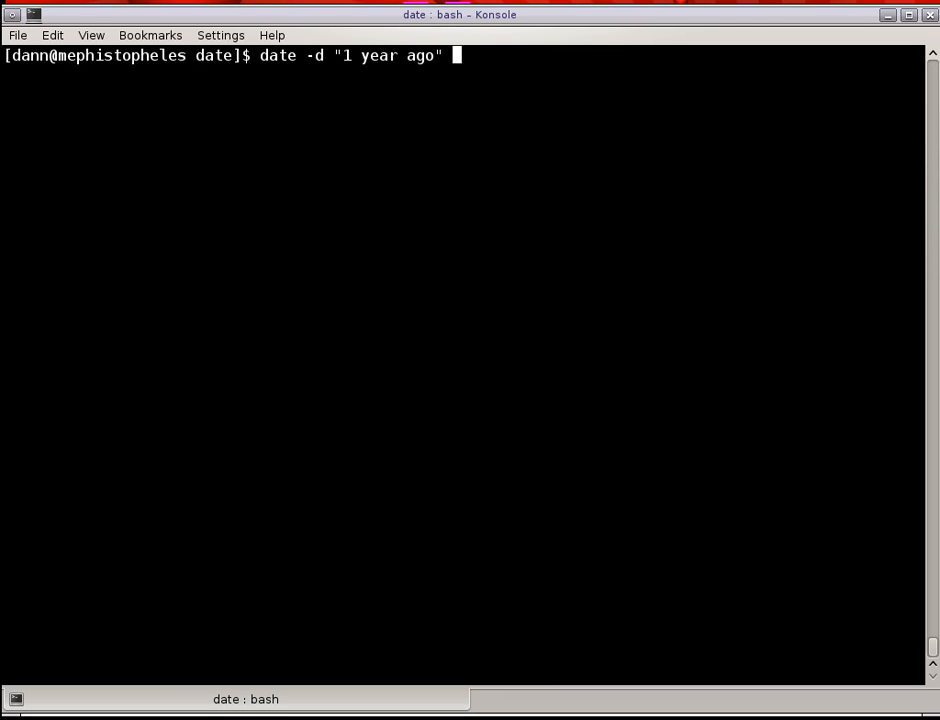
text(+%a)
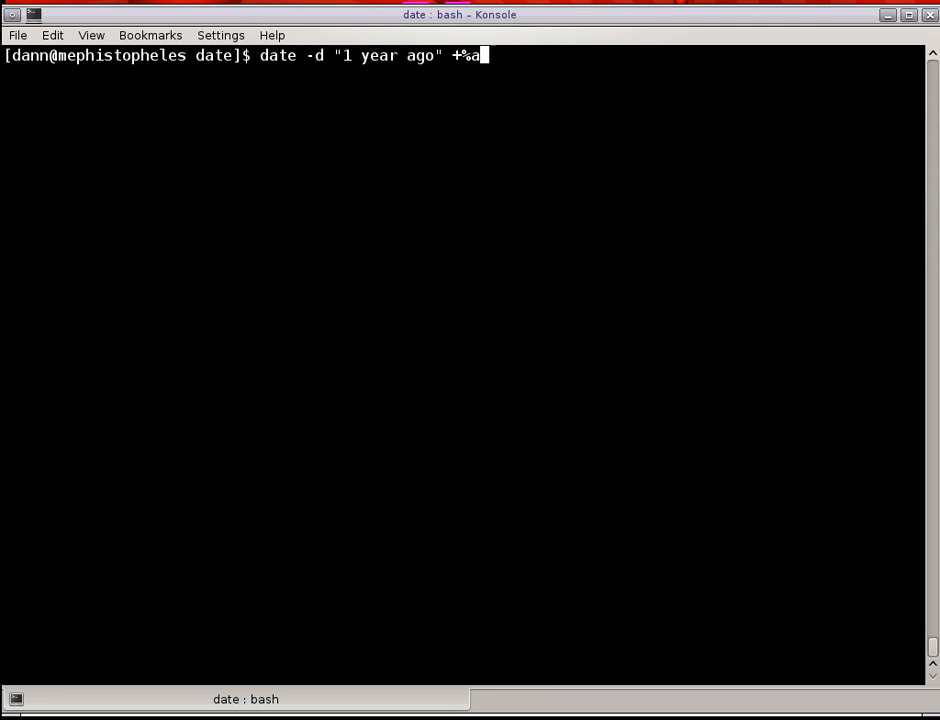
text(%Y)
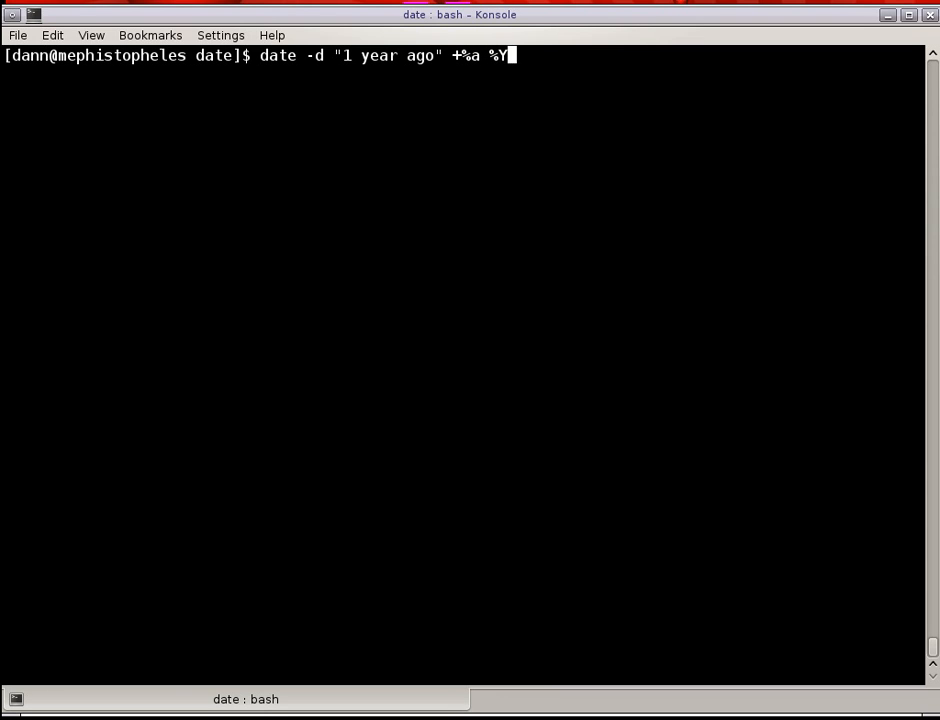
text(-%m-%)
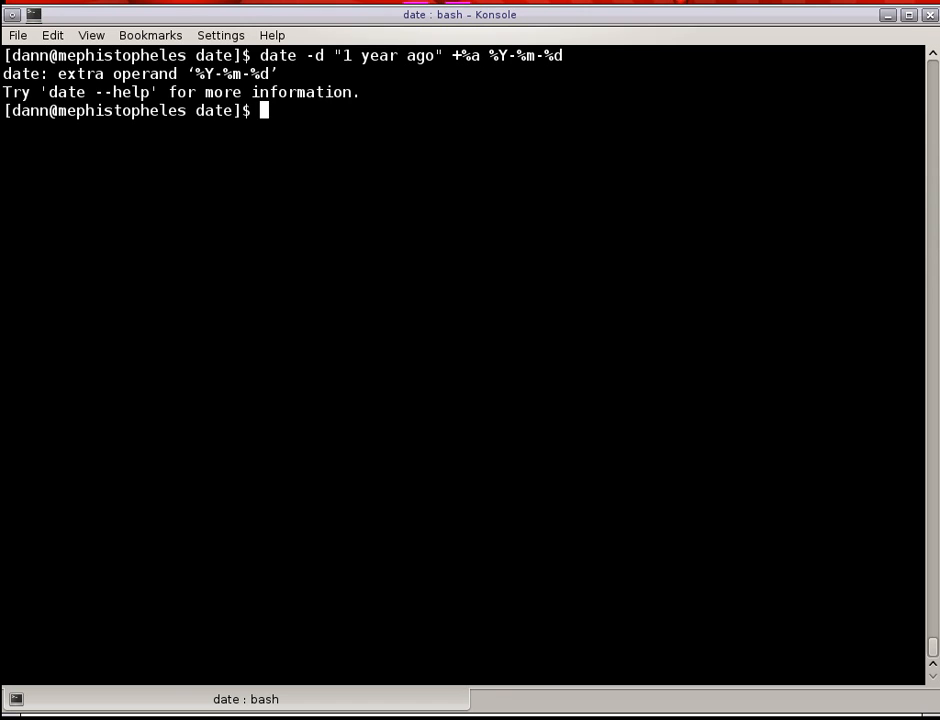
Rerun with the format quoted to print Fri 2012-02-10, then clear.
text(date -d "1 year ago" +%a %Y-%m-%d")
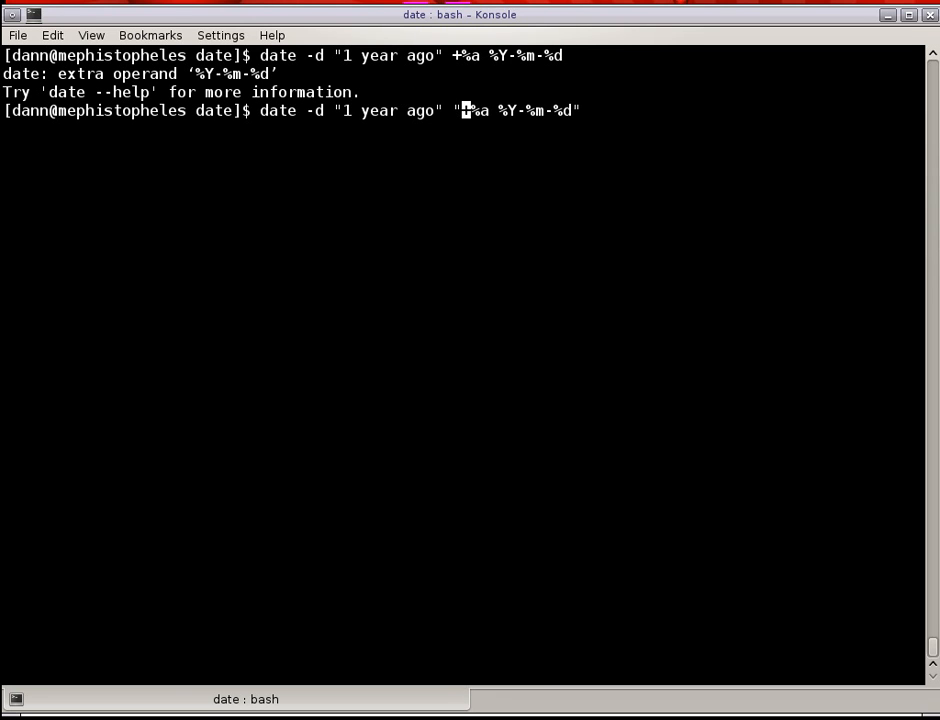
key(Return)
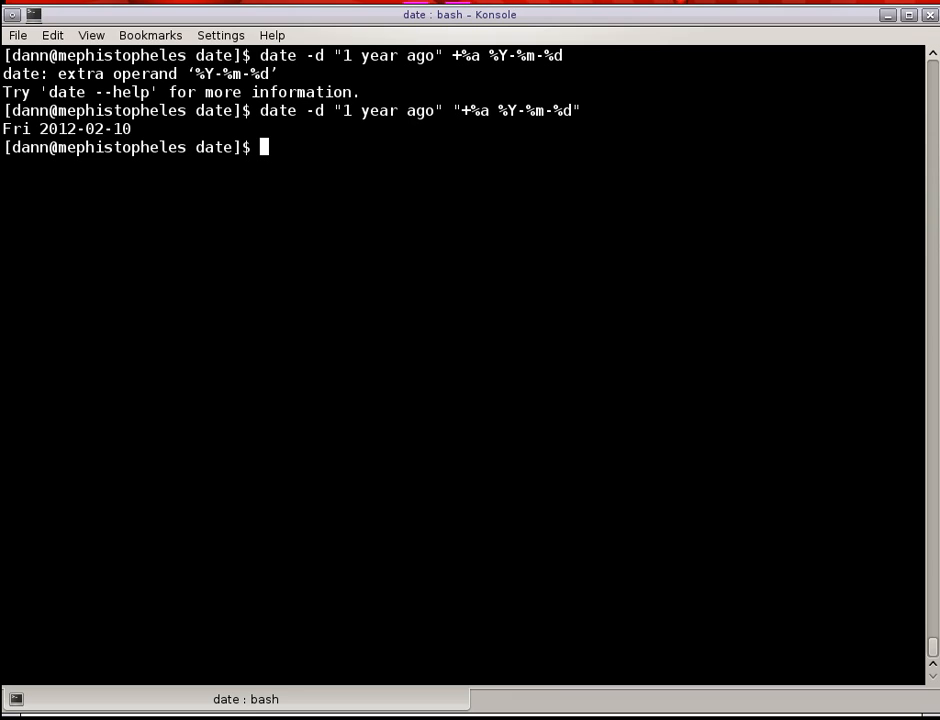
text(clear)
text(date)
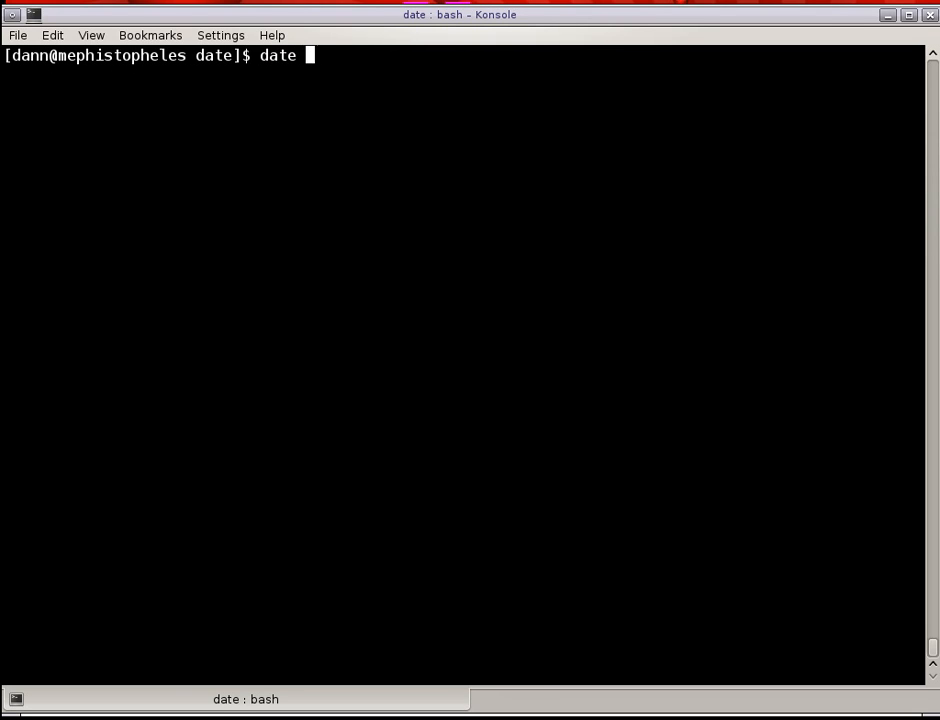
Show June 1 2013 in full and then as 0601 with date -d "june 1 2013" +%m%d.
text(+%d)
text(date -d)
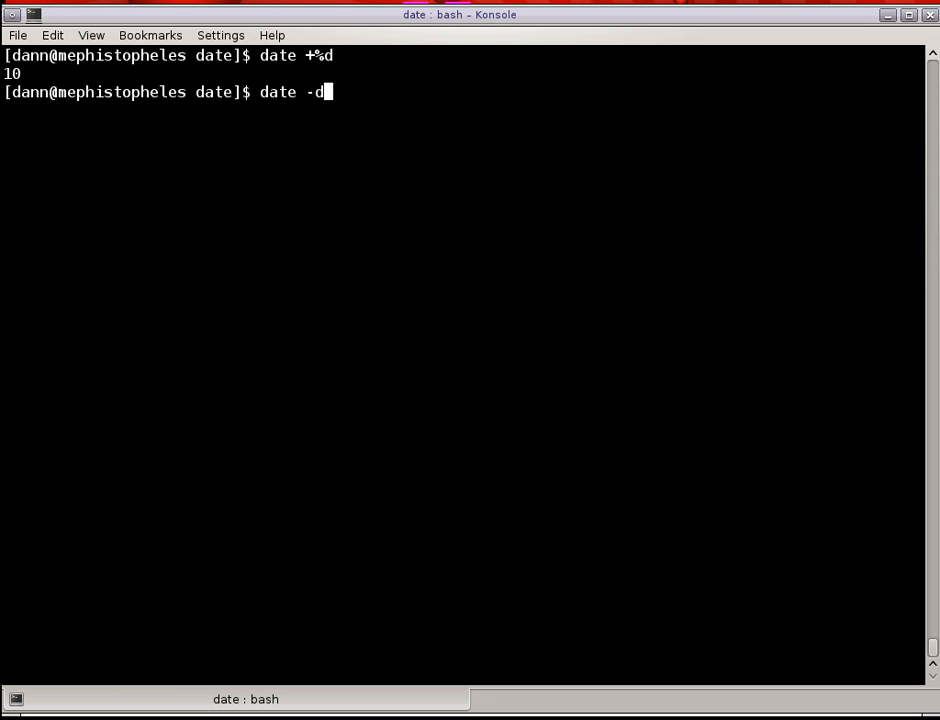
text("june)
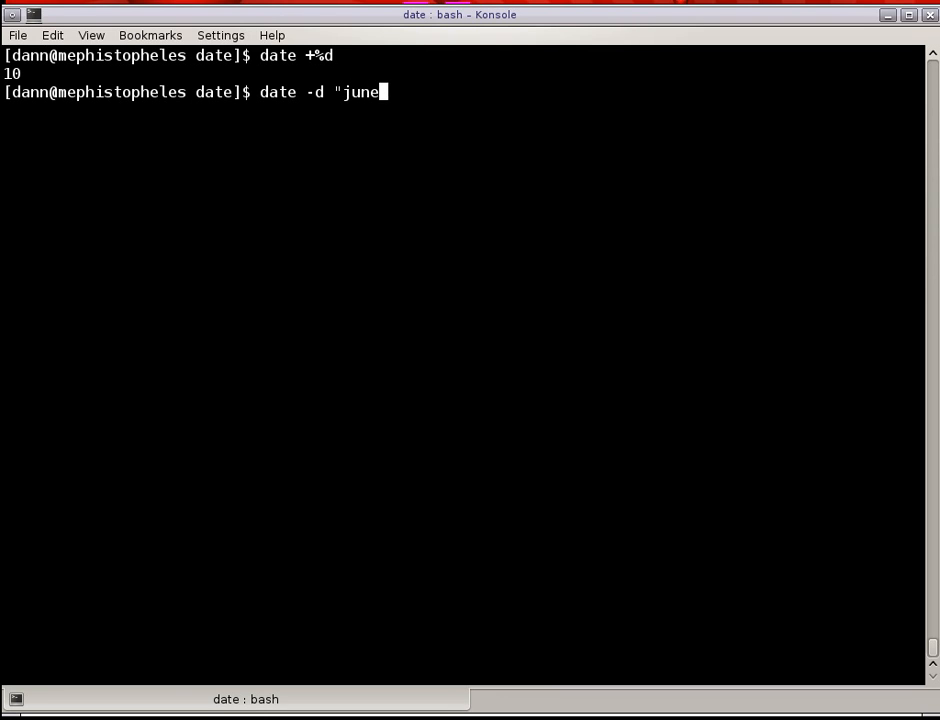
text(1 2013)
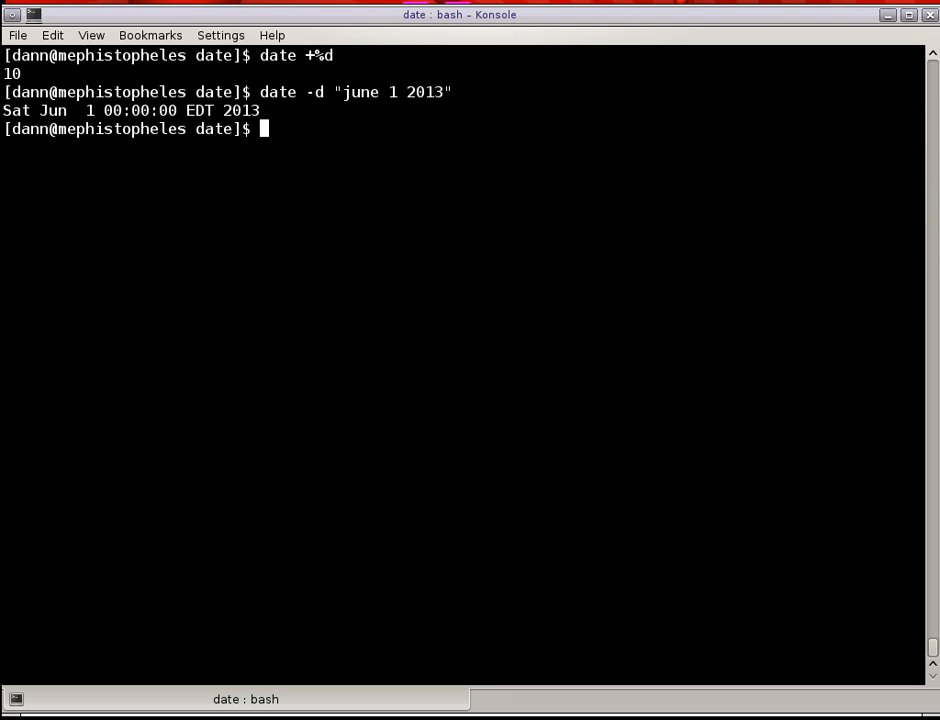
mouse_move(605, 98)
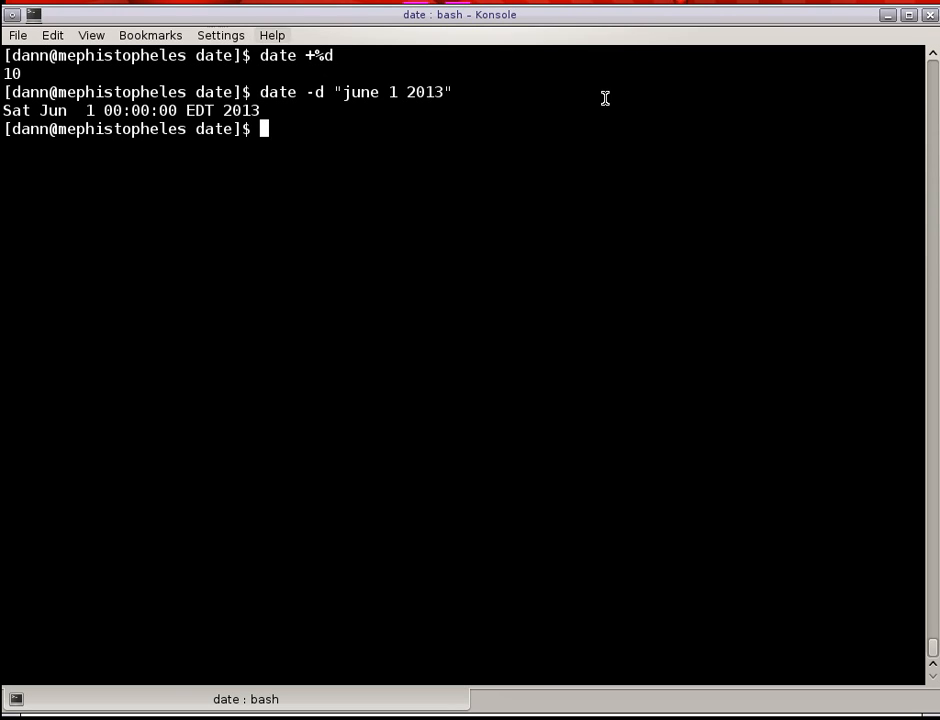
mouse_move(607, 210)
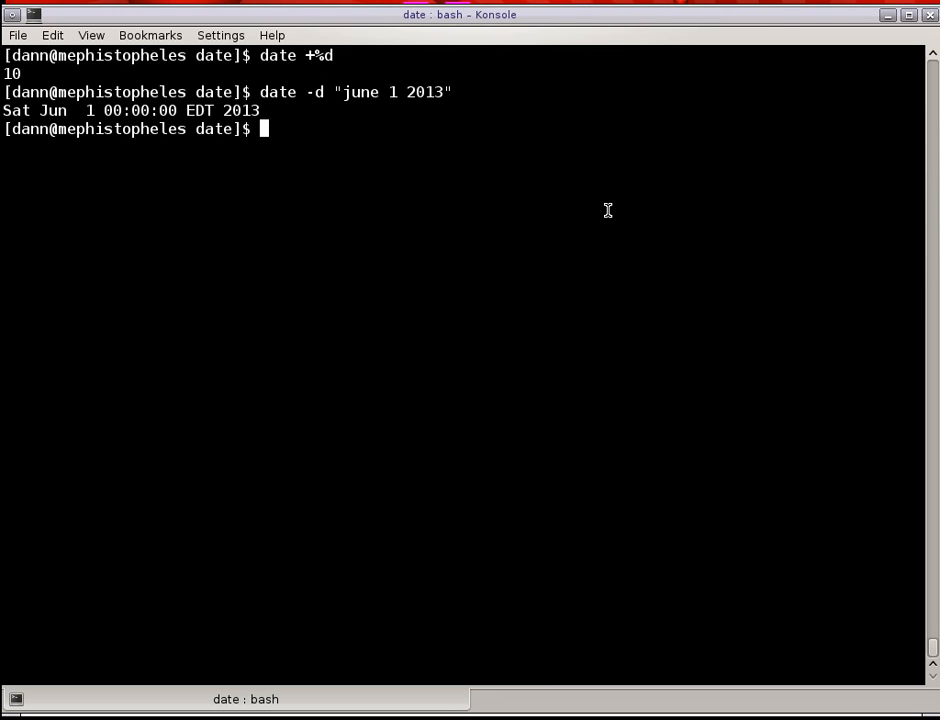
text(date -d "june 1 2013")
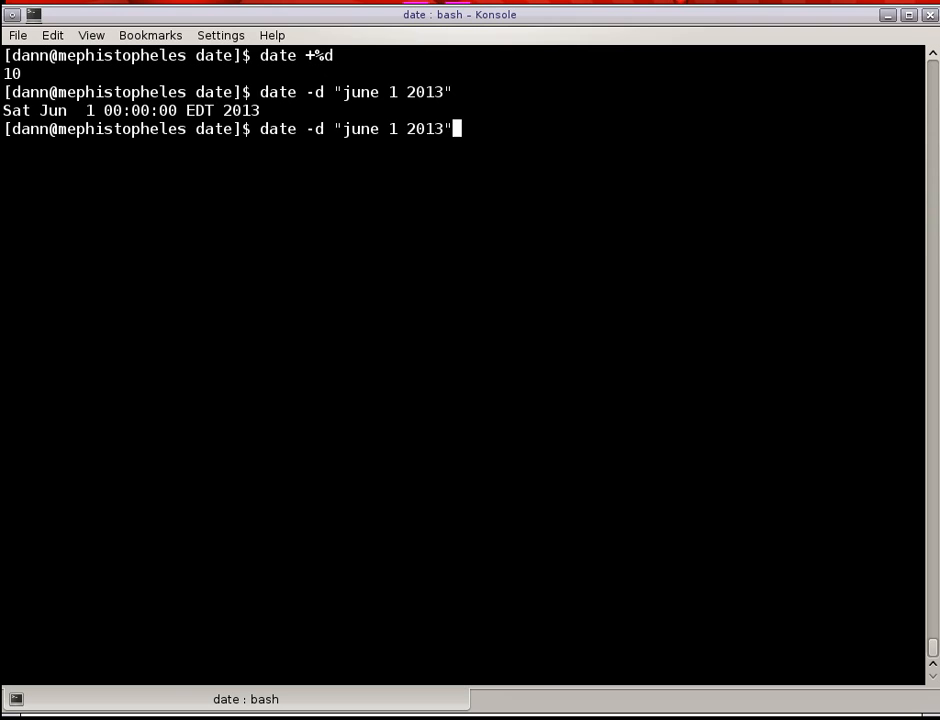
text(+m)
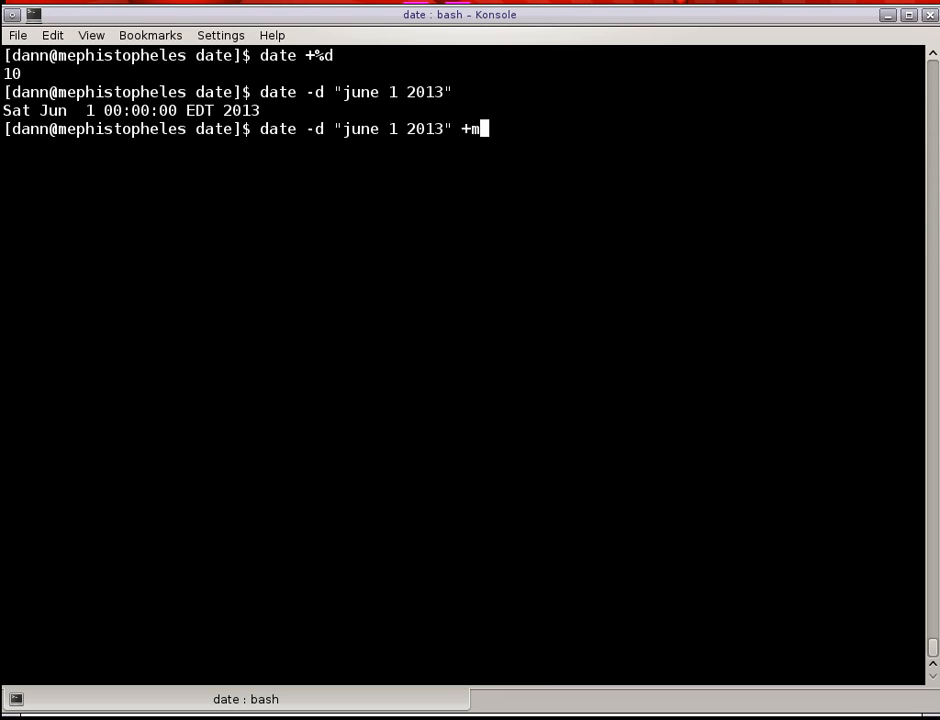
text(%+)
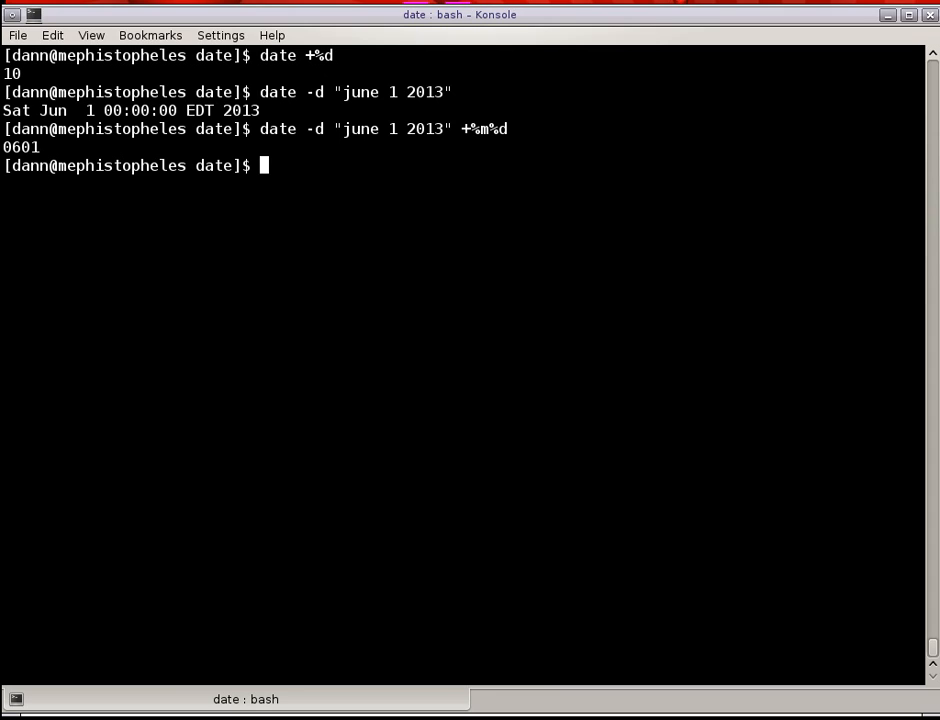
text(date -d "june 1 2013" +%m%d)
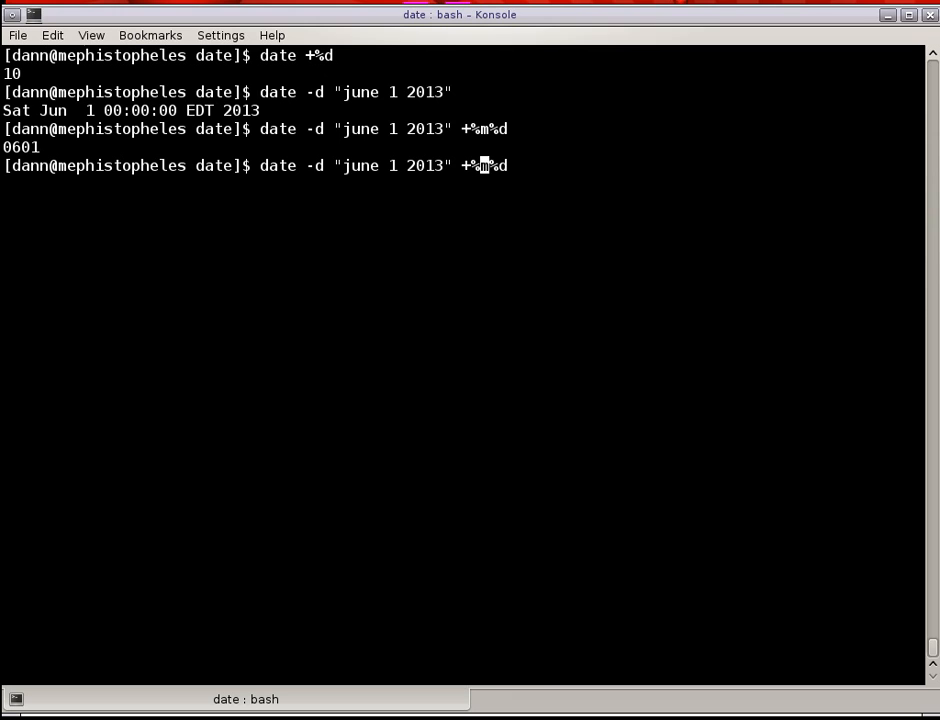
Print it unpadded as 61 with +%-m%-d and space-padded with +%_m%_d, then clear with Ctrl+L.
text(-)
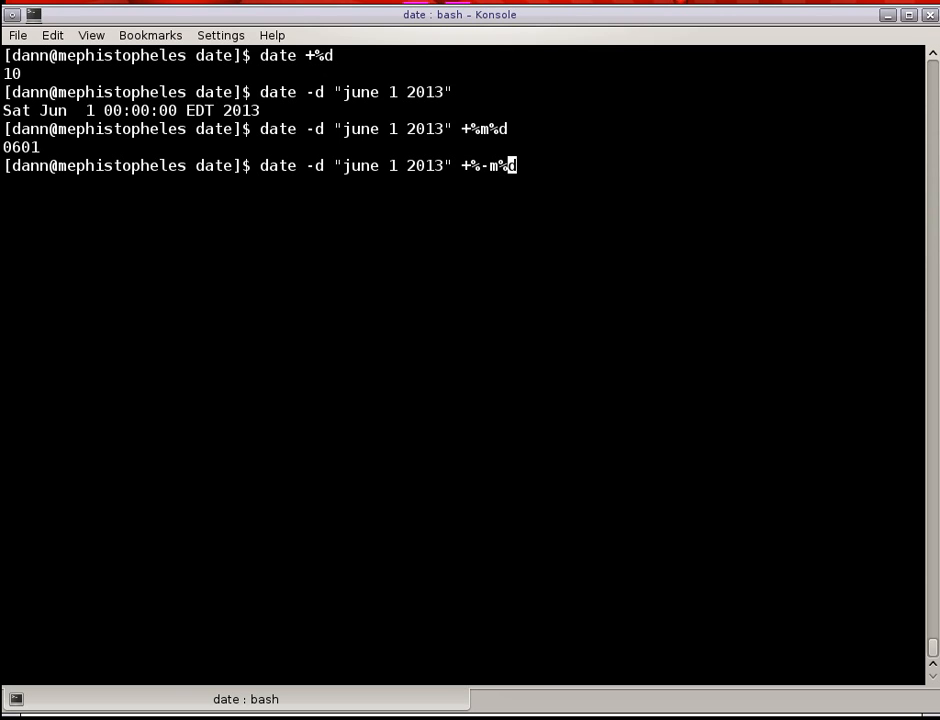
text(-d)
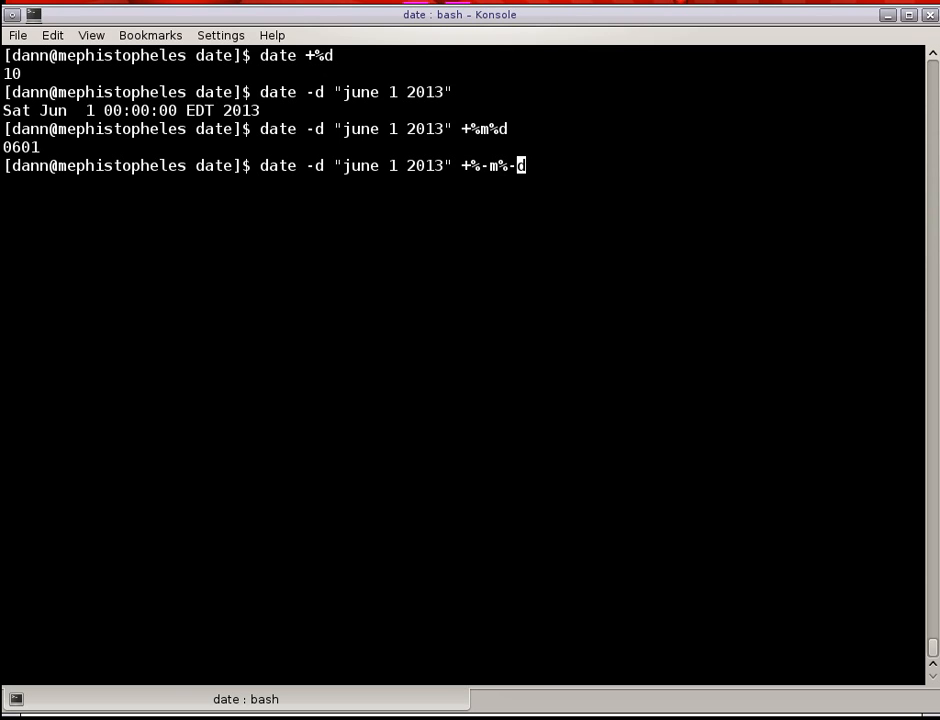
key(Return)
text(date -d "june 1 2013" +%_m%_d)
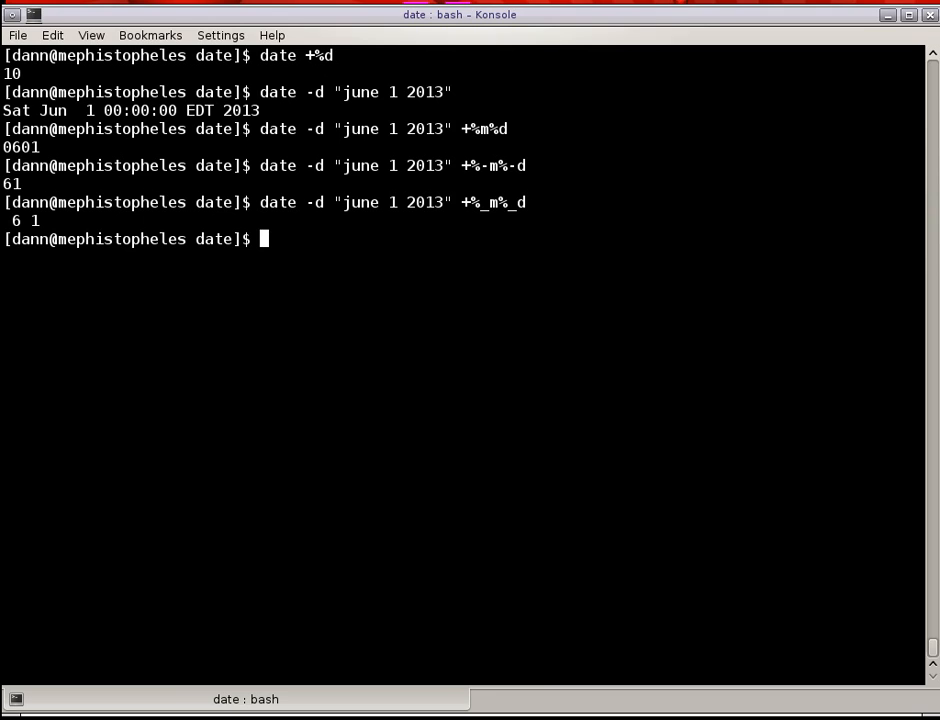
key(ctrl+l)
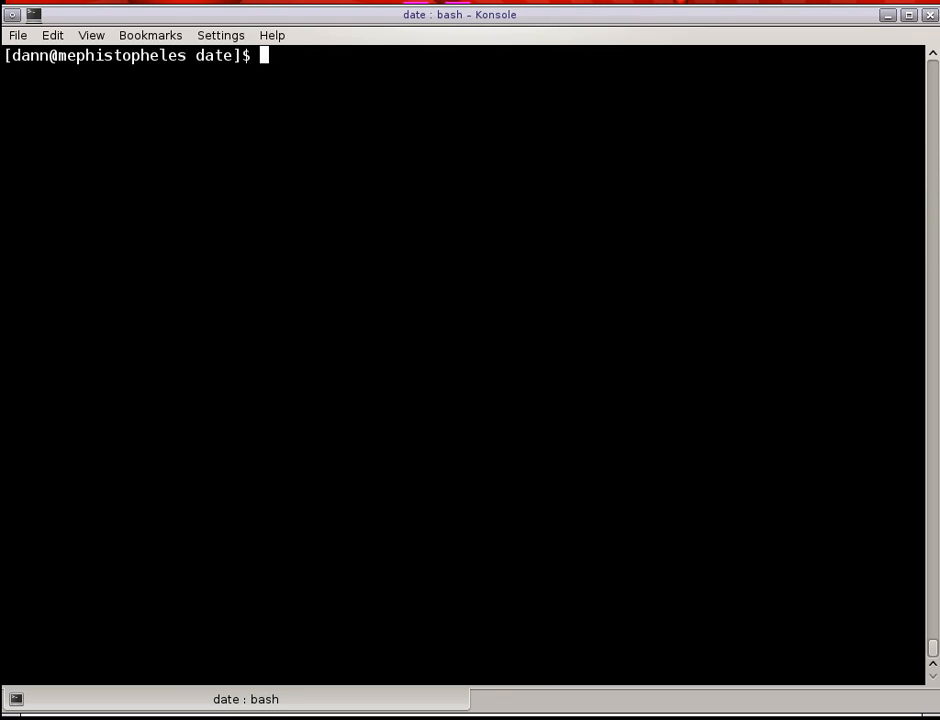
Print the weekday with date +%A as Sunday, then upper-cased as SUNDAY via %^A and %#A.
text(date %A)
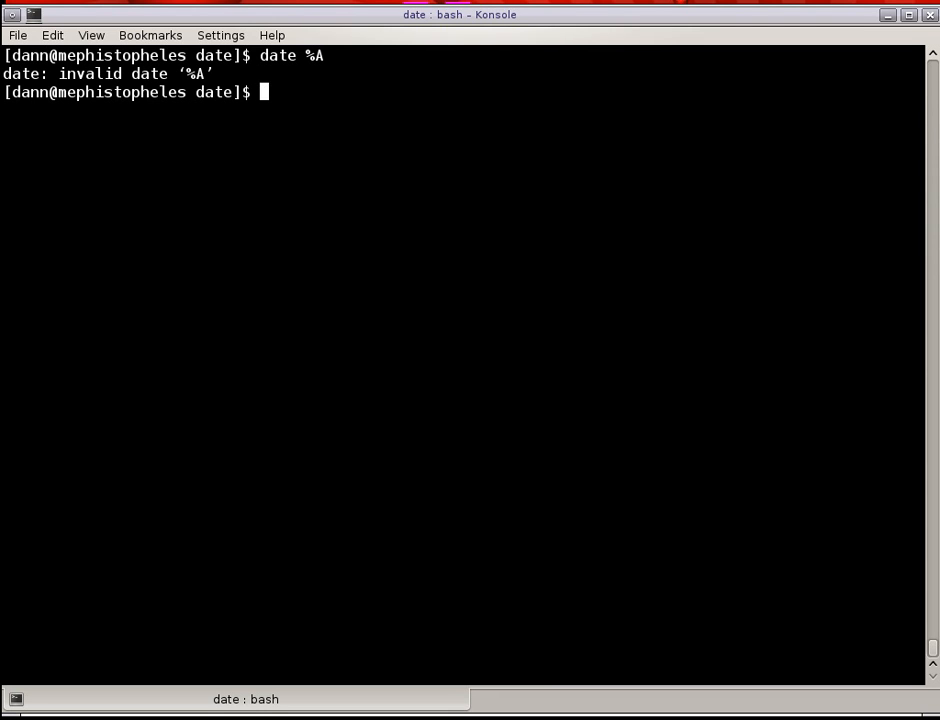
text(date +%A)
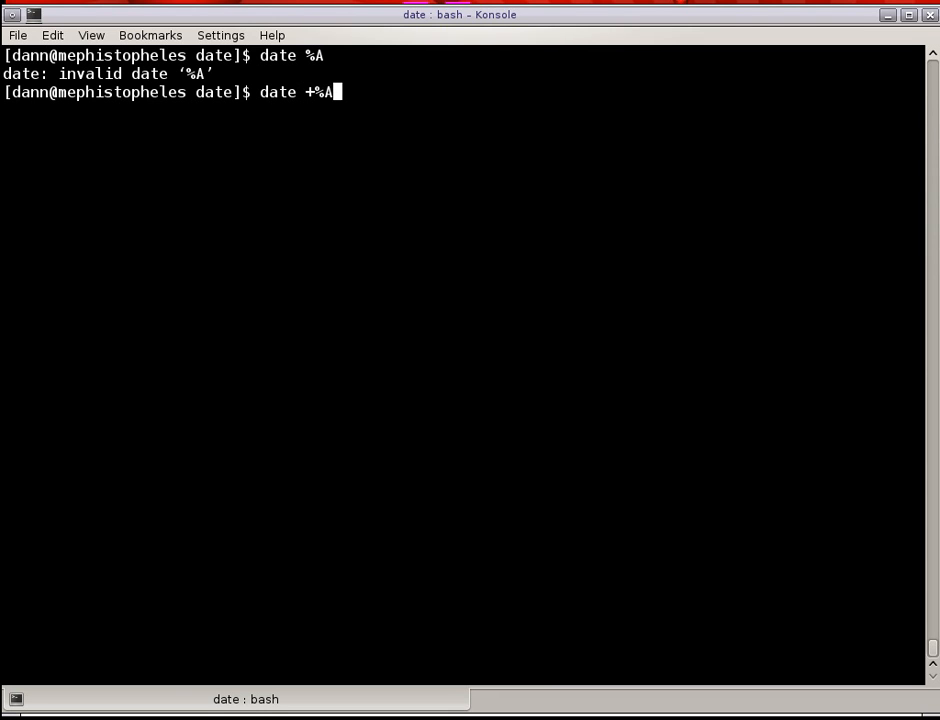
key(Return)
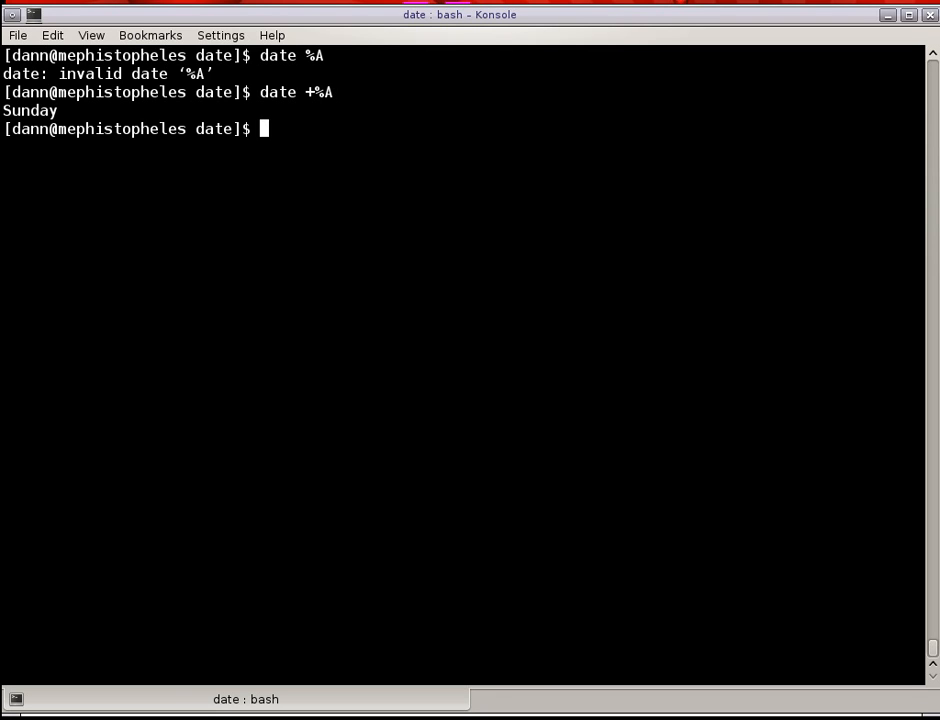
text(date +%A)
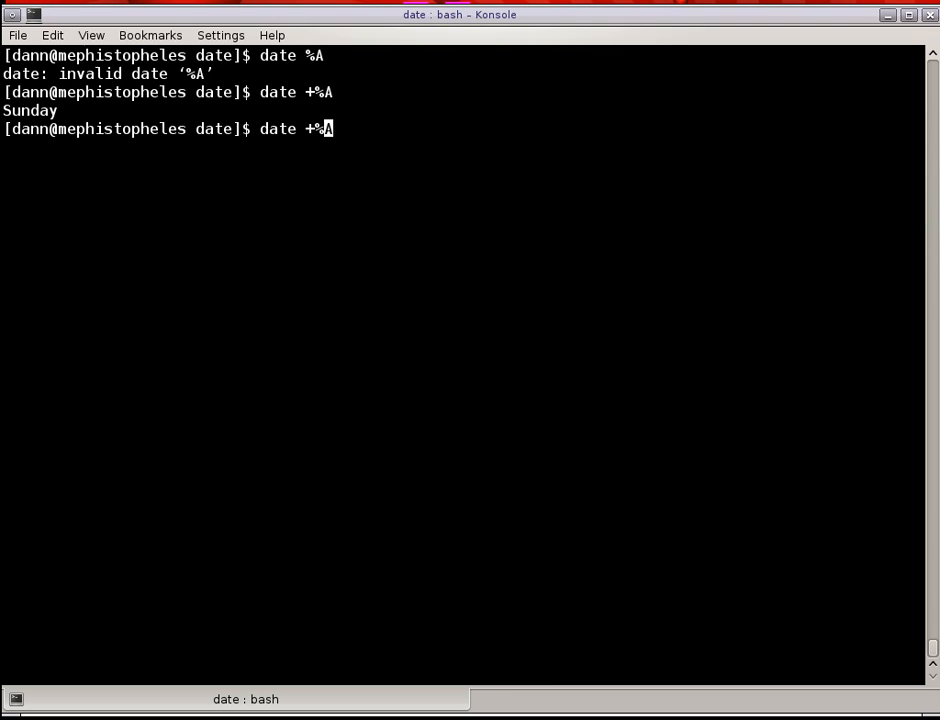
text(^)
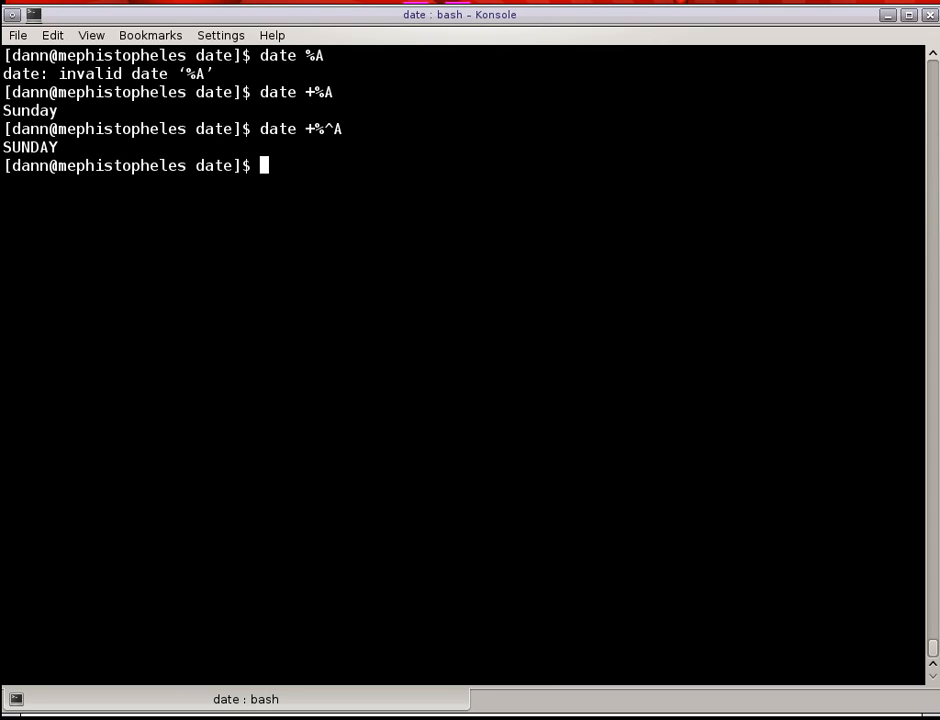
text(date +%^A)
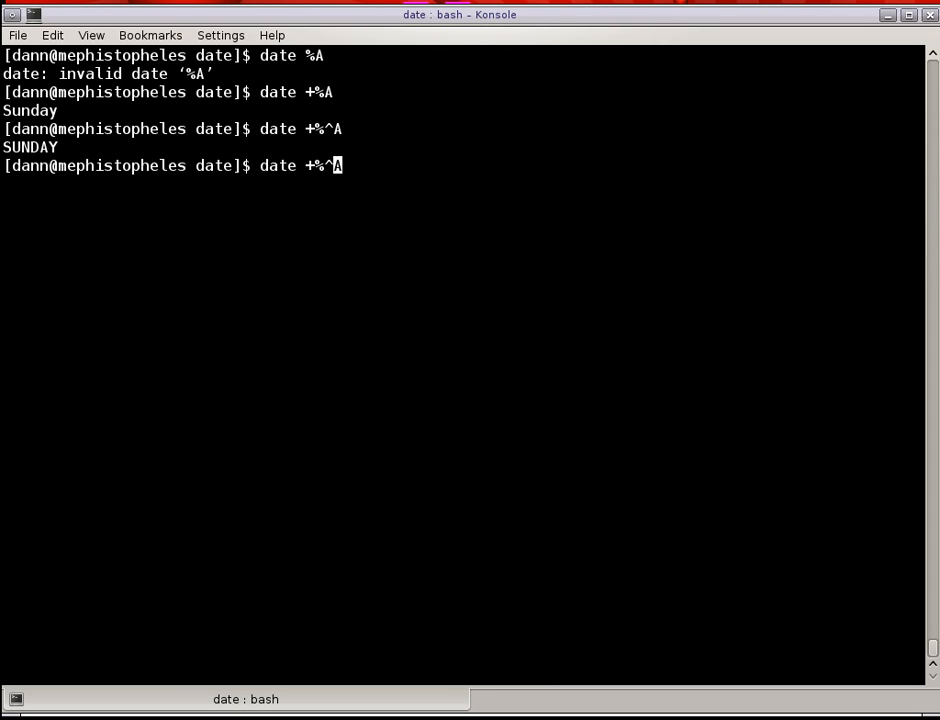
text(#)
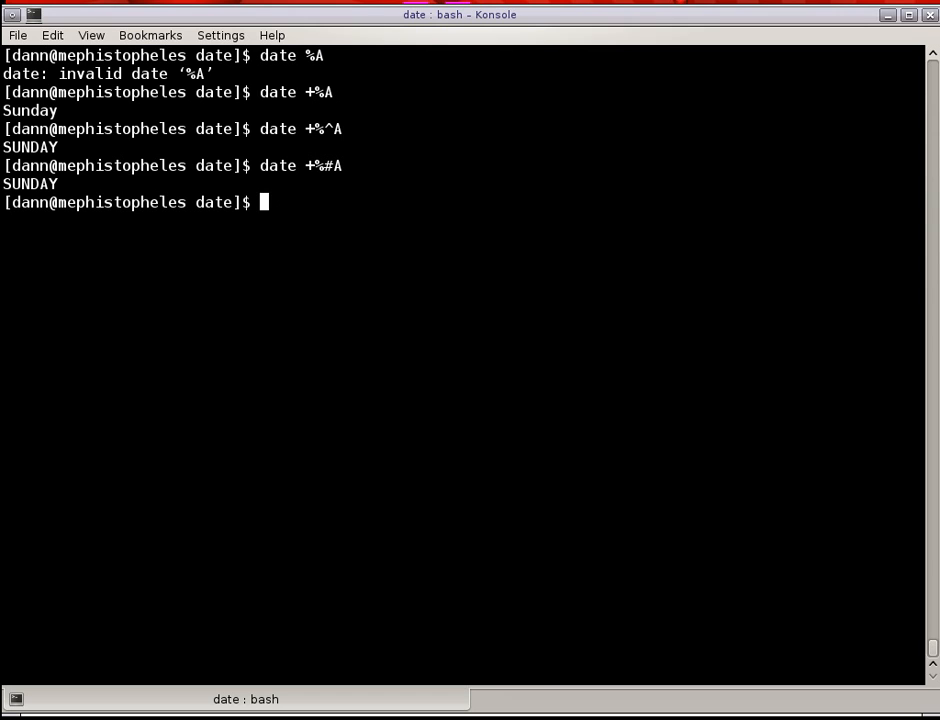
Print the time zone as EST with %Z and lowercase est with %#Z, then clear the screen.
text(date)
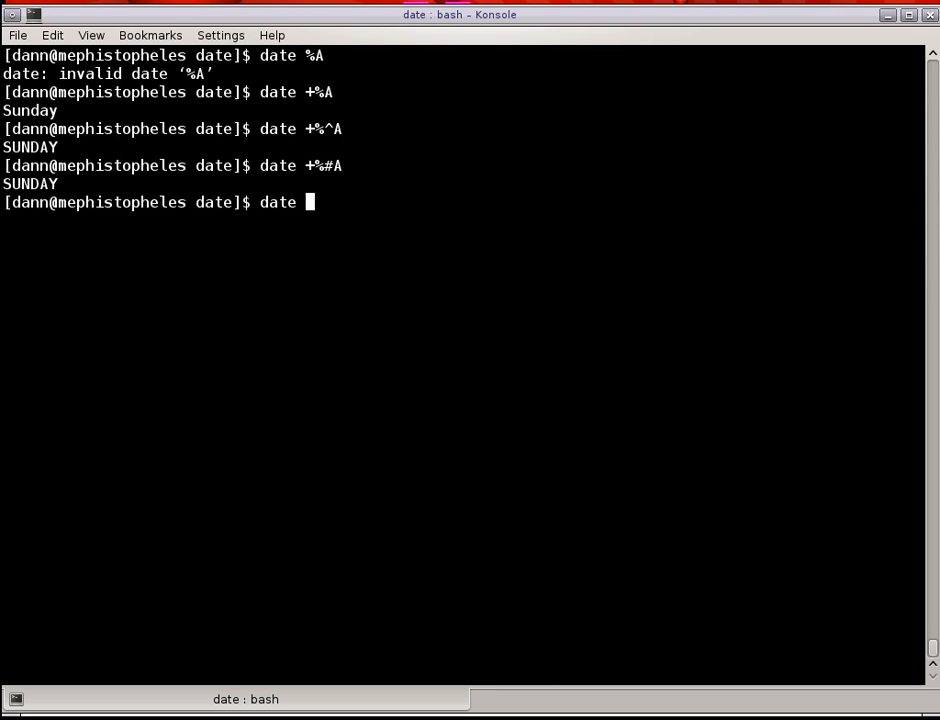
text(%Z)
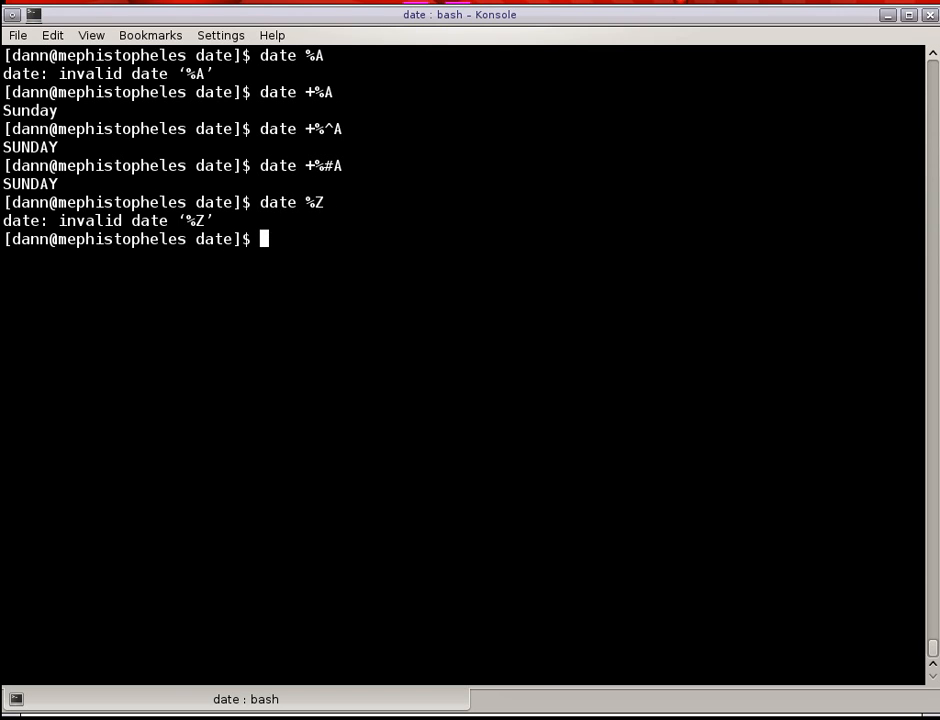
text(date +%Z)
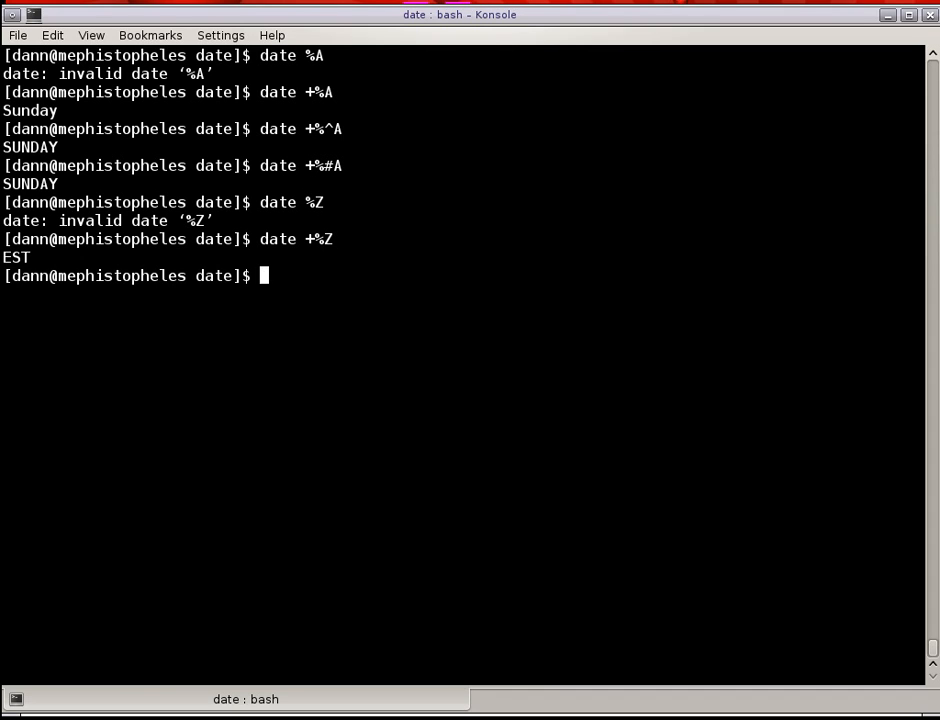
text(date +%Z)
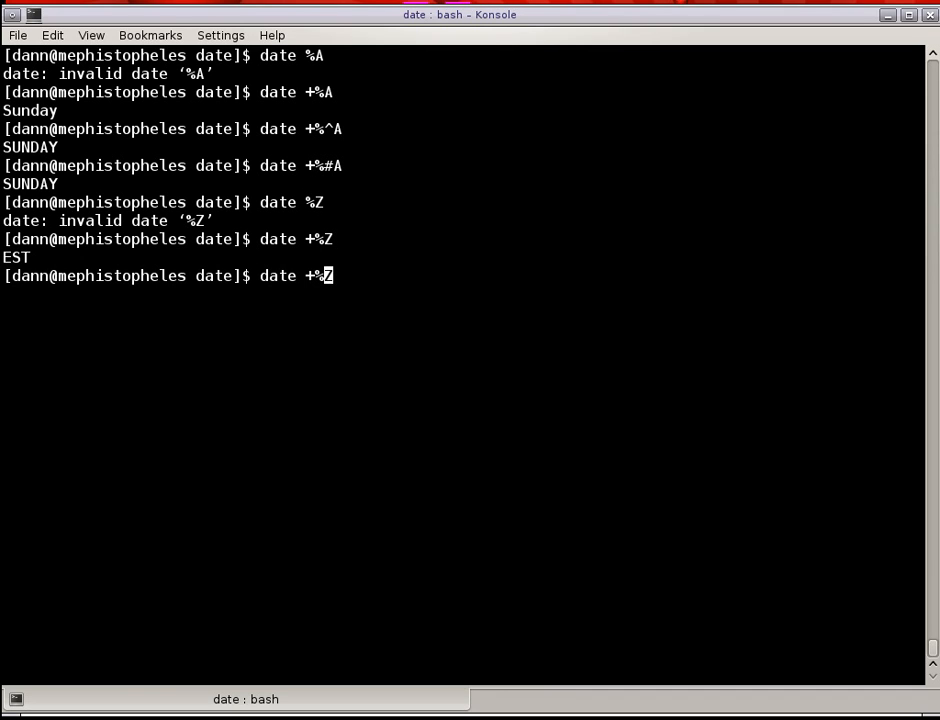
text(#)
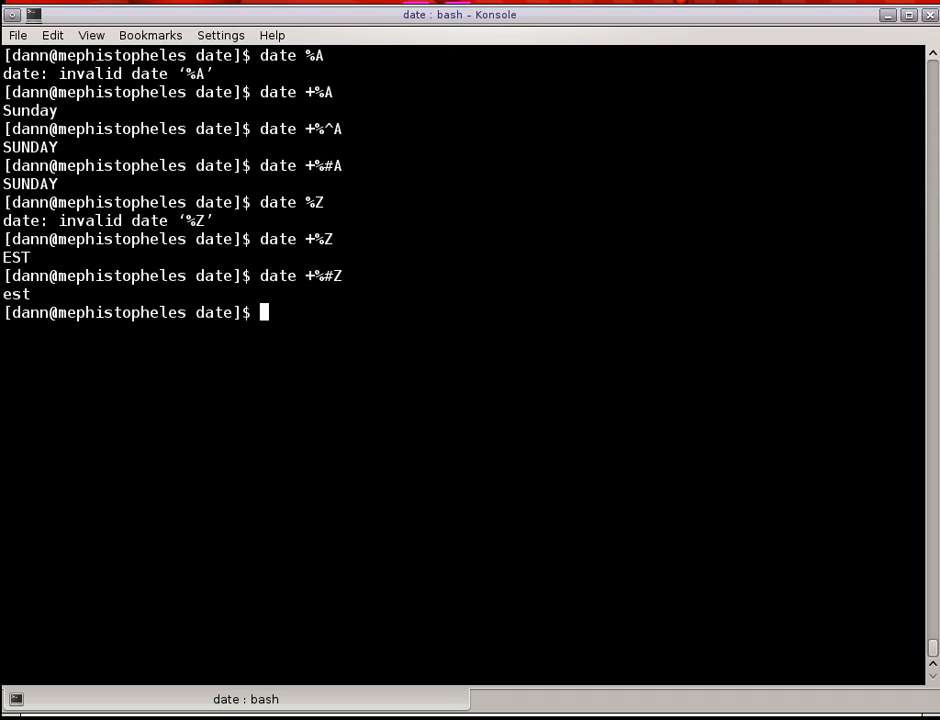
text(c)
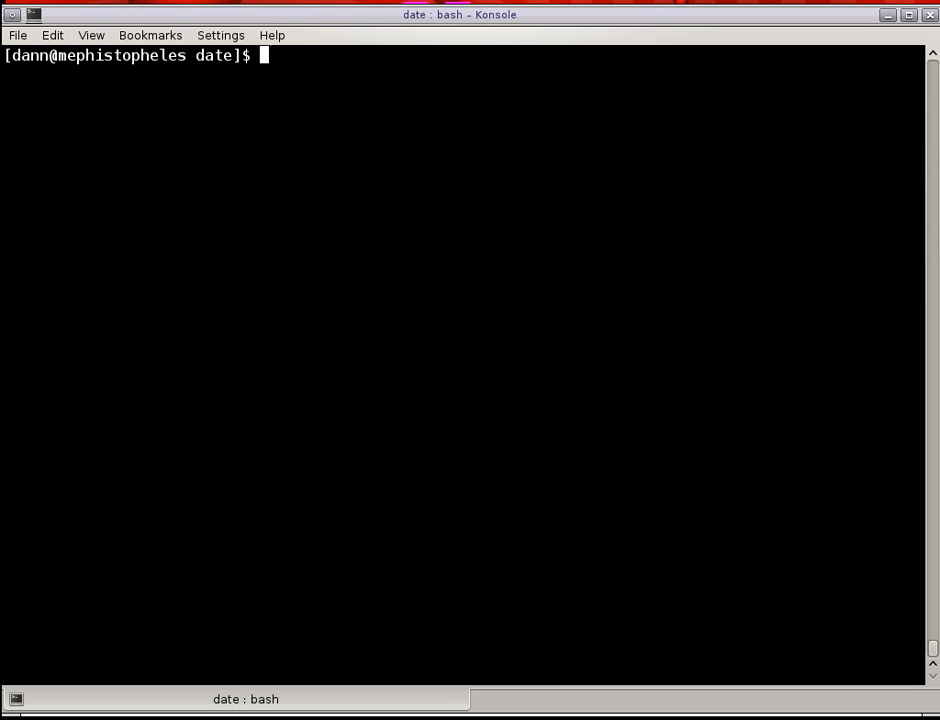
Print the year 2013 with %Y, zero-padded via %8Y and %10Y, unchanged with %2Y, then clear.
text(dda)
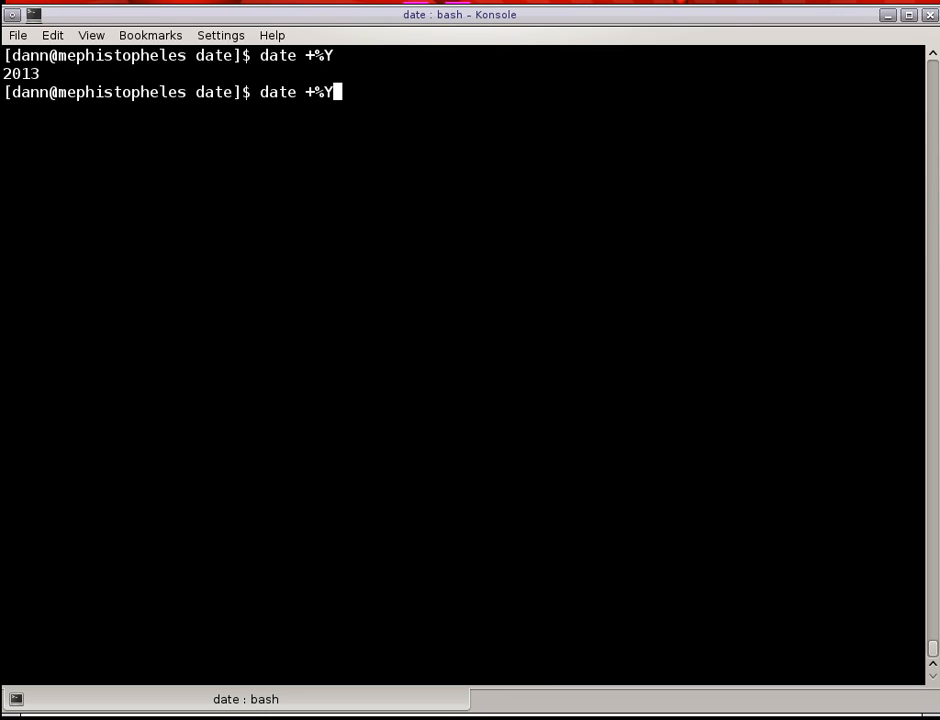
text(8)
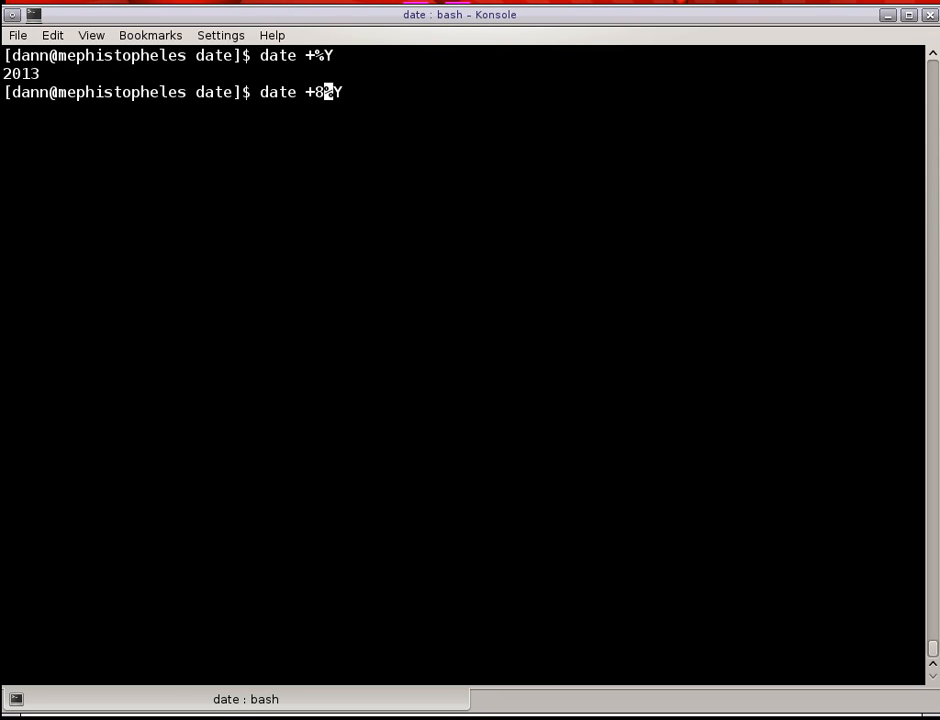
key(BackSpace)
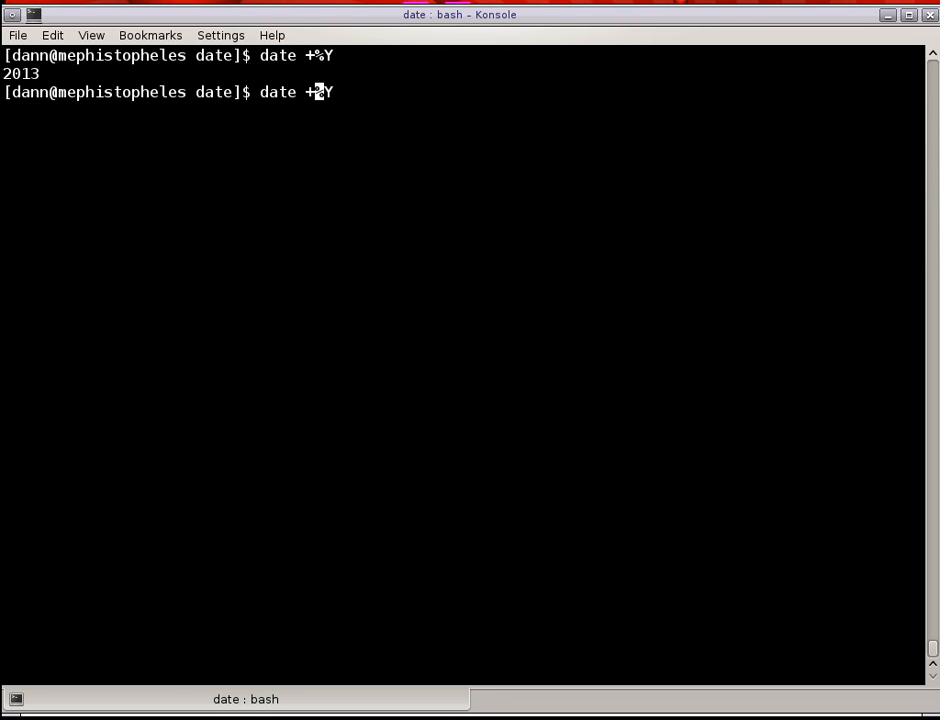
text(8)
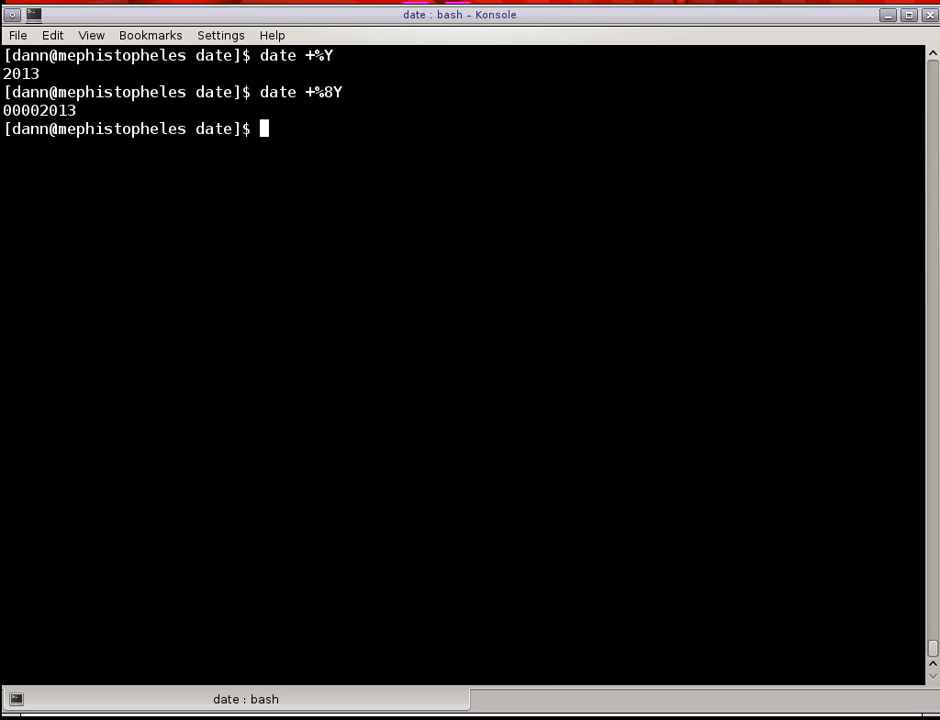
text(date +%8Y)
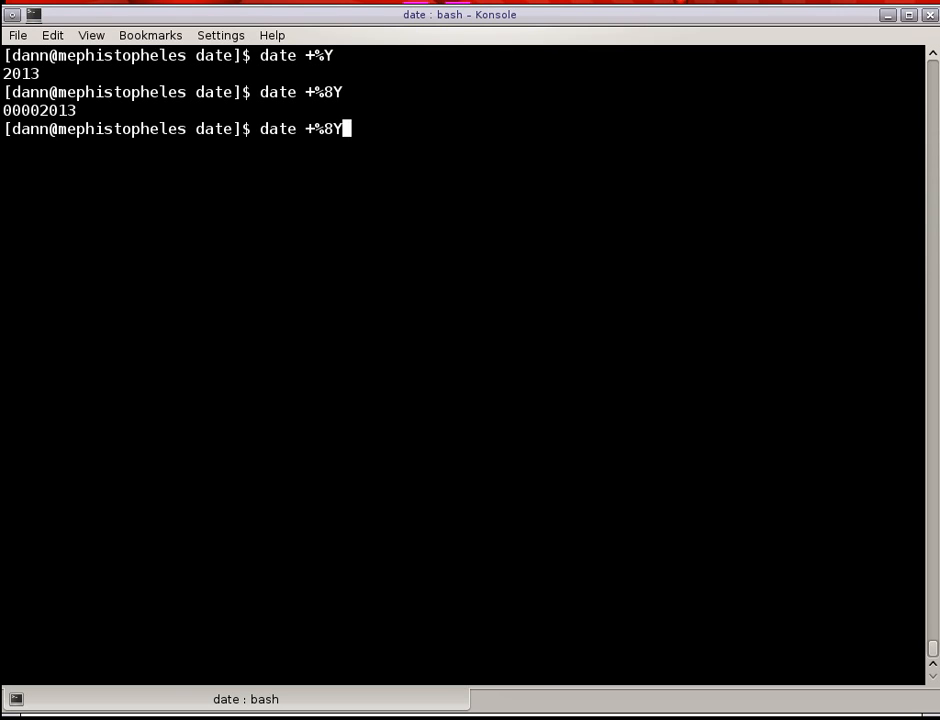
text(2)
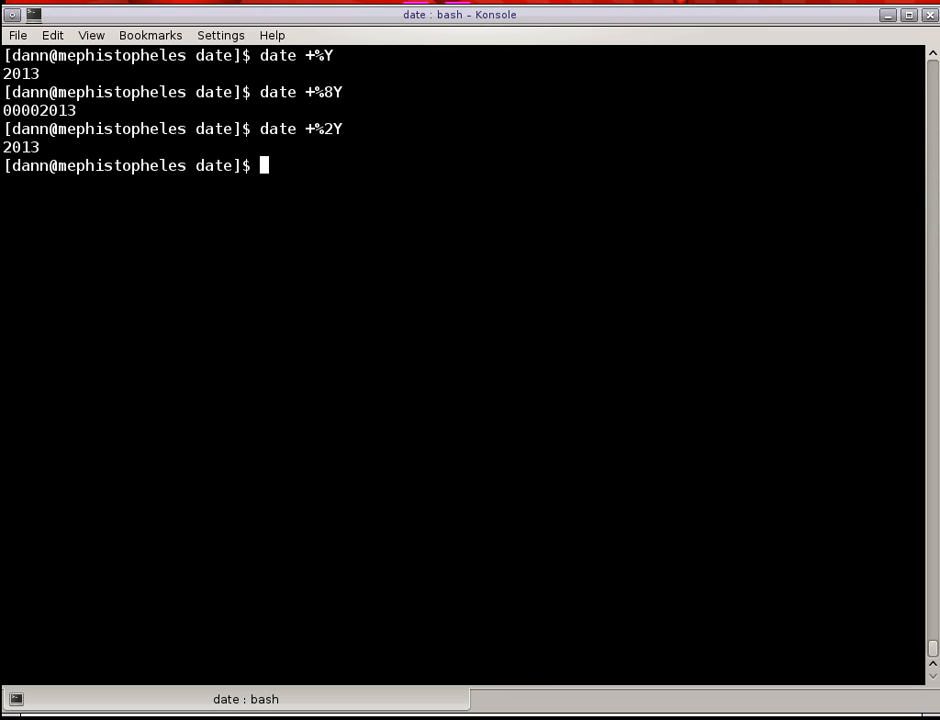
text(date +%Y)
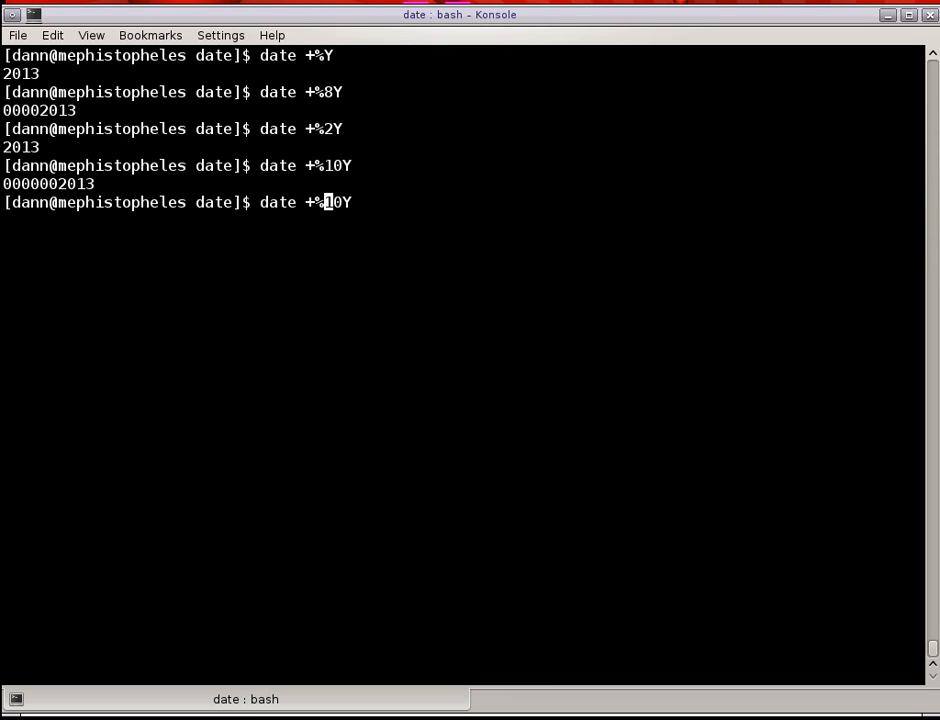
text(_)
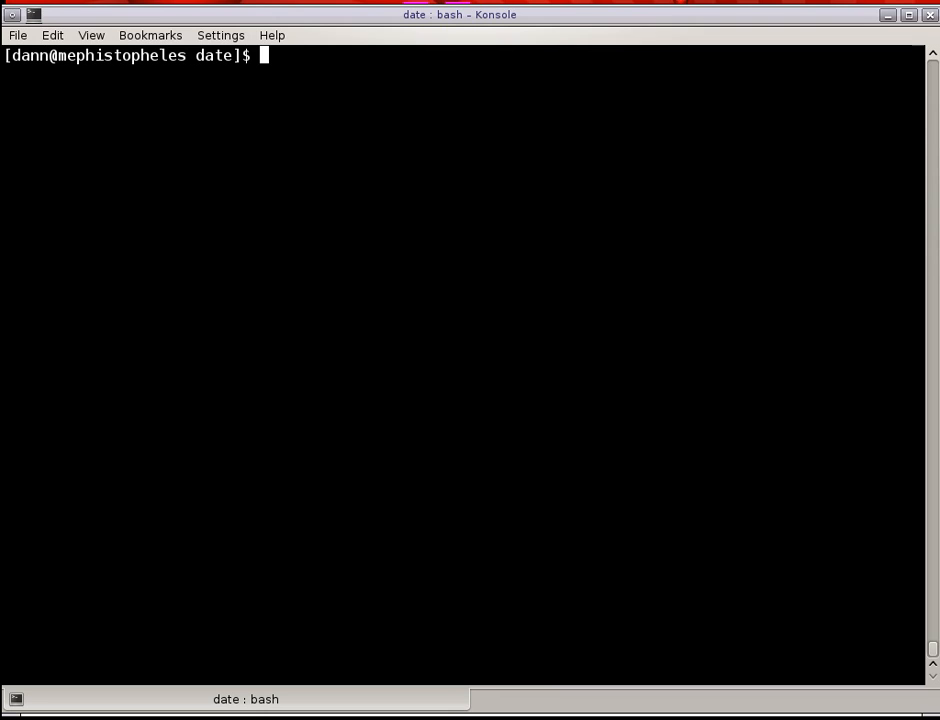
Print the current time in UTC with date -u and in local EST with plain date.
text(date -u)
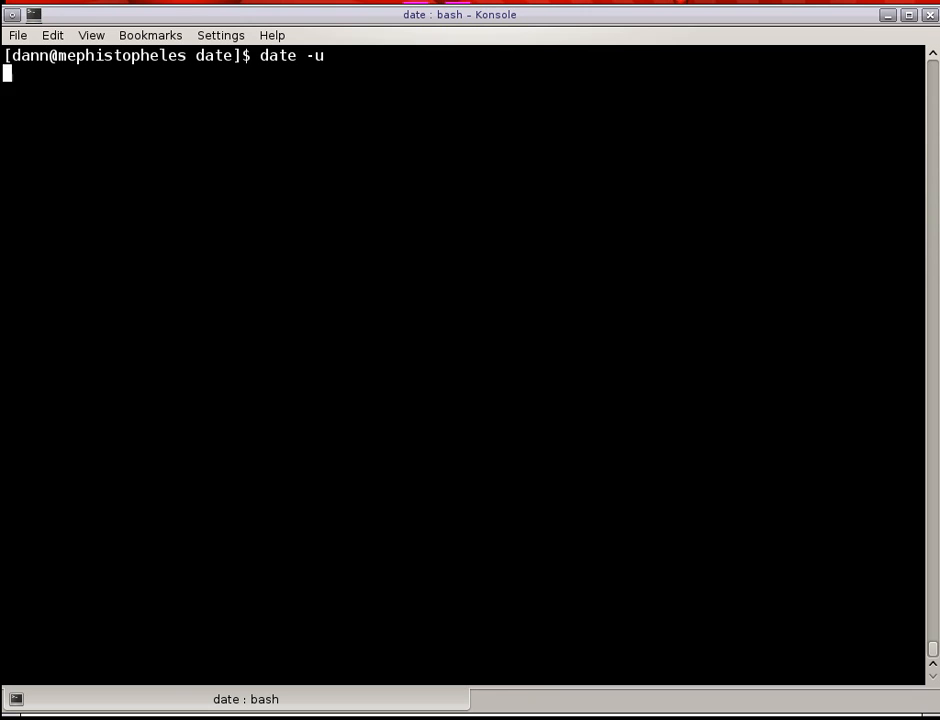
key(Return)
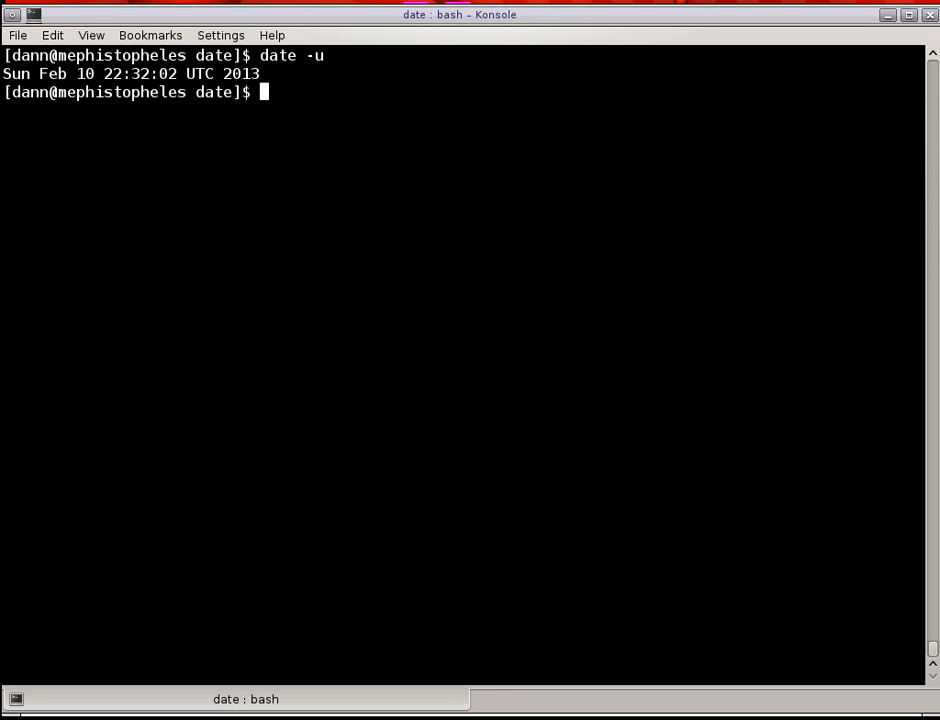
text(date)
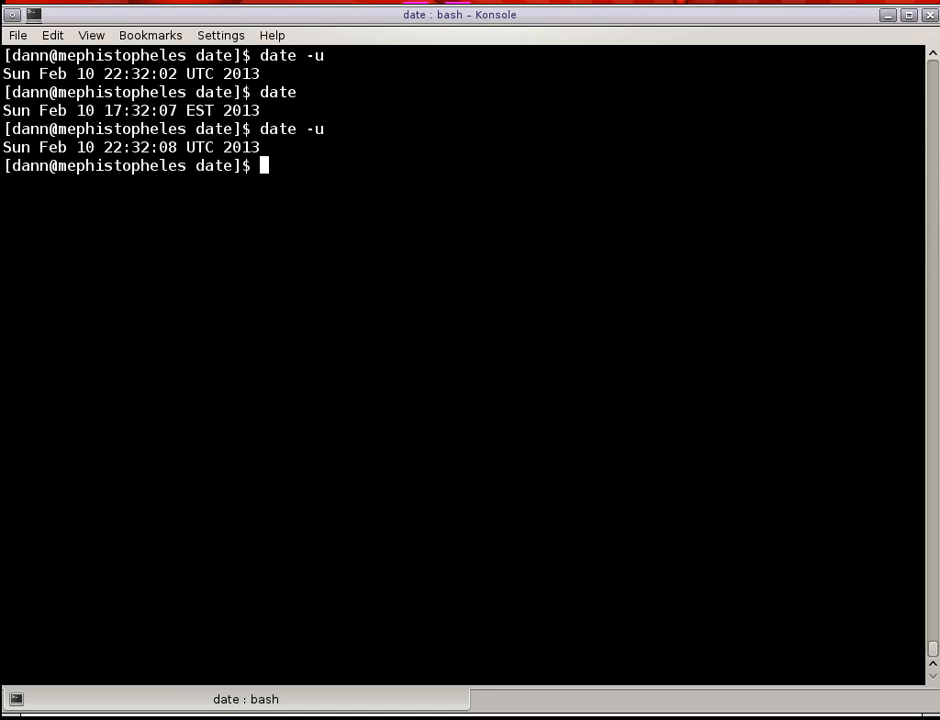
text(date)
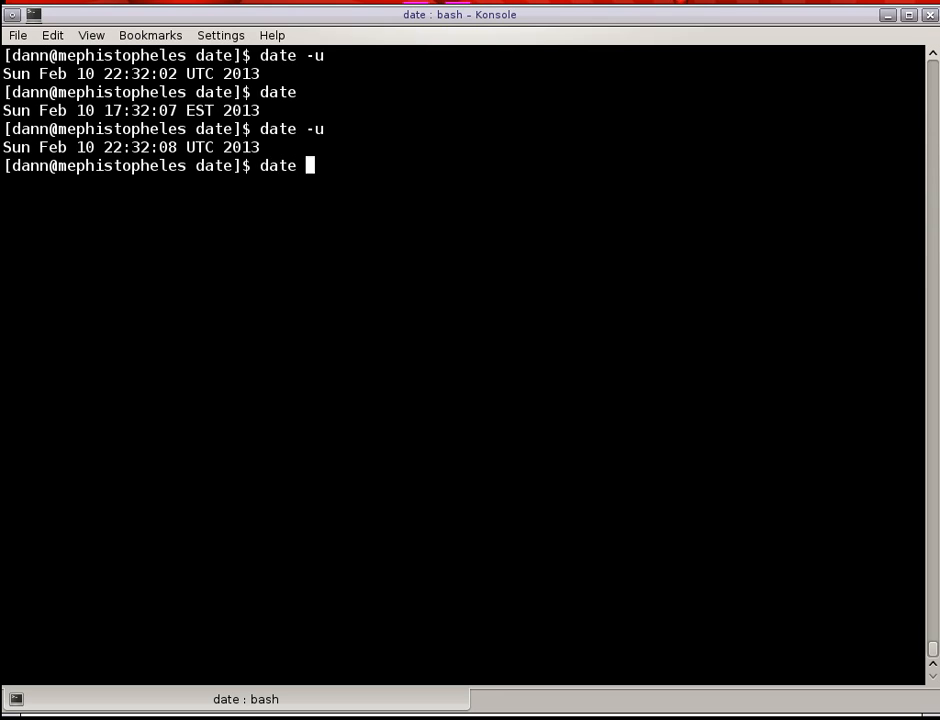
Print the RFC 2822 date, then add +%j to get the 'multiple output formats' error.
text(--rfc-2822)
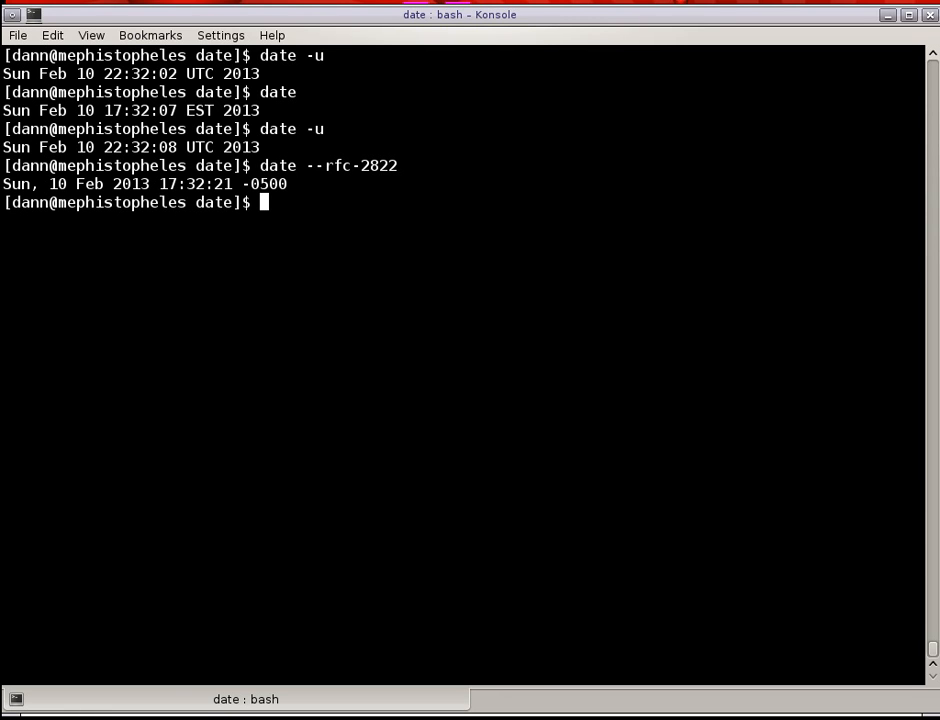
text(date --rfc-2822 +%)
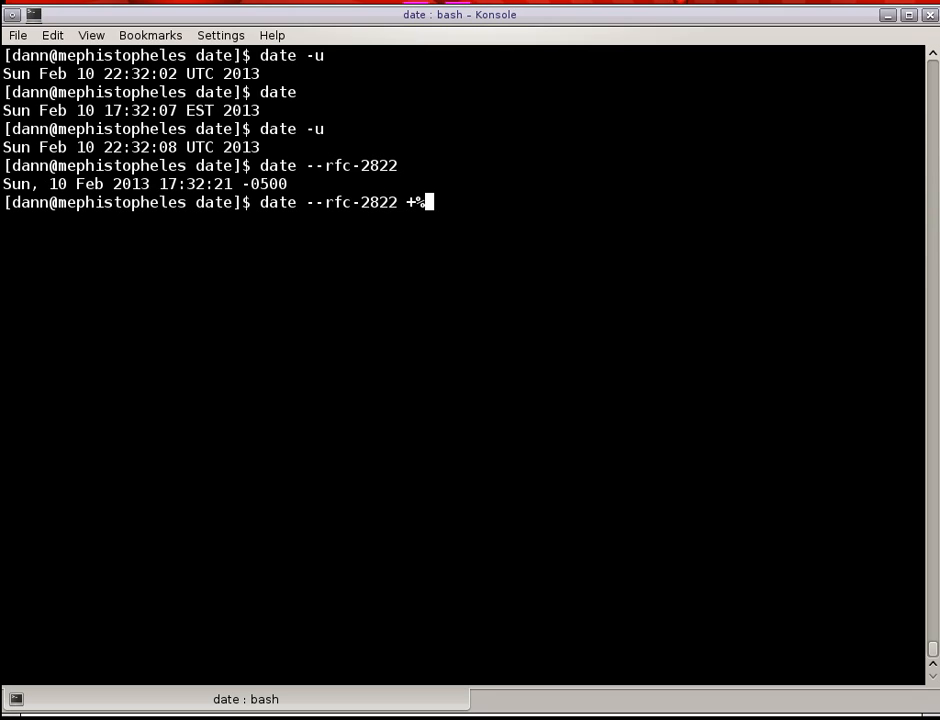
text(j)
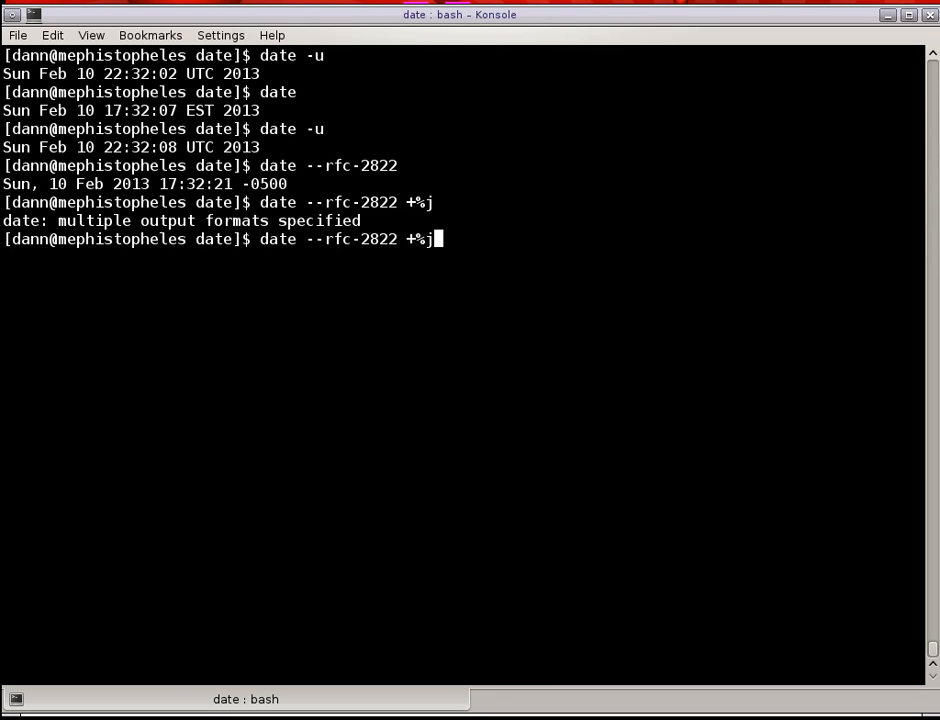
key(BackSpace)
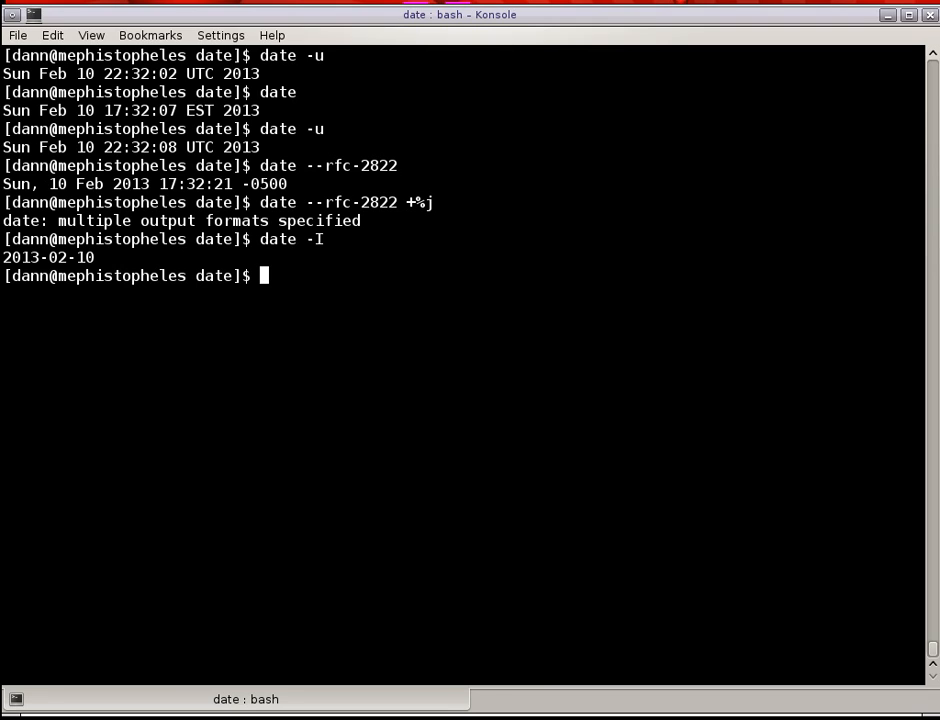
Run date --rfc-3339 to see the missing-argument error, then --rfc-3339=date for the date only.
text(date --rfc)
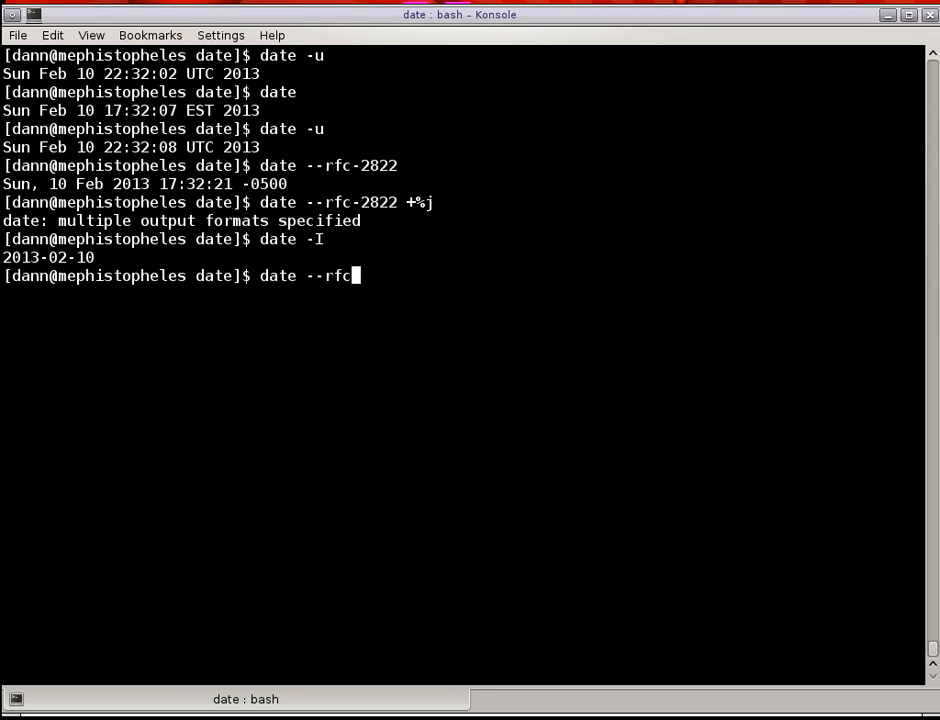
text(-3339)
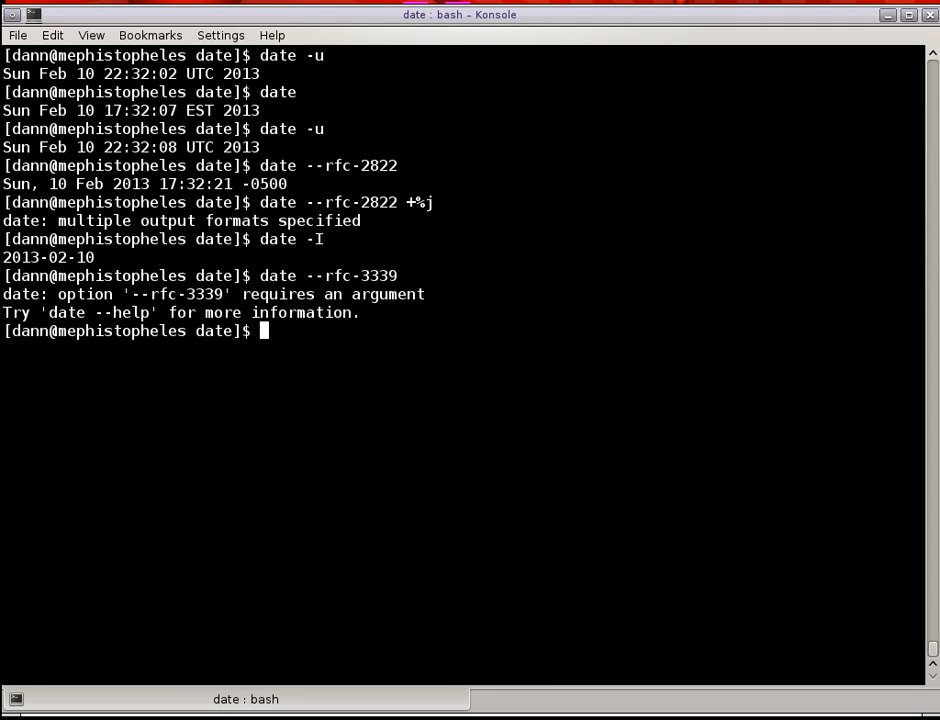
text(date --rfc-3339)
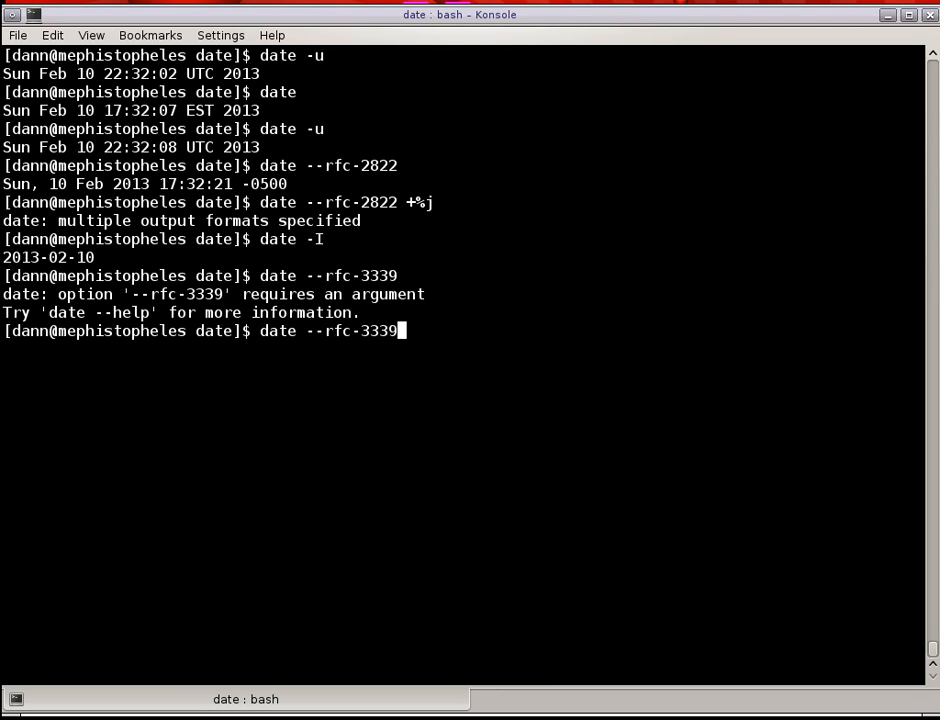
text(=d)
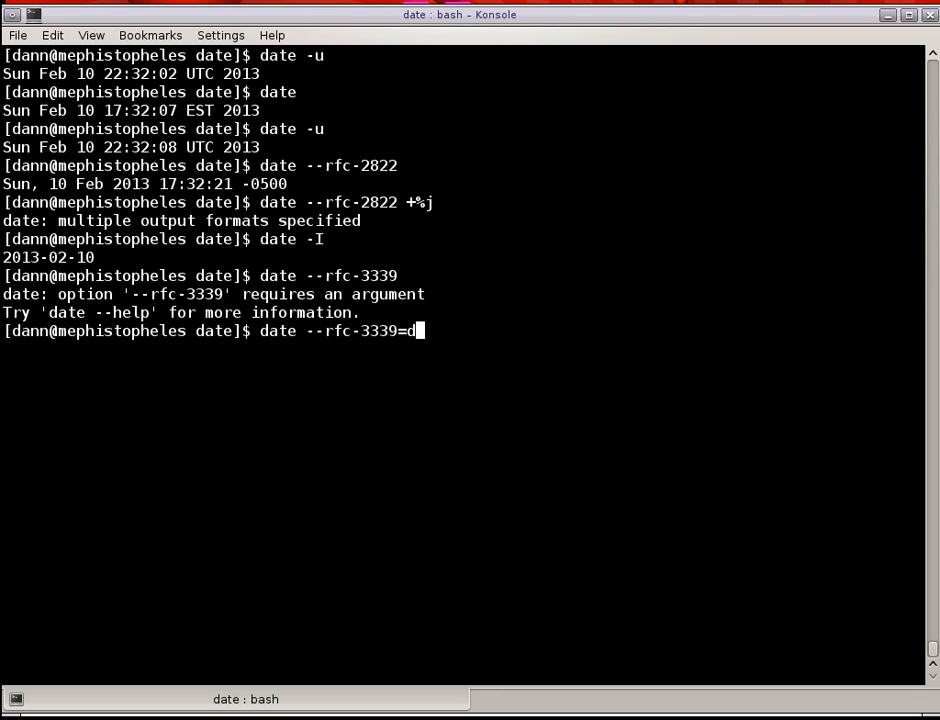
key(Return)
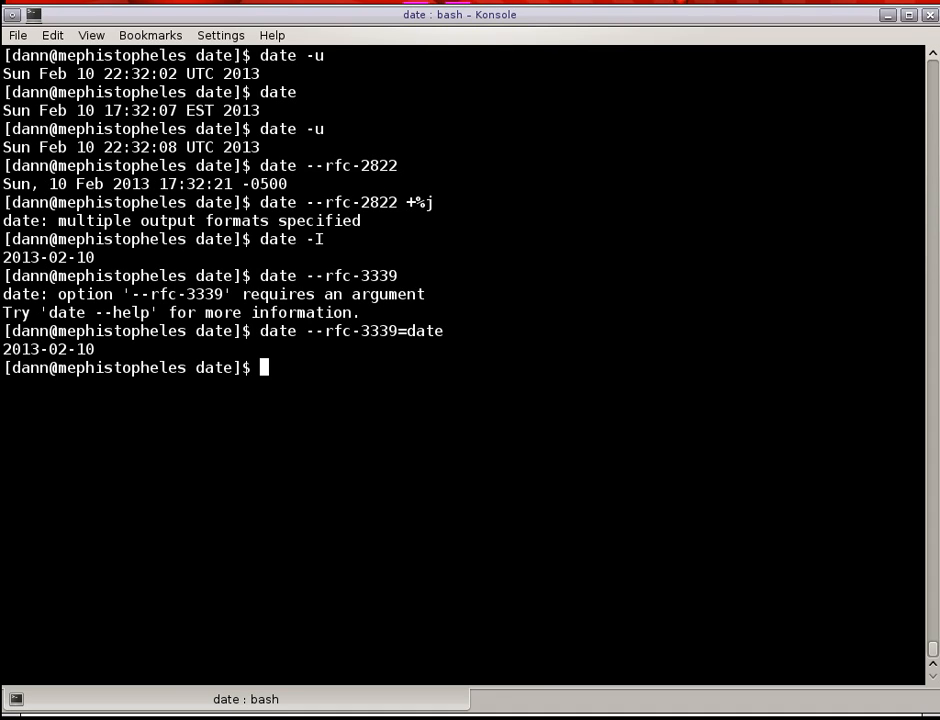
Print ISO 8601 timestamps with date -I at date, hour, minute and finer precision.
text(date -Idate)
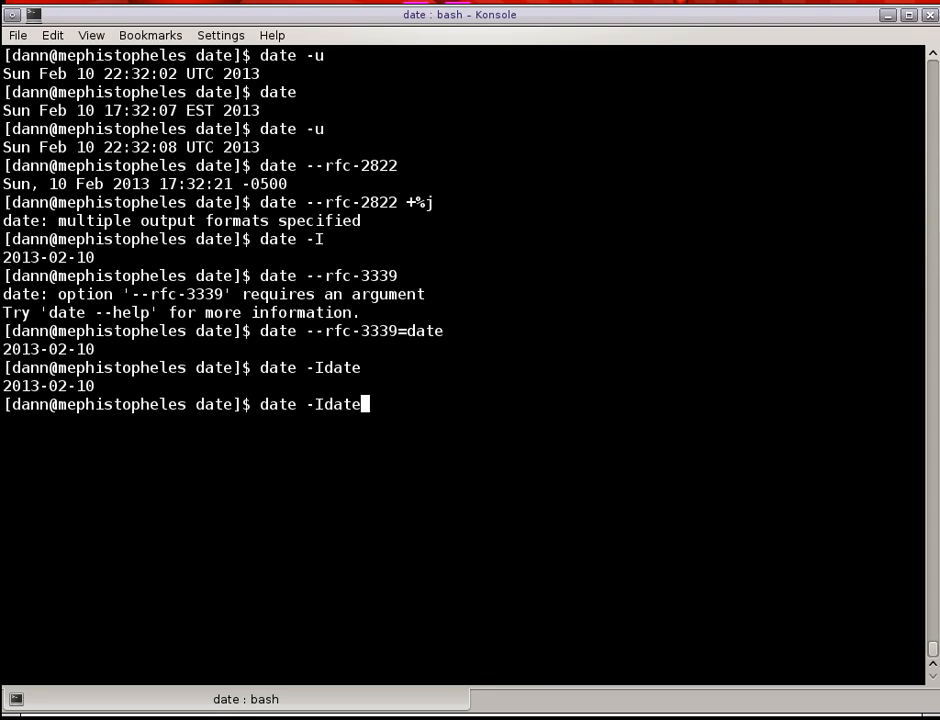
key(BackSpace)
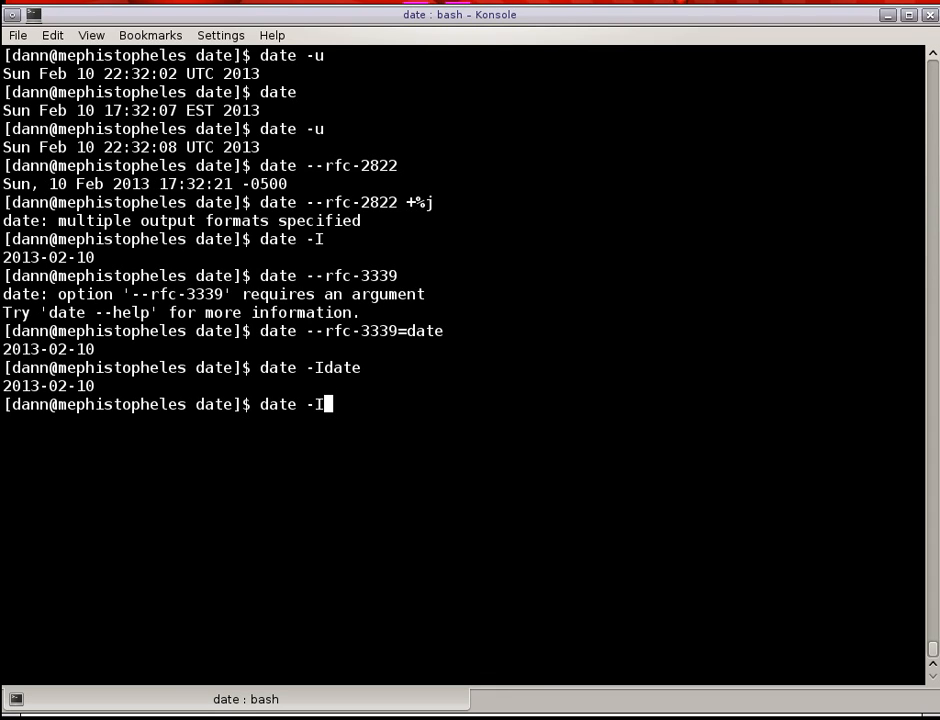
text(hao)
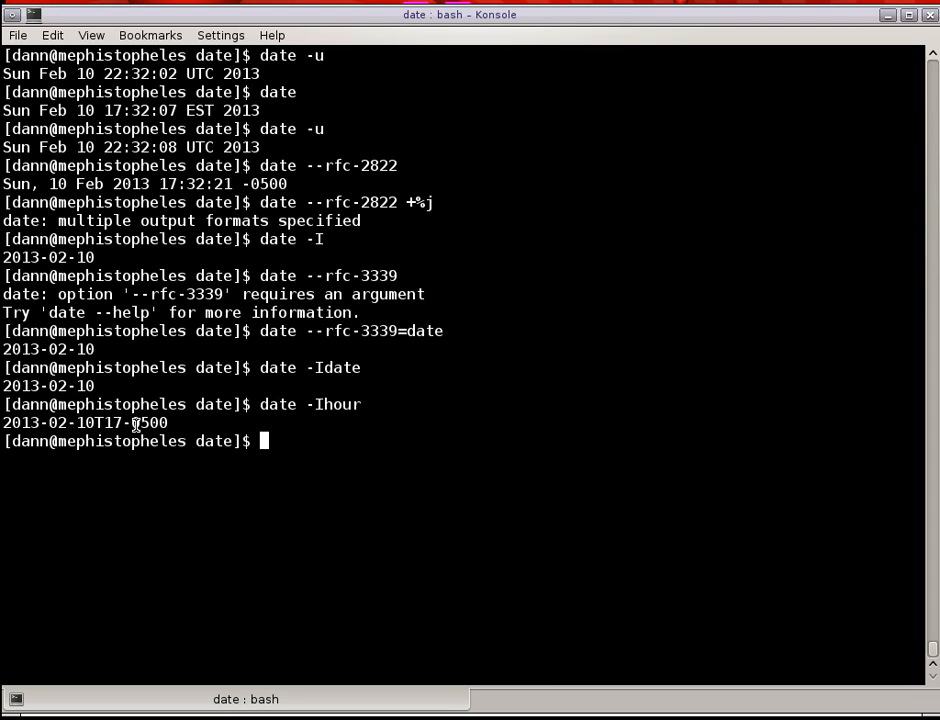
text(date -Ihour)
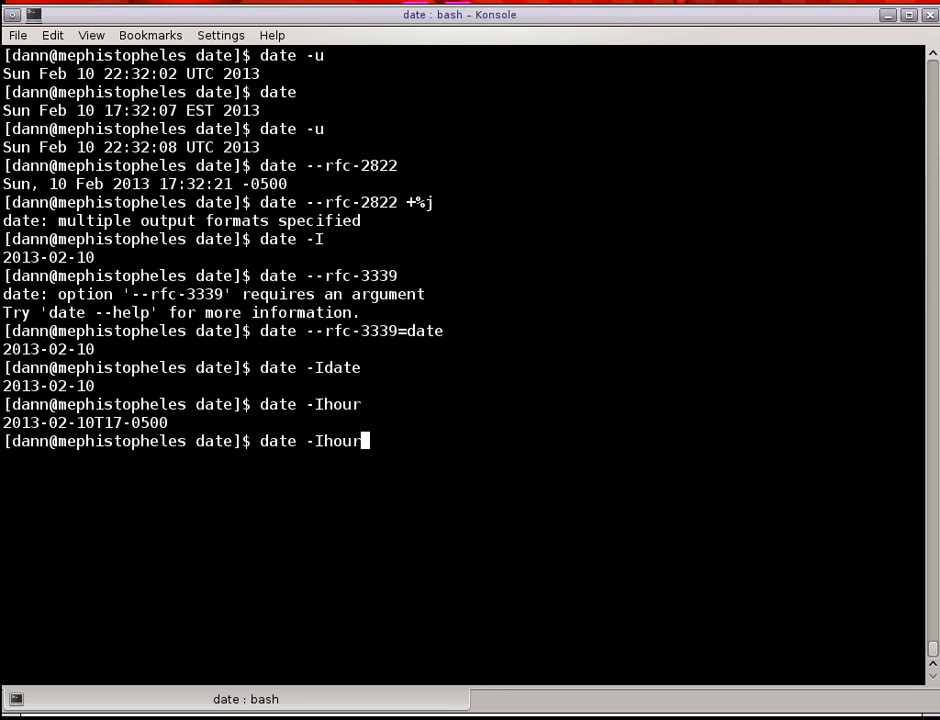
text(minute)
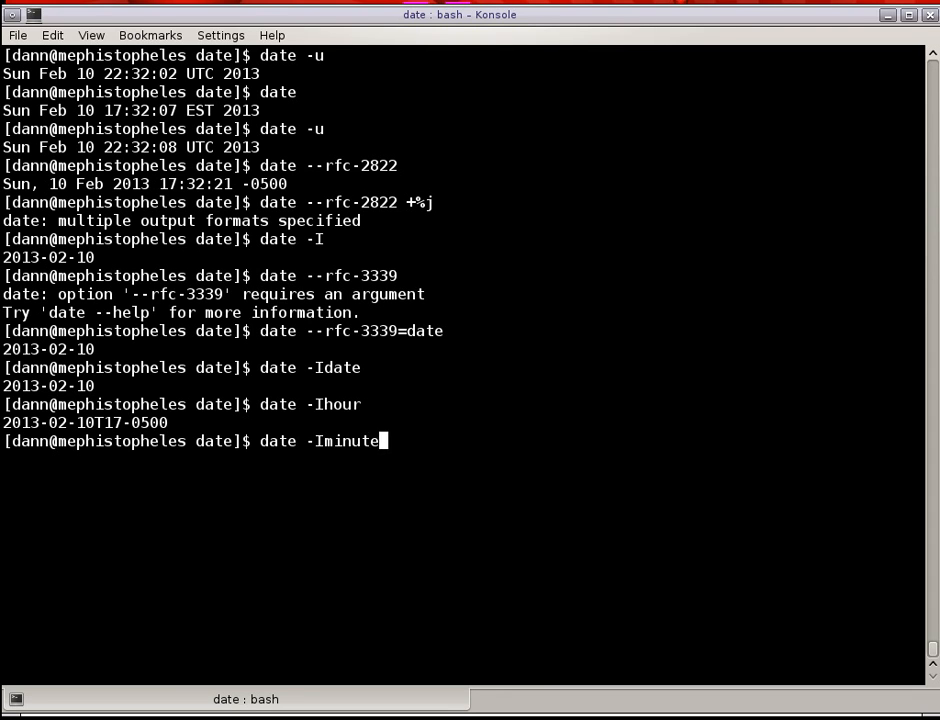
key(Return)
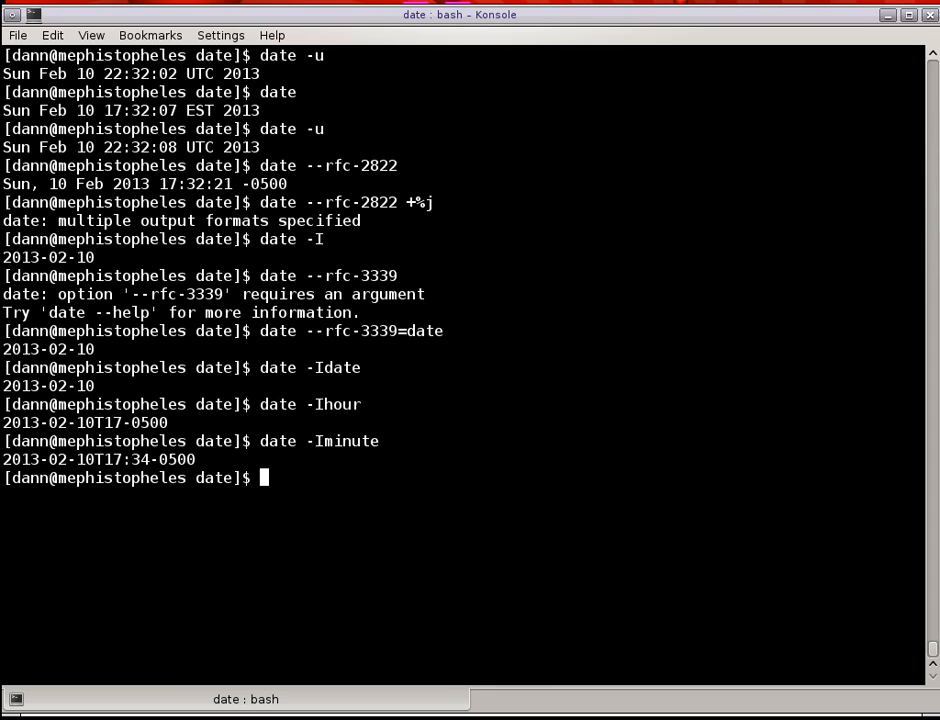
text(date -Isecond)
text(date -Ins)
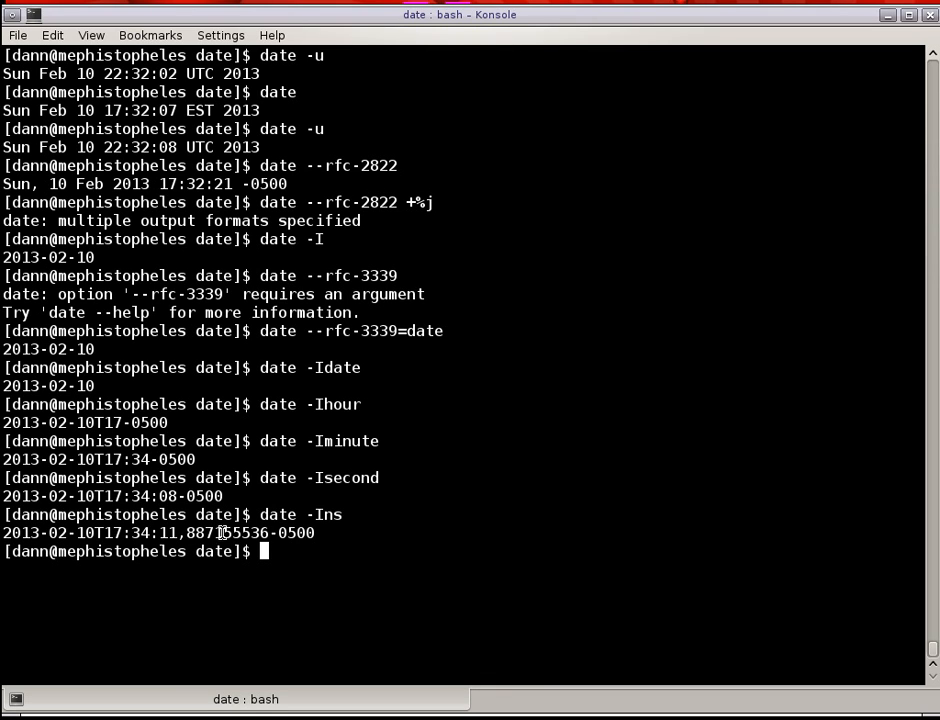
mouse_move(33, 431)
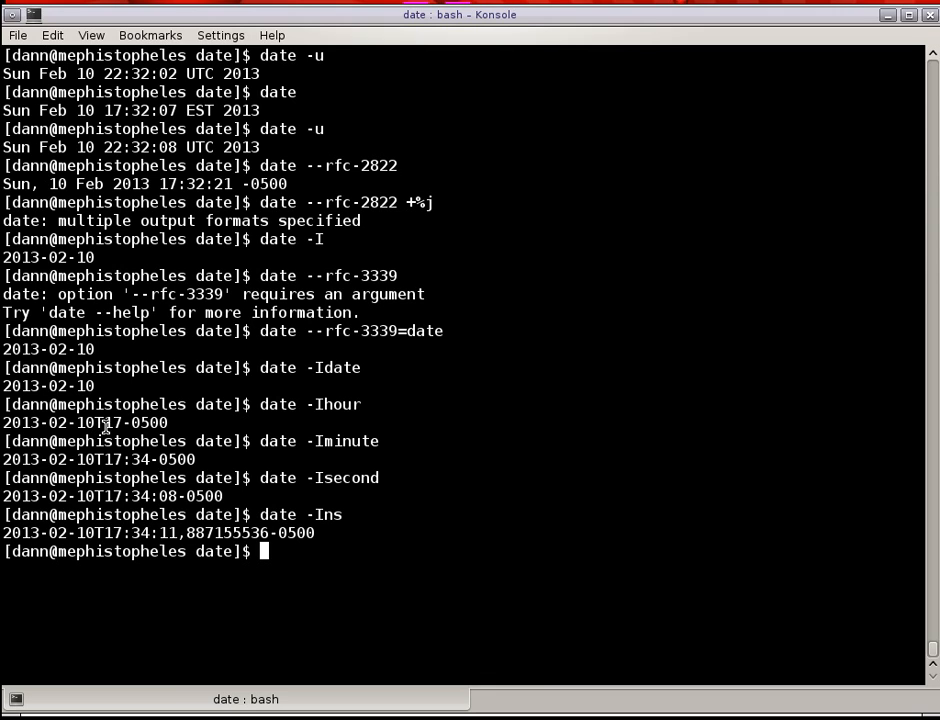
mouse_move(190, 408)
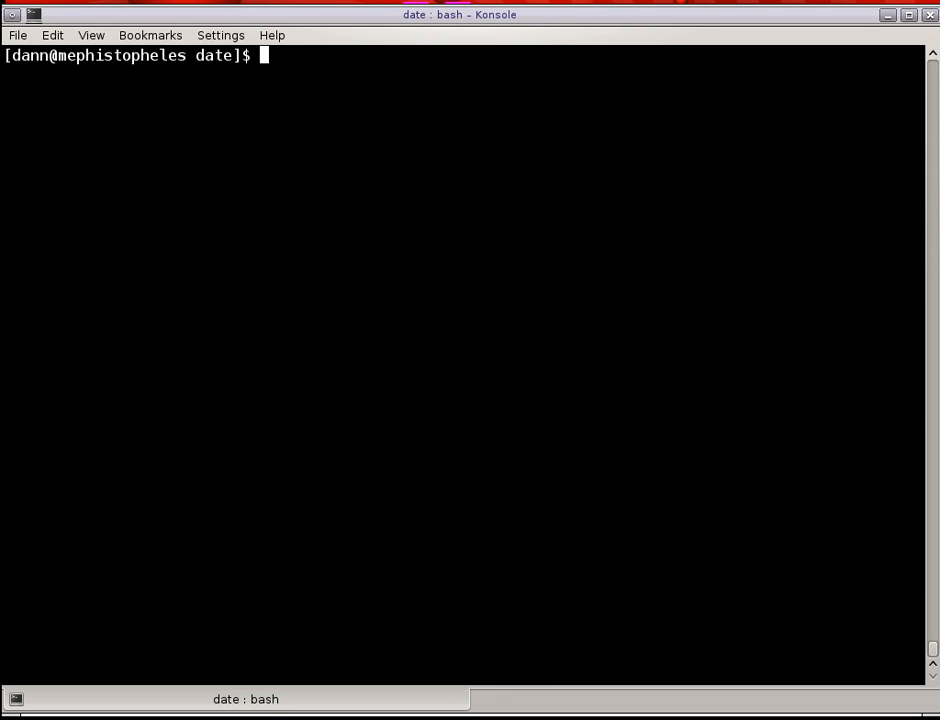
Print RFC 3339 output for =date, =minute (invalid argument), =seconds and =ns, then start typing clear.
text(date -r)
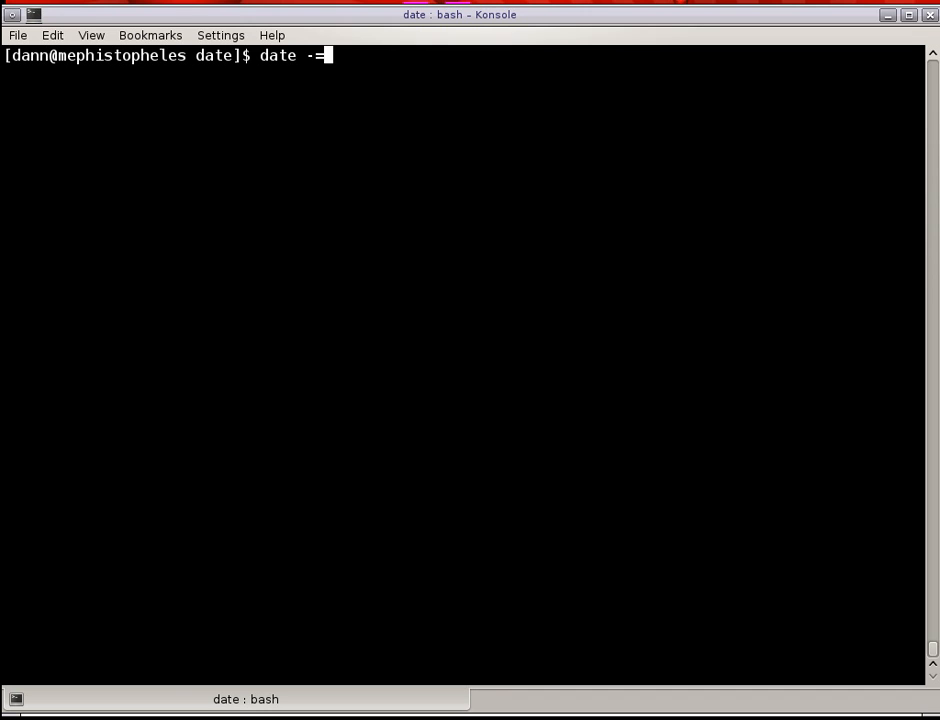
text(-rfc-3339)
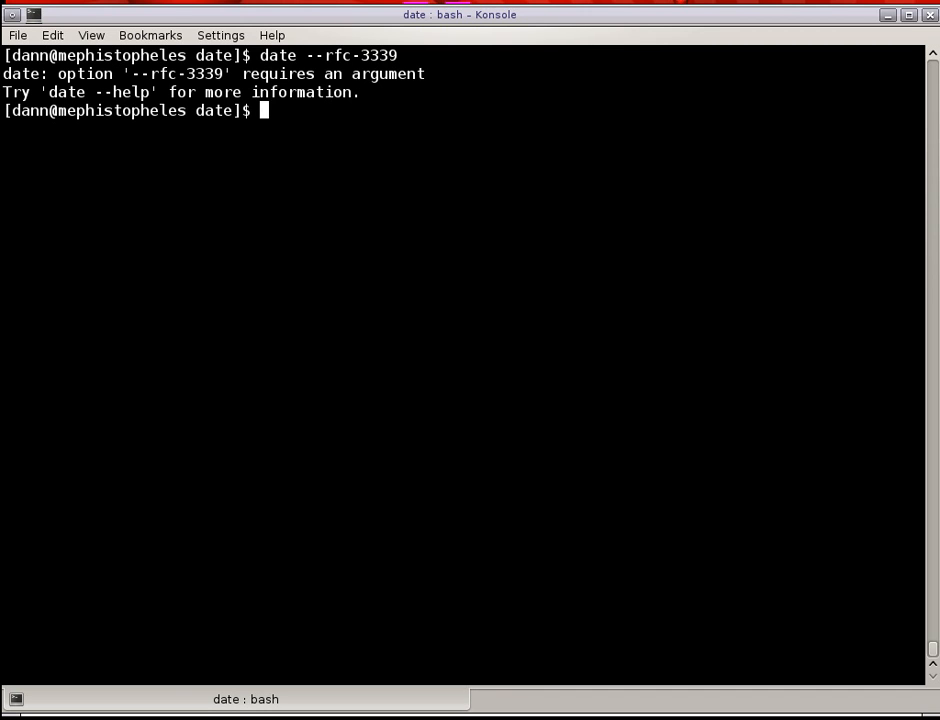
text(date --rfc-3339=date)
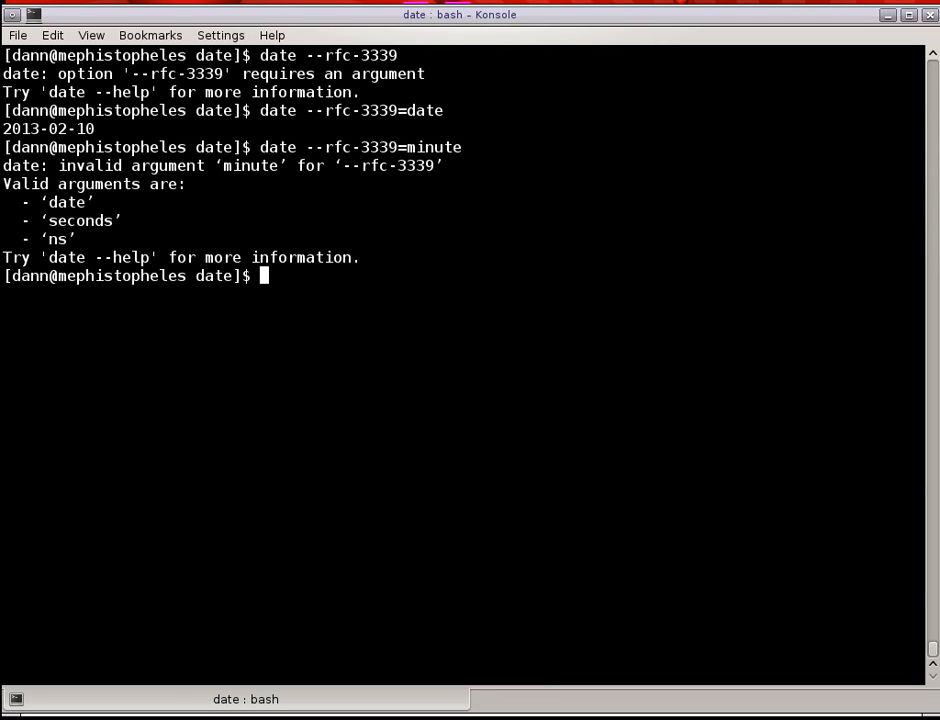
text(date --rfc-3339=m)
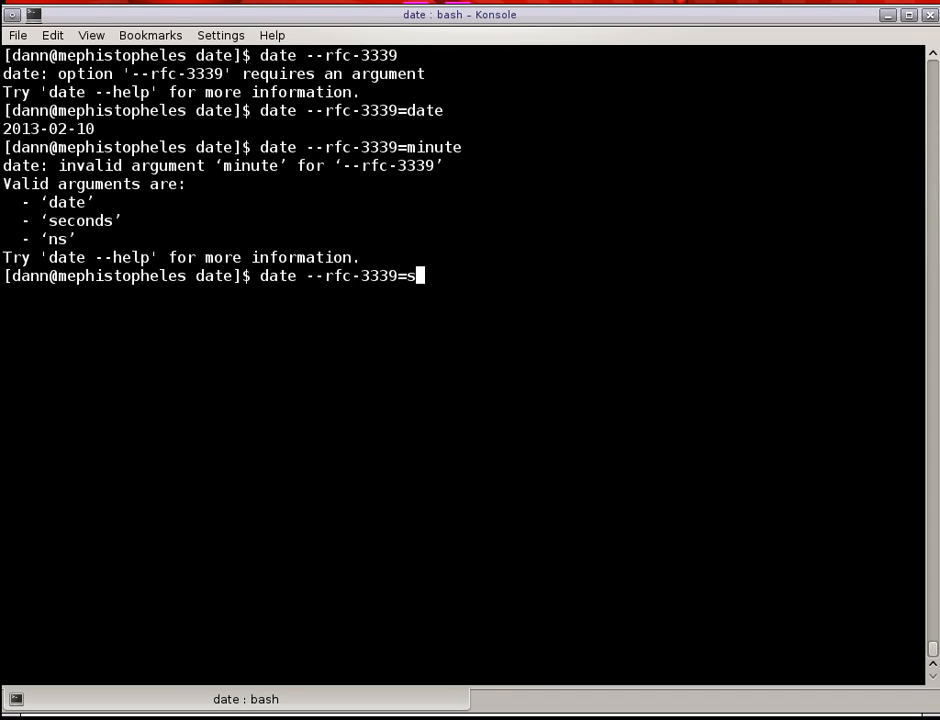
key(Return)
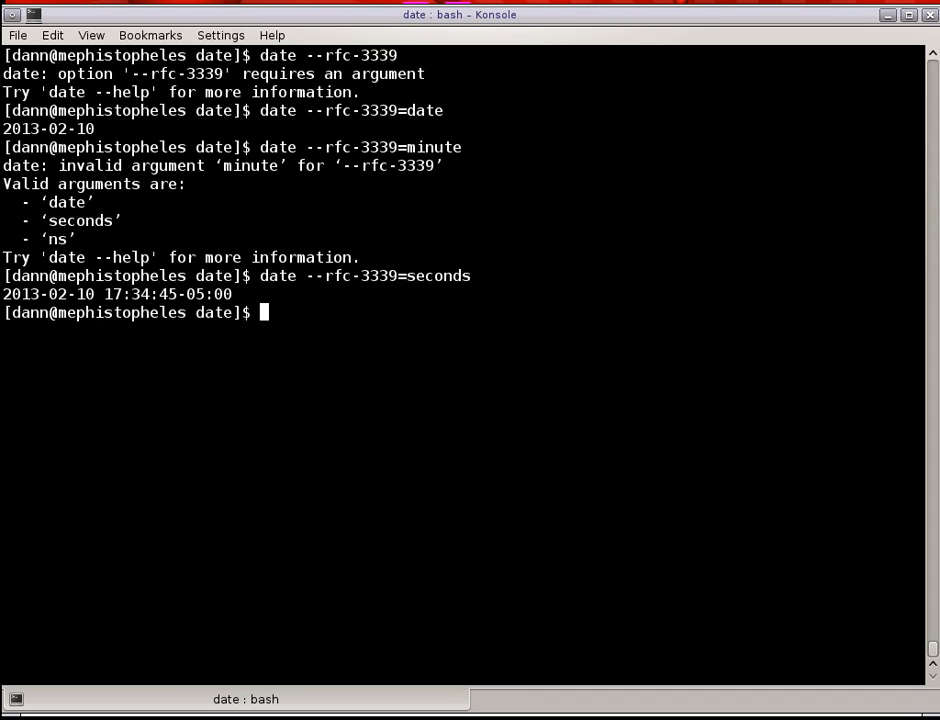
mouse_move(188, 288)
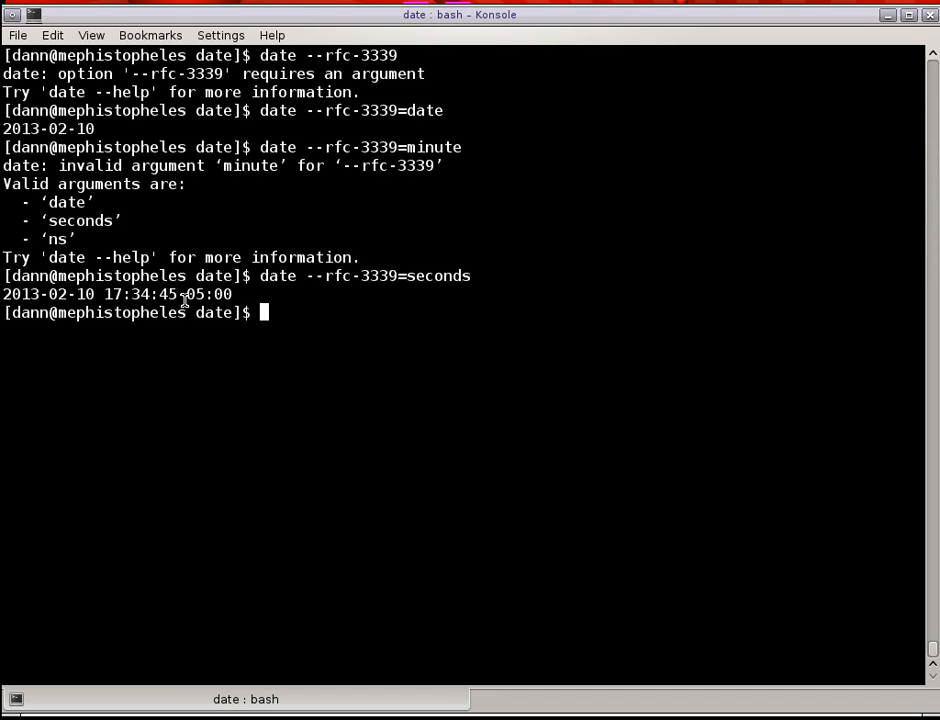
mouse_move(183, 298)
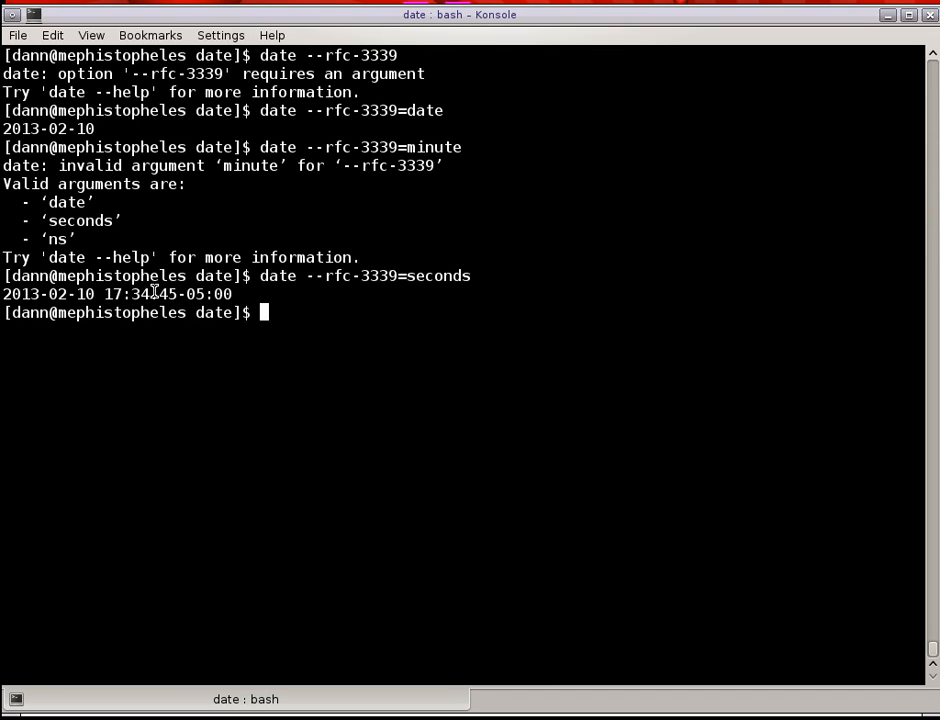
text(date --rfc-3339=ns)
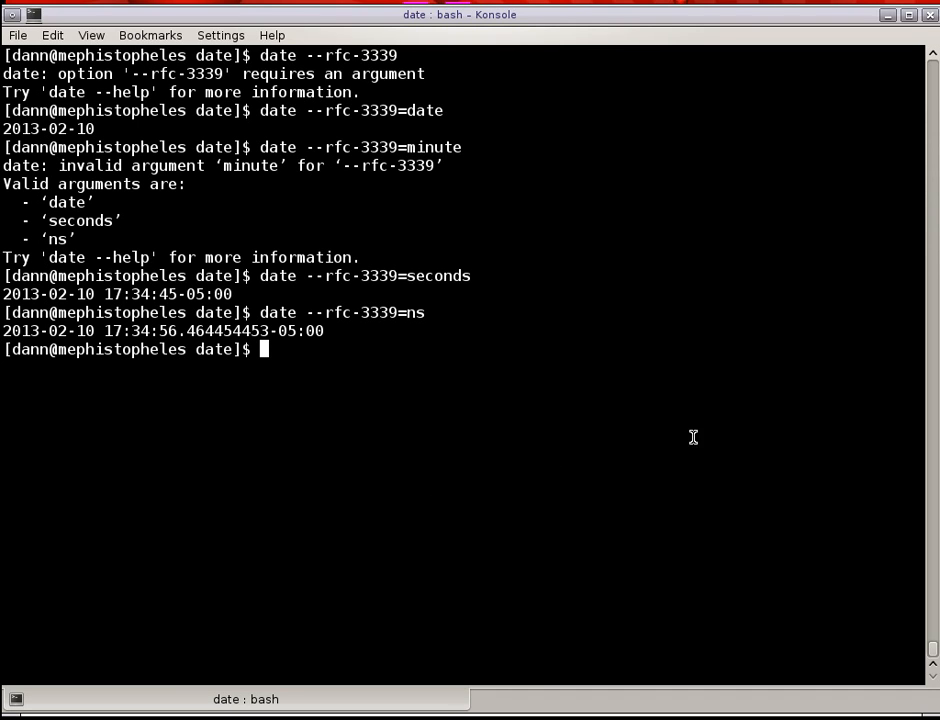
mouse_move(717, 430)
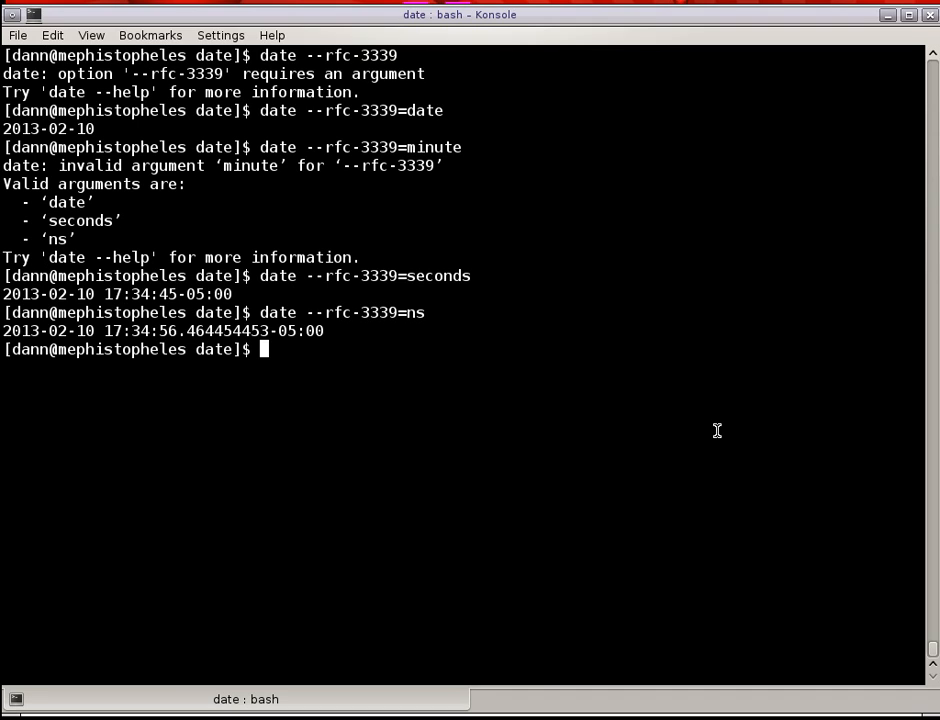
text(clear)
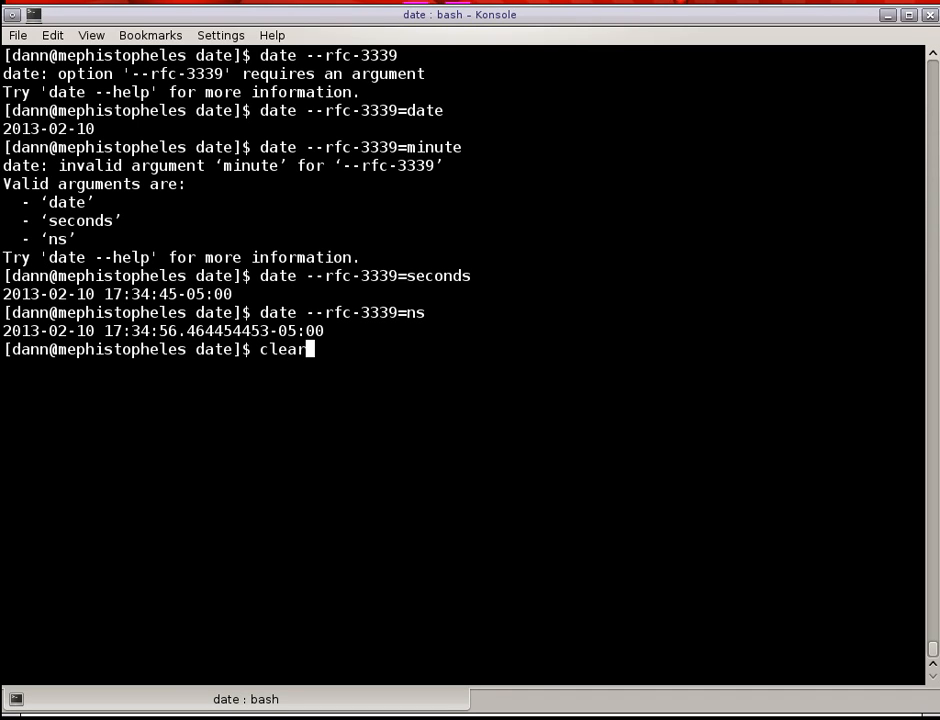
Show date.txt's modification time with date -r, add '500 years ago' in vi, and show the new time.
key(Return)
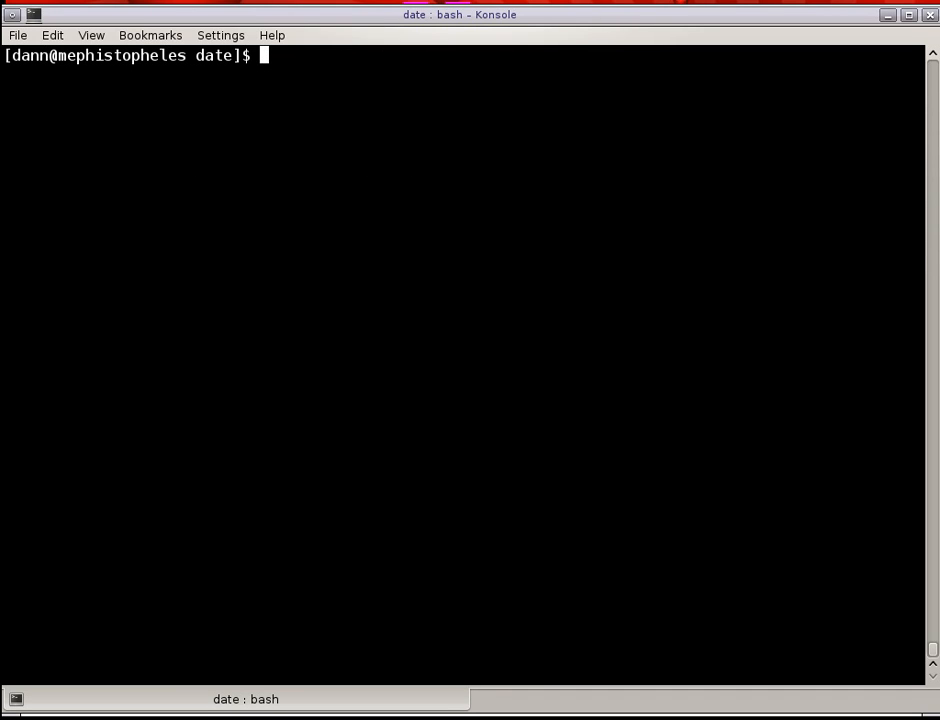
text(date -r)
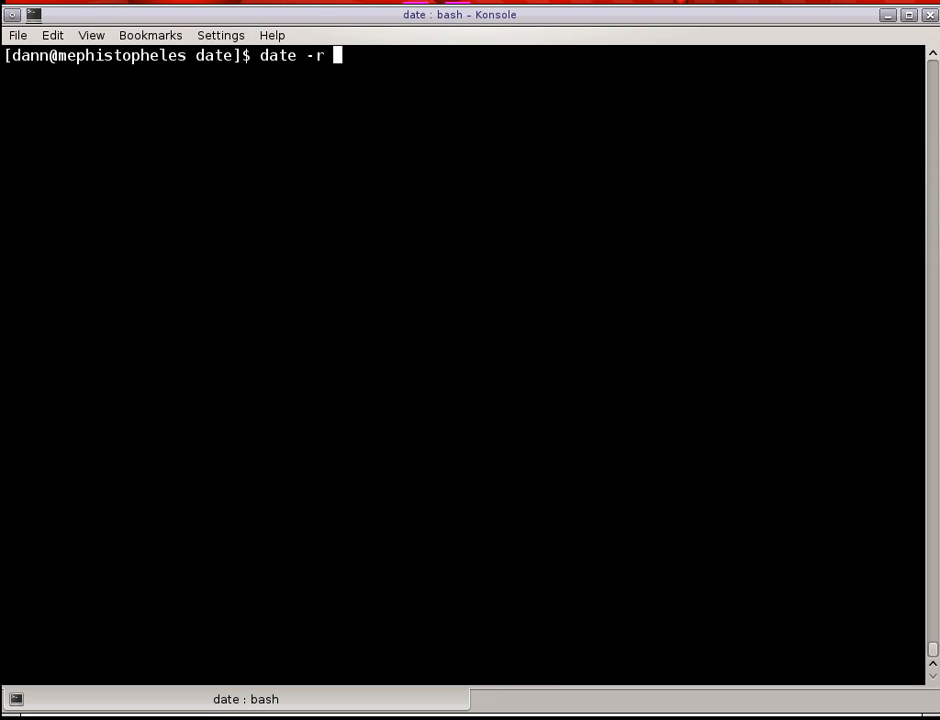
text(date.txt)
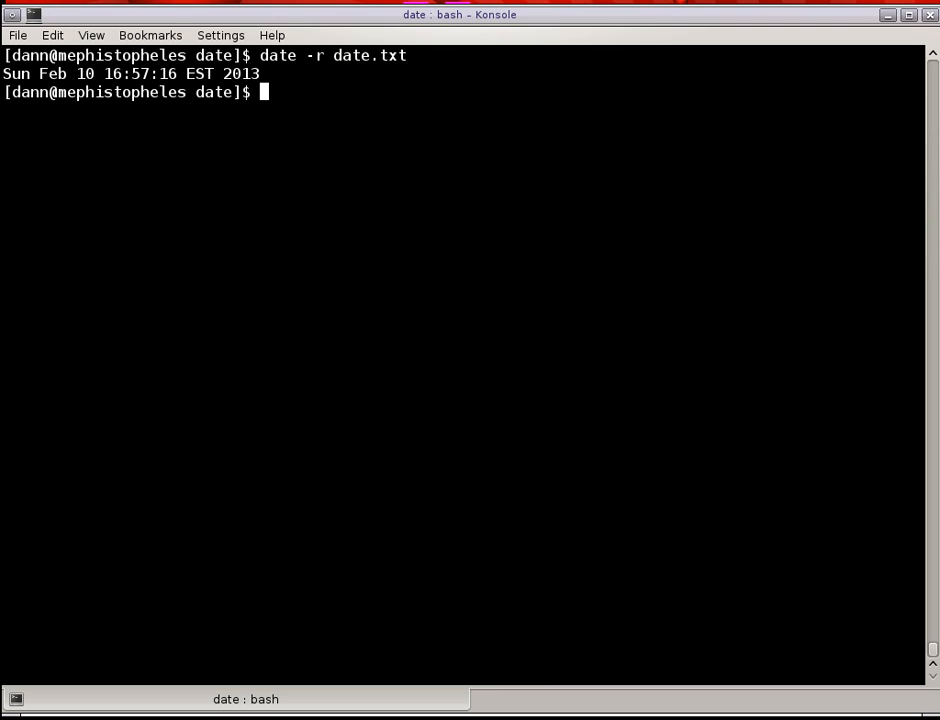
text(vi)
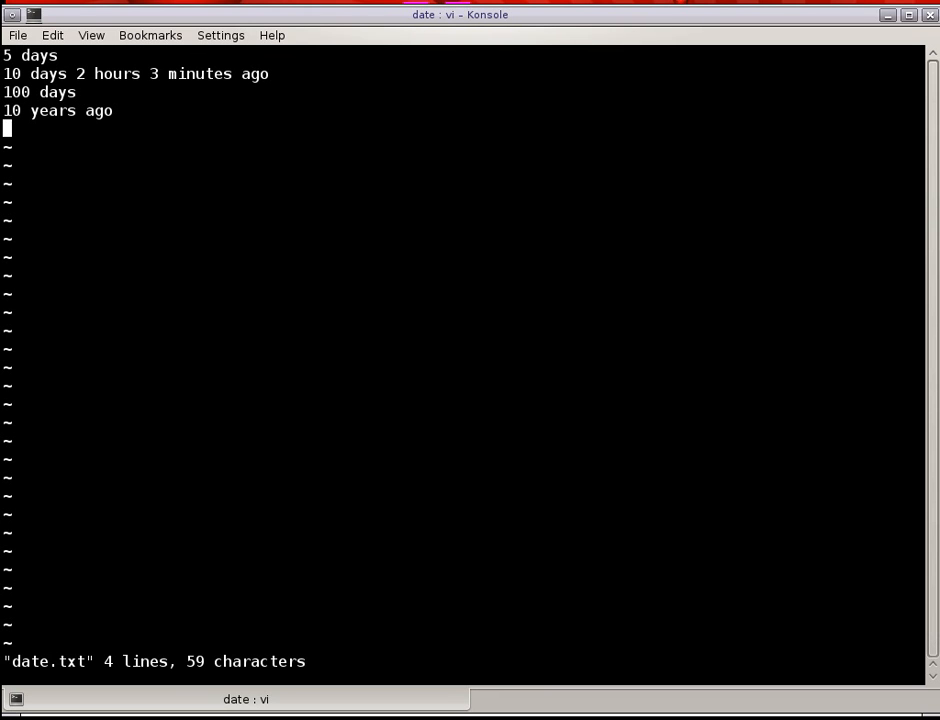
text(500 years ago)
text(date -)
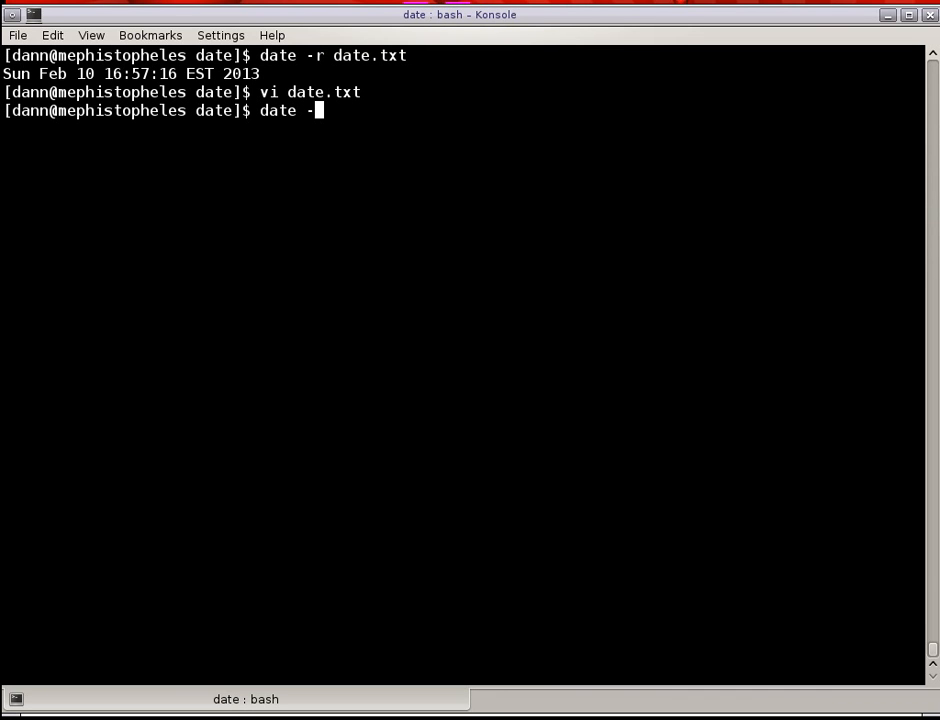
key(Return)
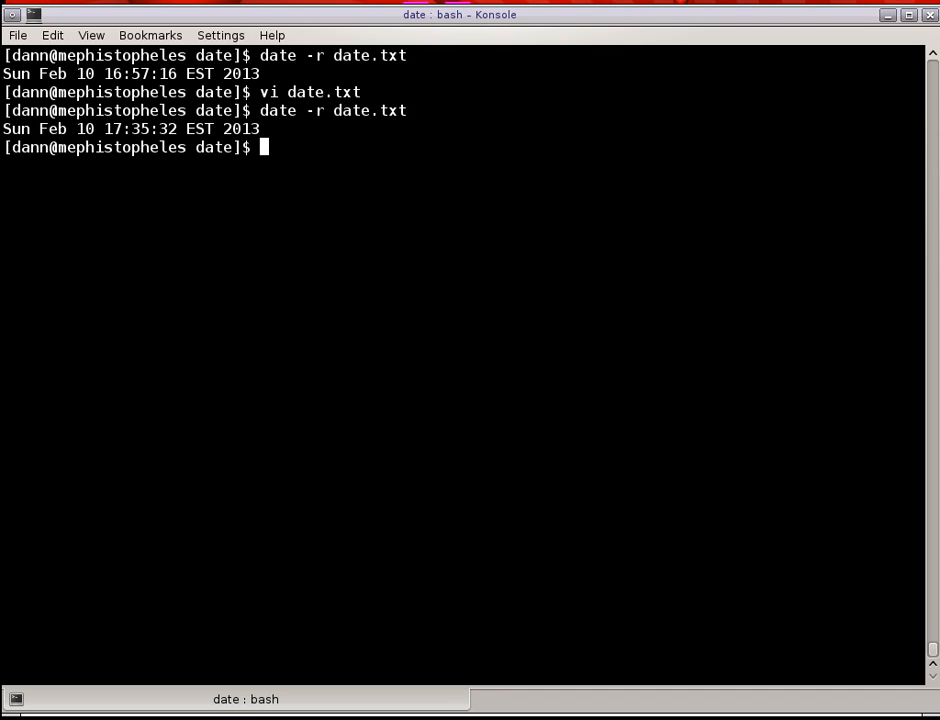
Convert each line of date.txt to an actual date with date -f date.txt, then clear the terminal.
text(date)
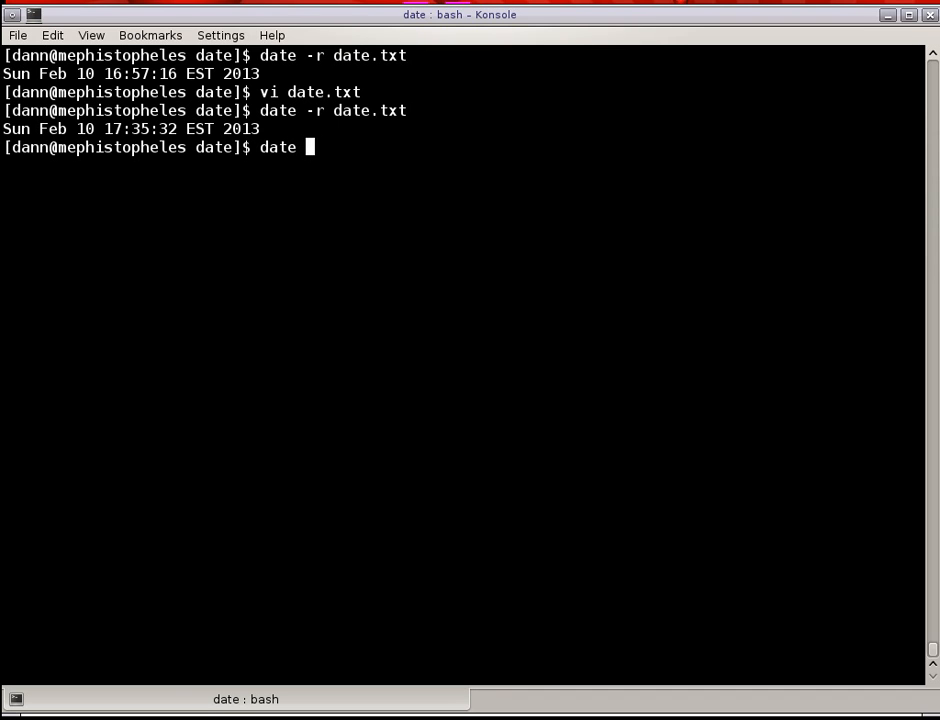
text(-f date.txt)
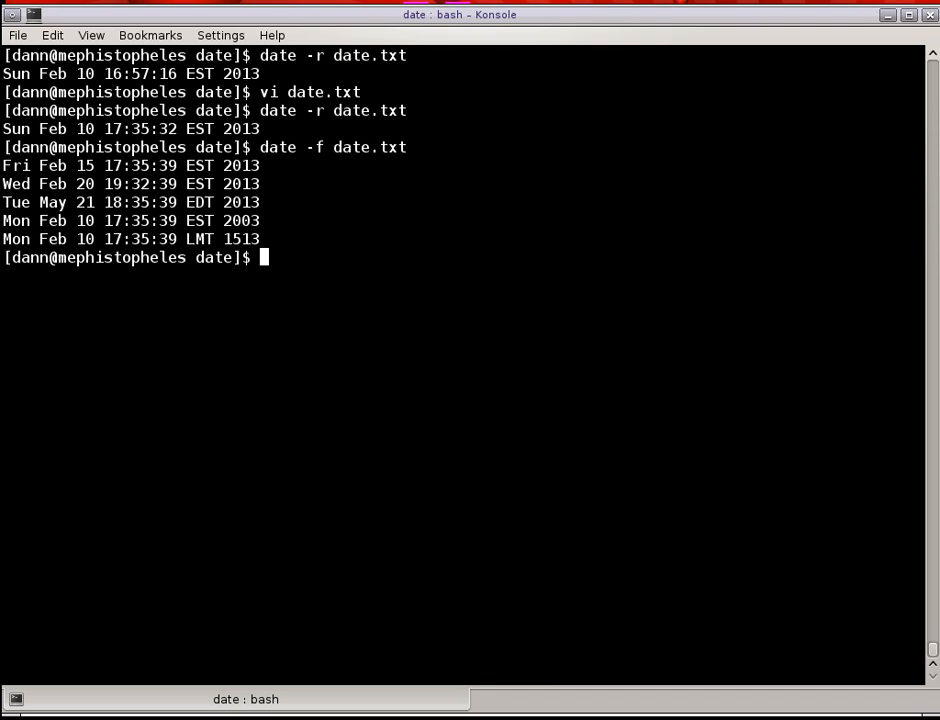
text(clear)
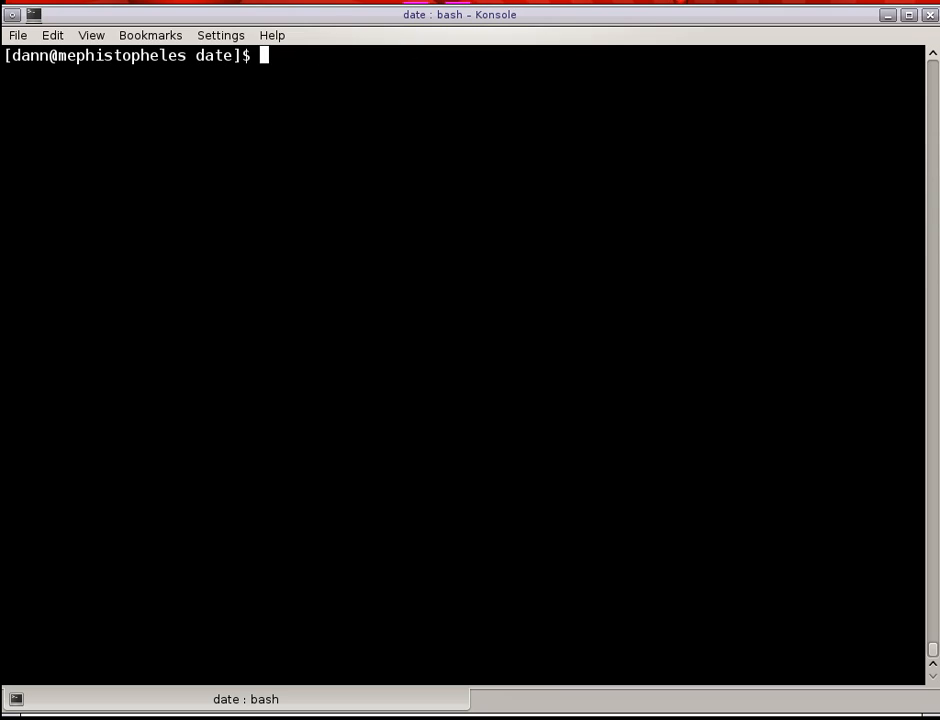
Set the system date to 2012-01-13 with date -s, retrying under sudo with the password after refusal.
text(da)
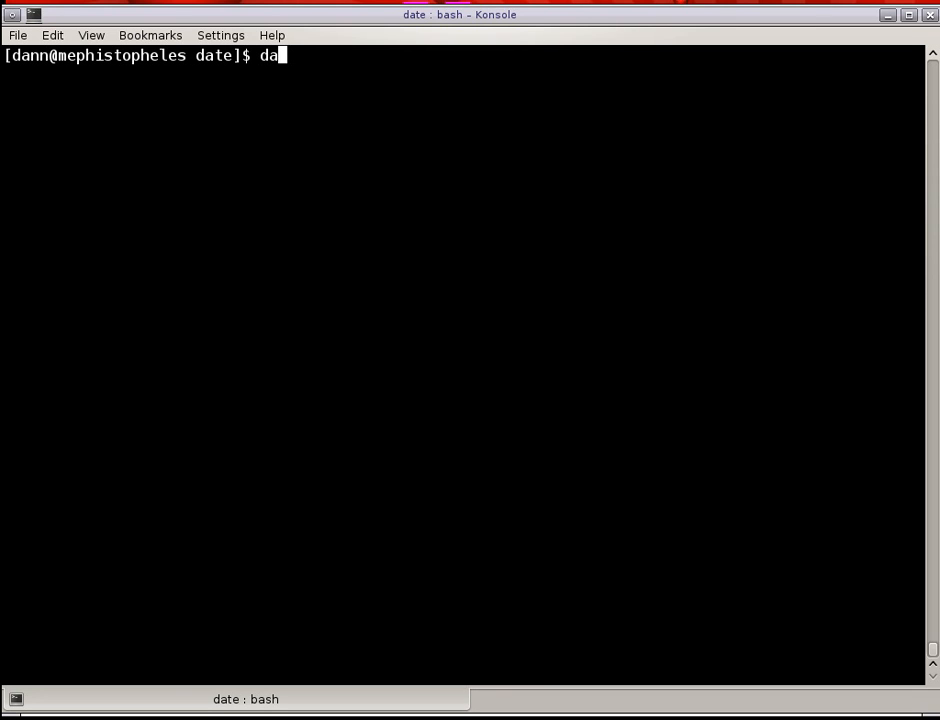
text(te =)
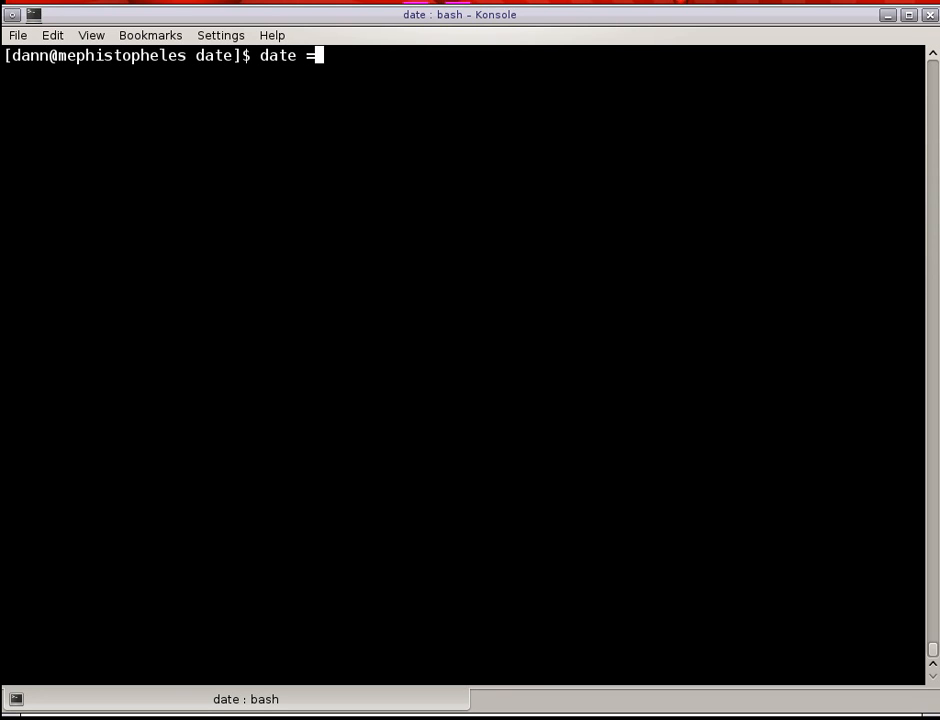
text(s)
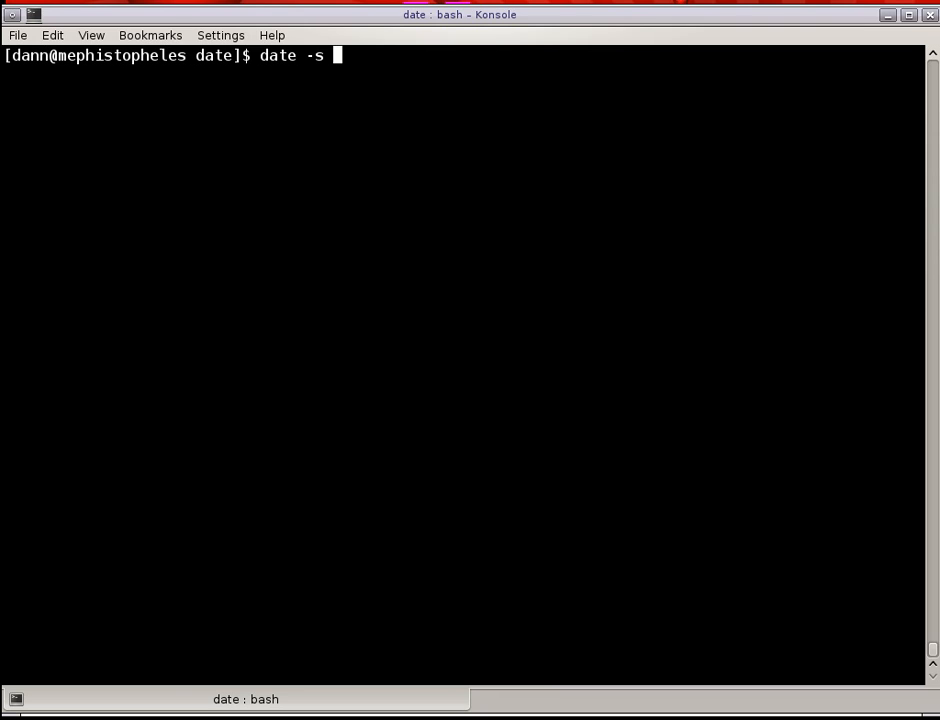
text("2013-01-13)
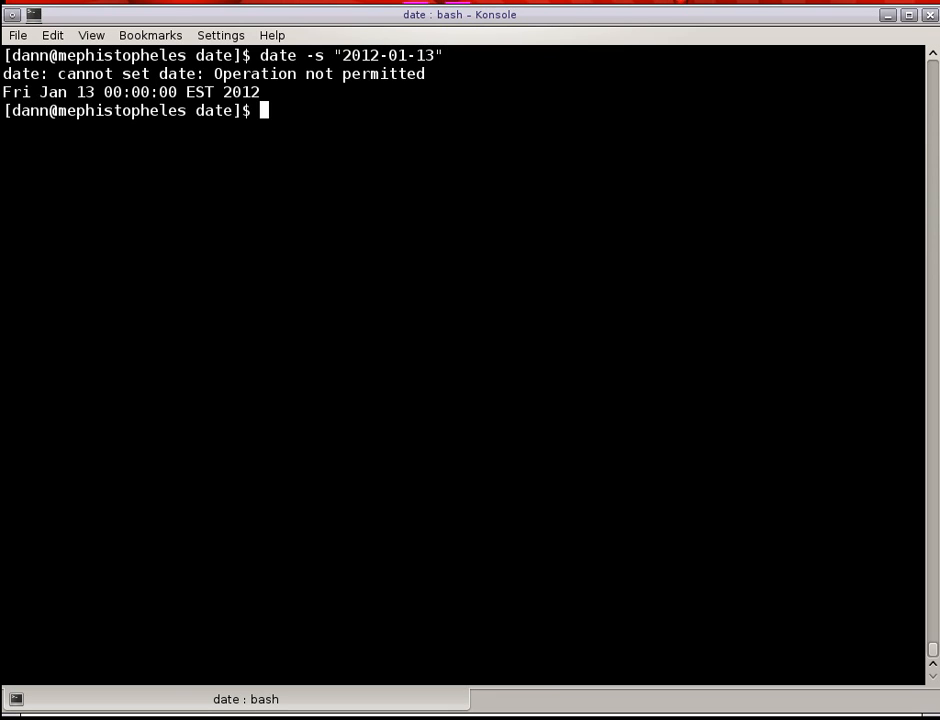
text(date -s "2012-01-13")
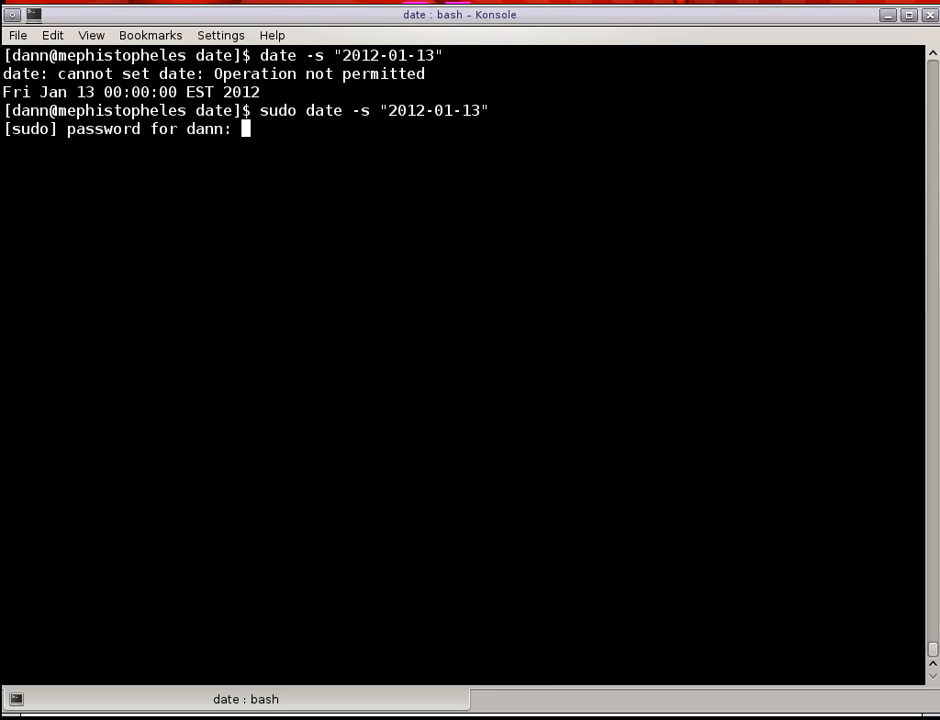
key(Return)
text(date)
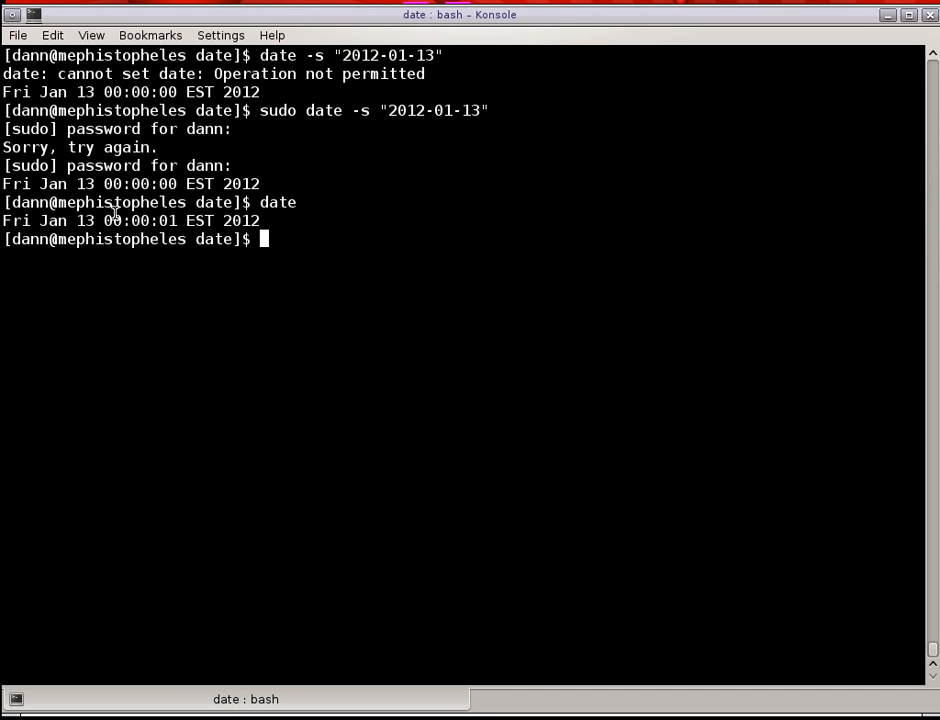
triple_click(130, 220)
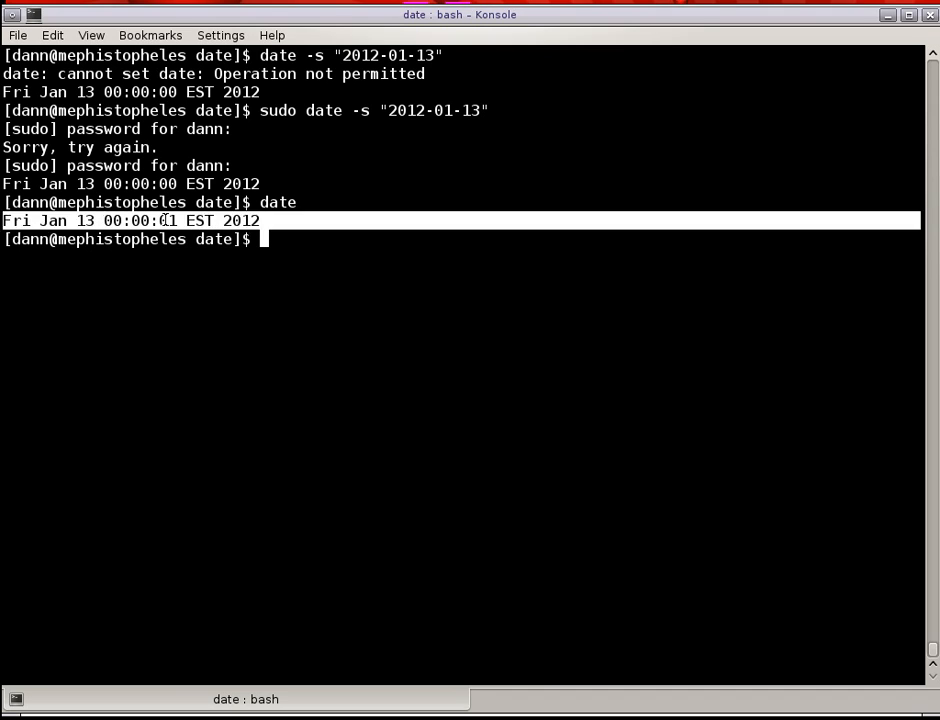
text(date -s ")
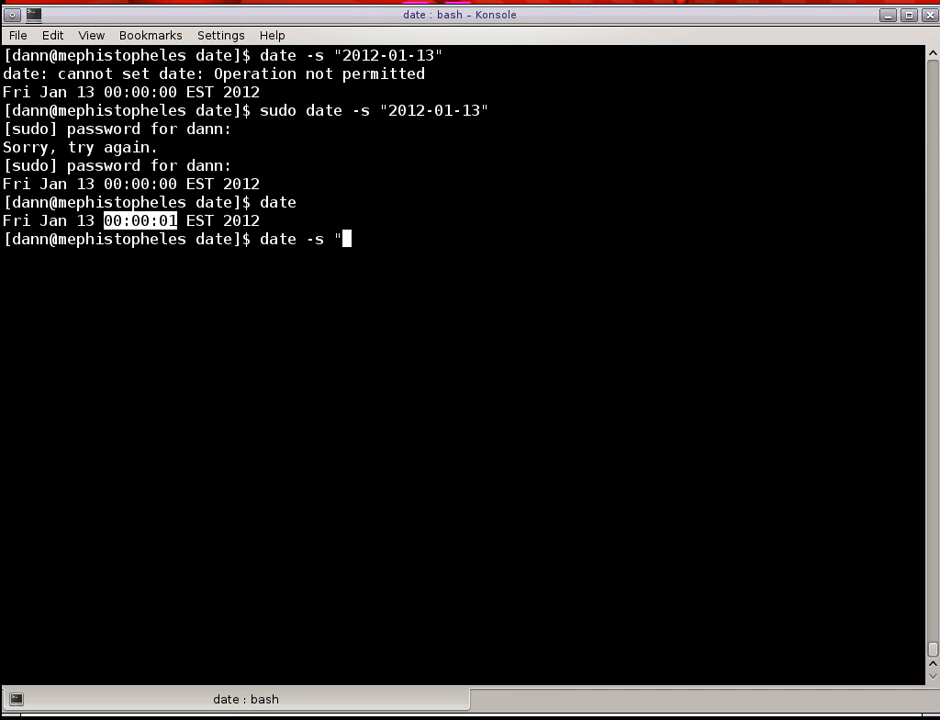
text(2013)
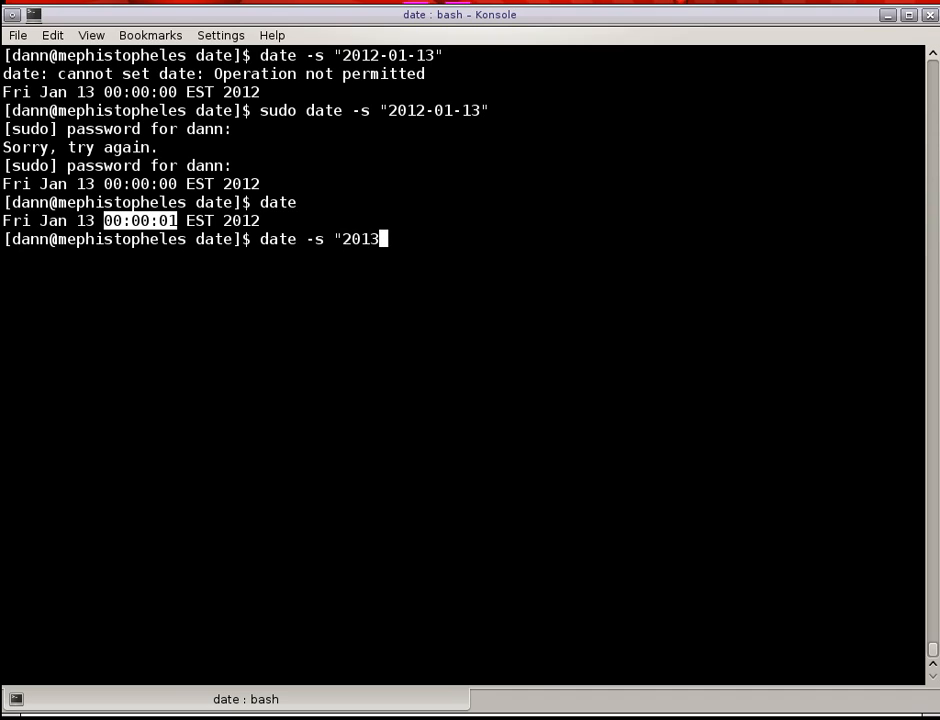
text(-)
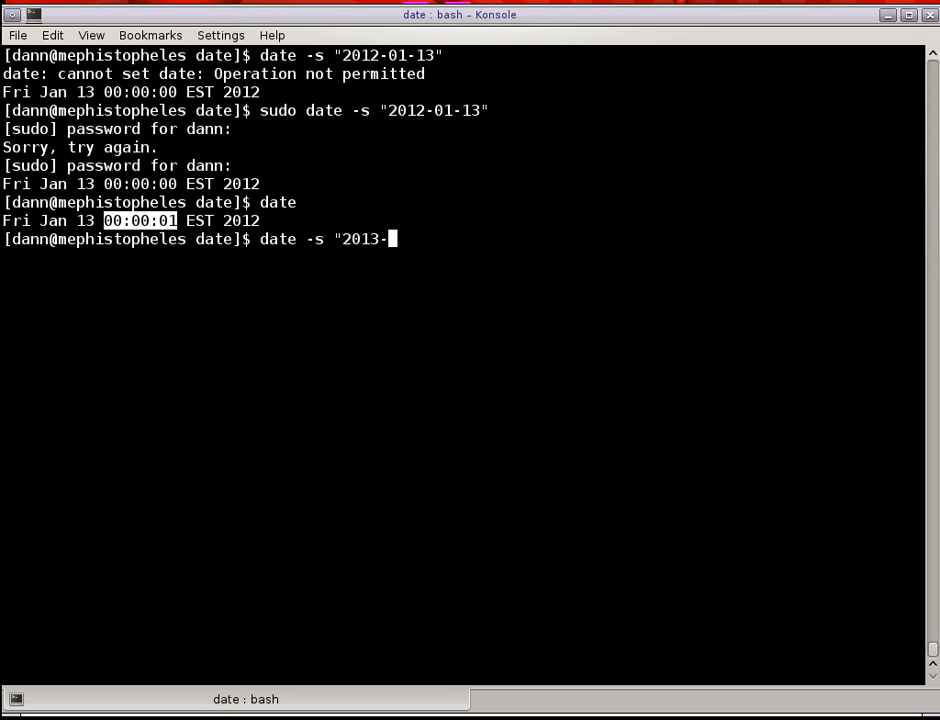
text(0)
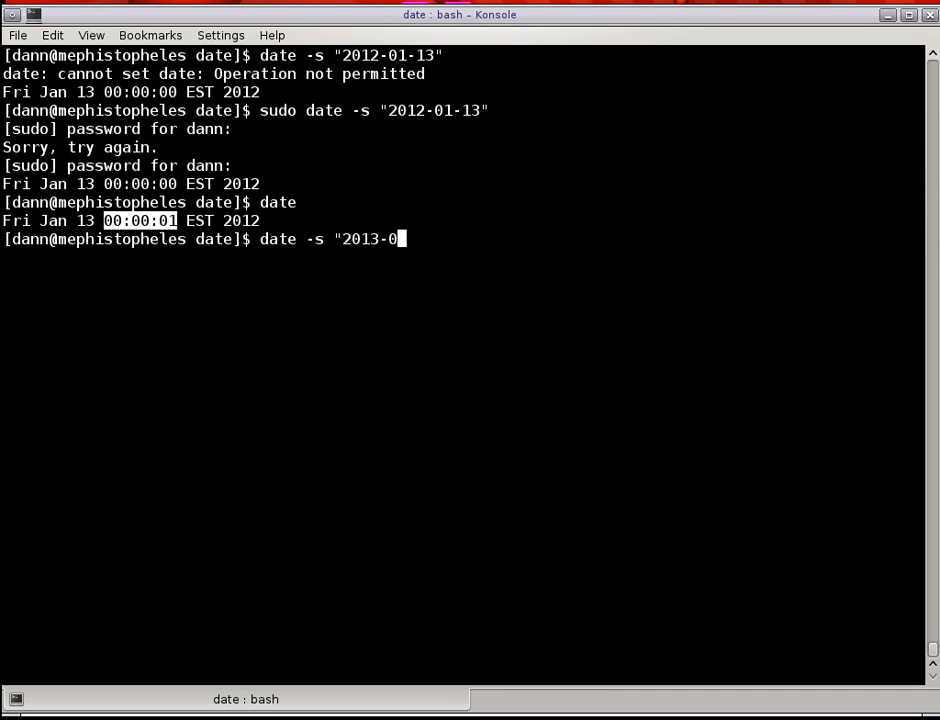
text(2-)
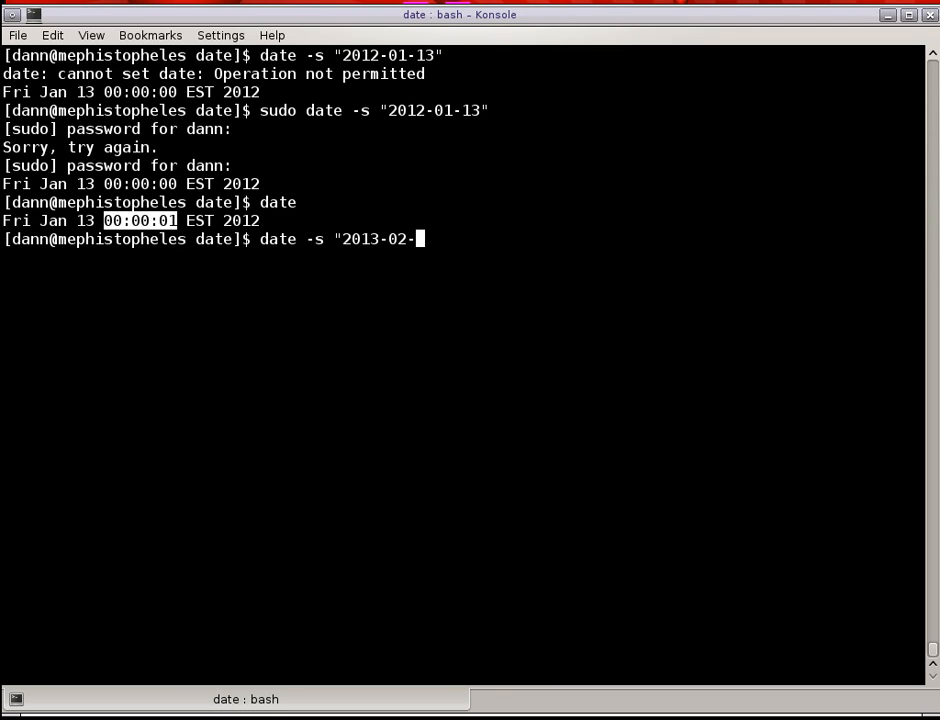
text(08 10)
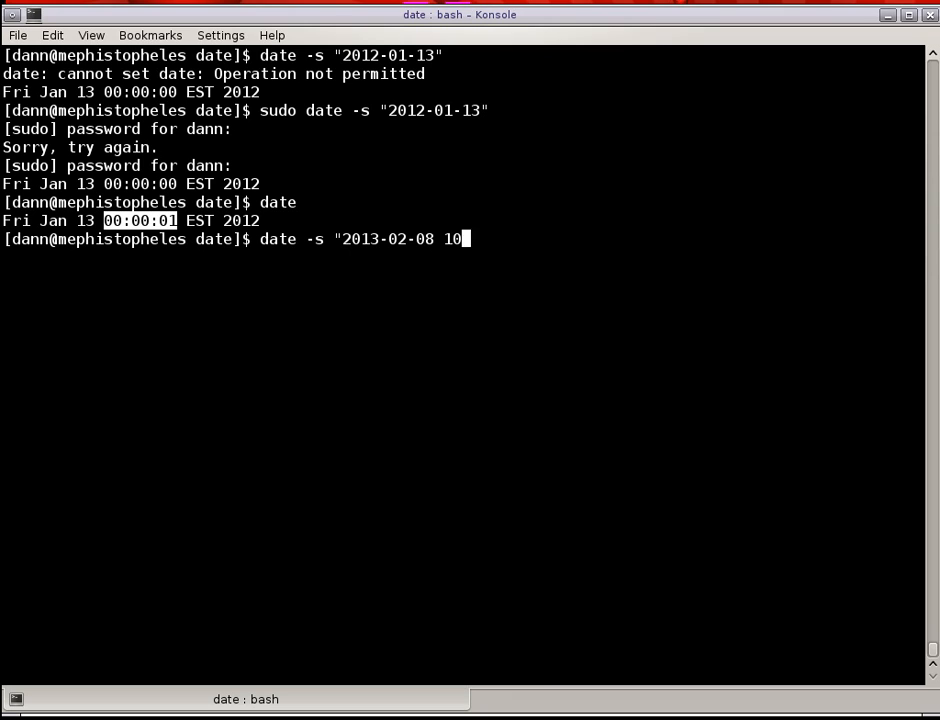
text(:00:00")
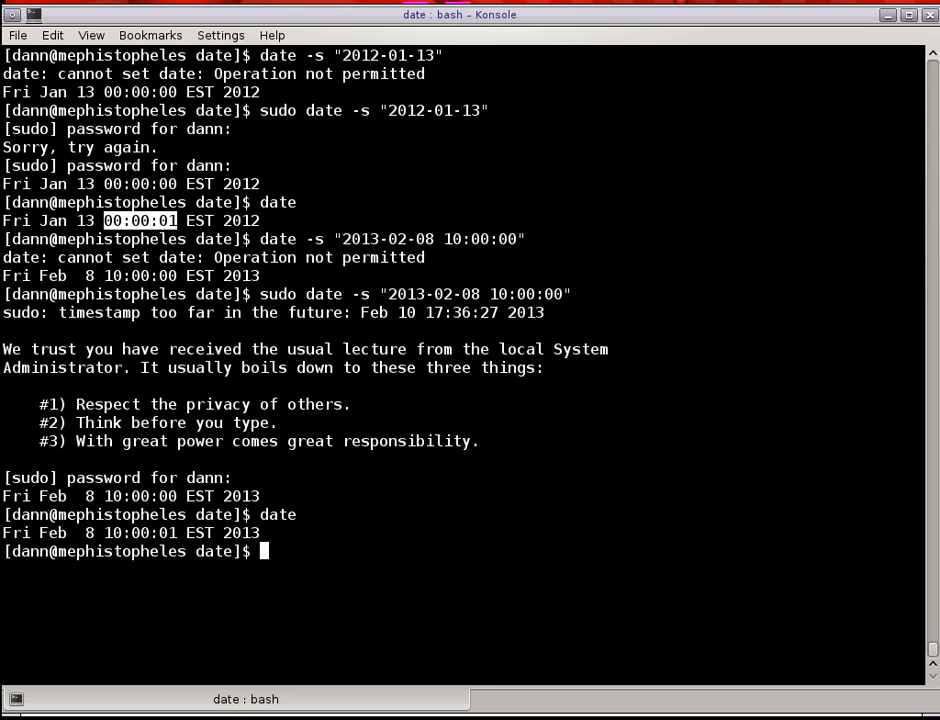
mouse_move(369, 213)
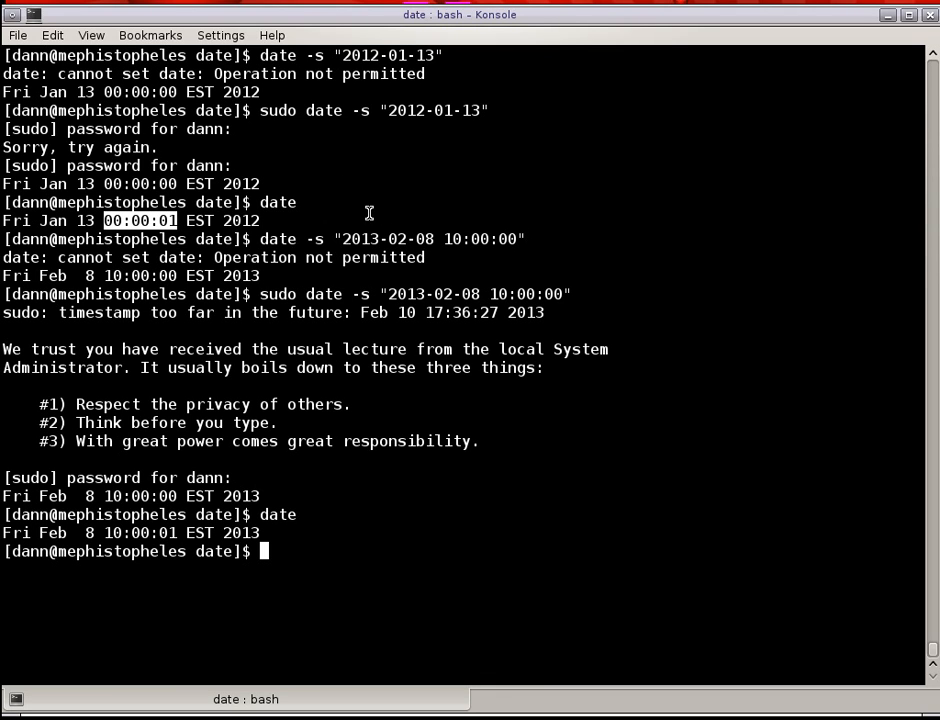
mouse_move(384, 219)
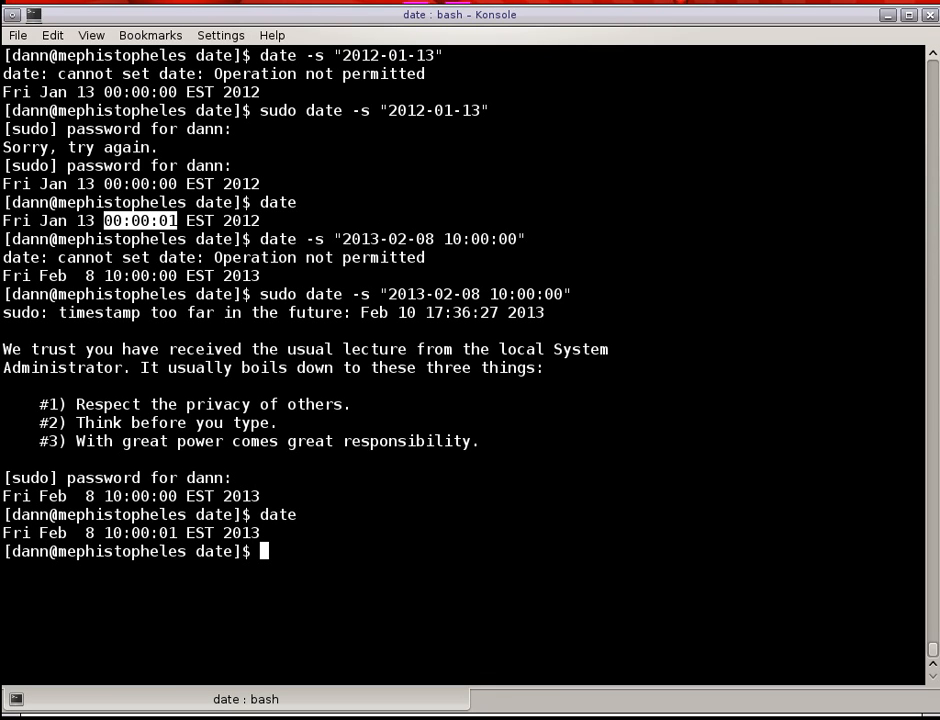
mouse_move(872, 648)
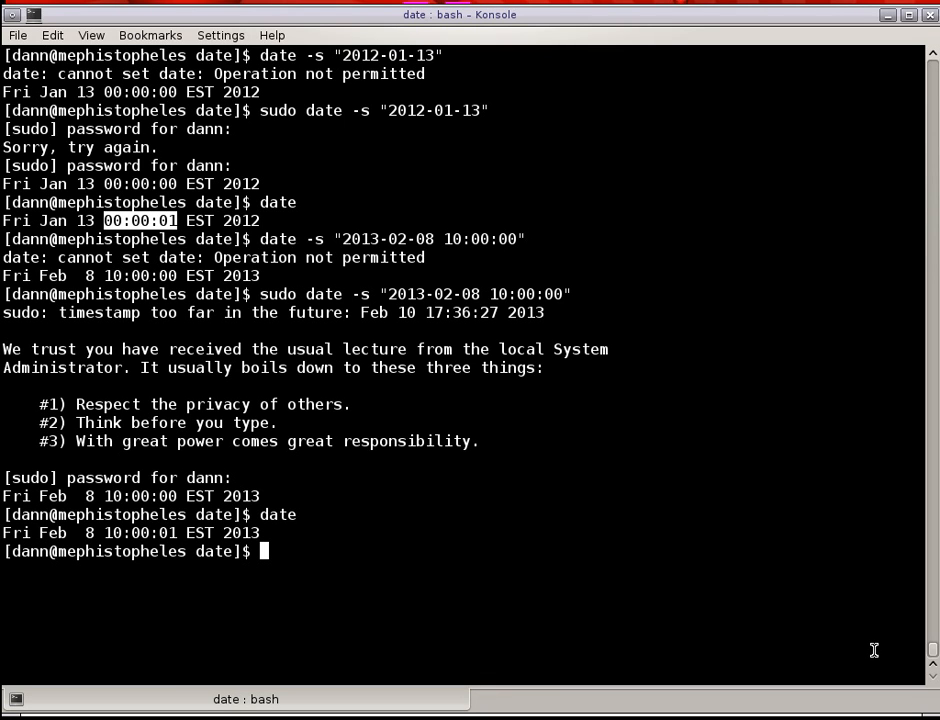